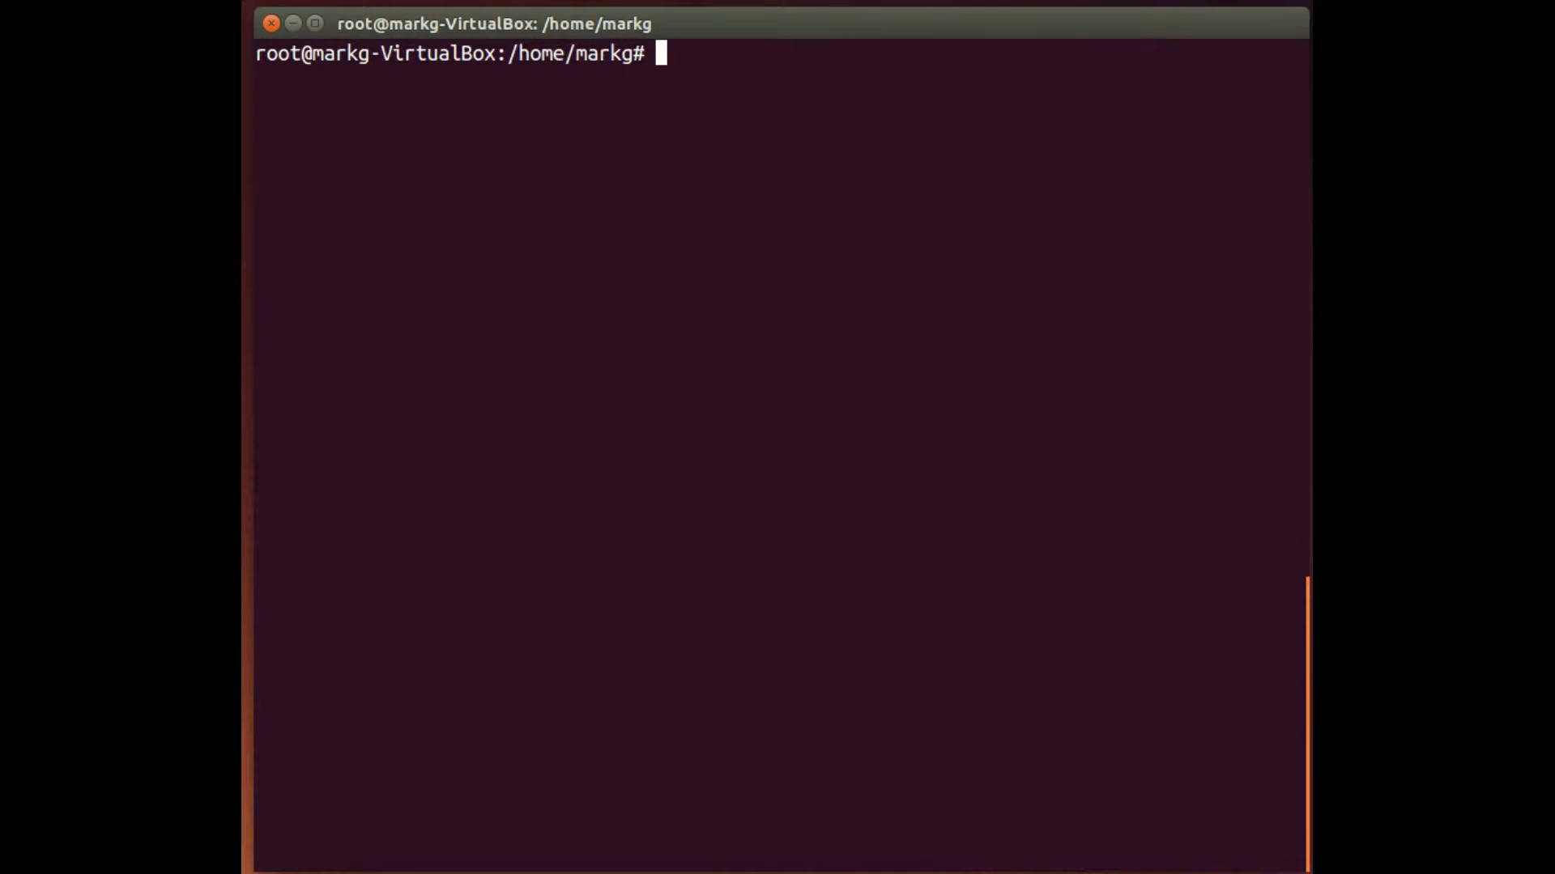
mouse_move(902, 363)
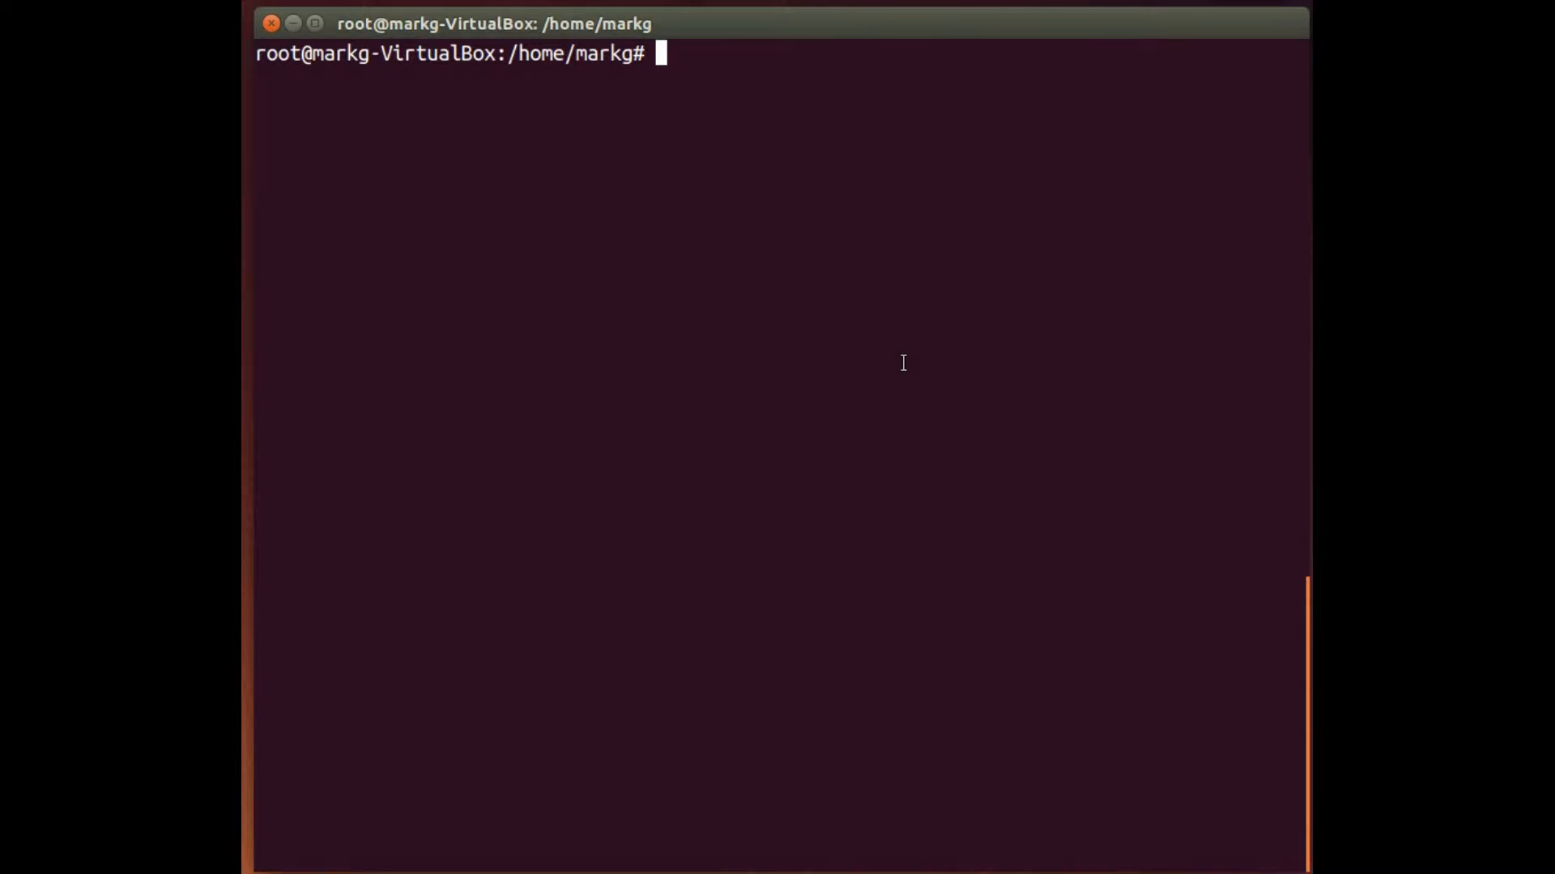
Page dpkg --help through less, read the command list, and quit back to the prompt
text(dp)
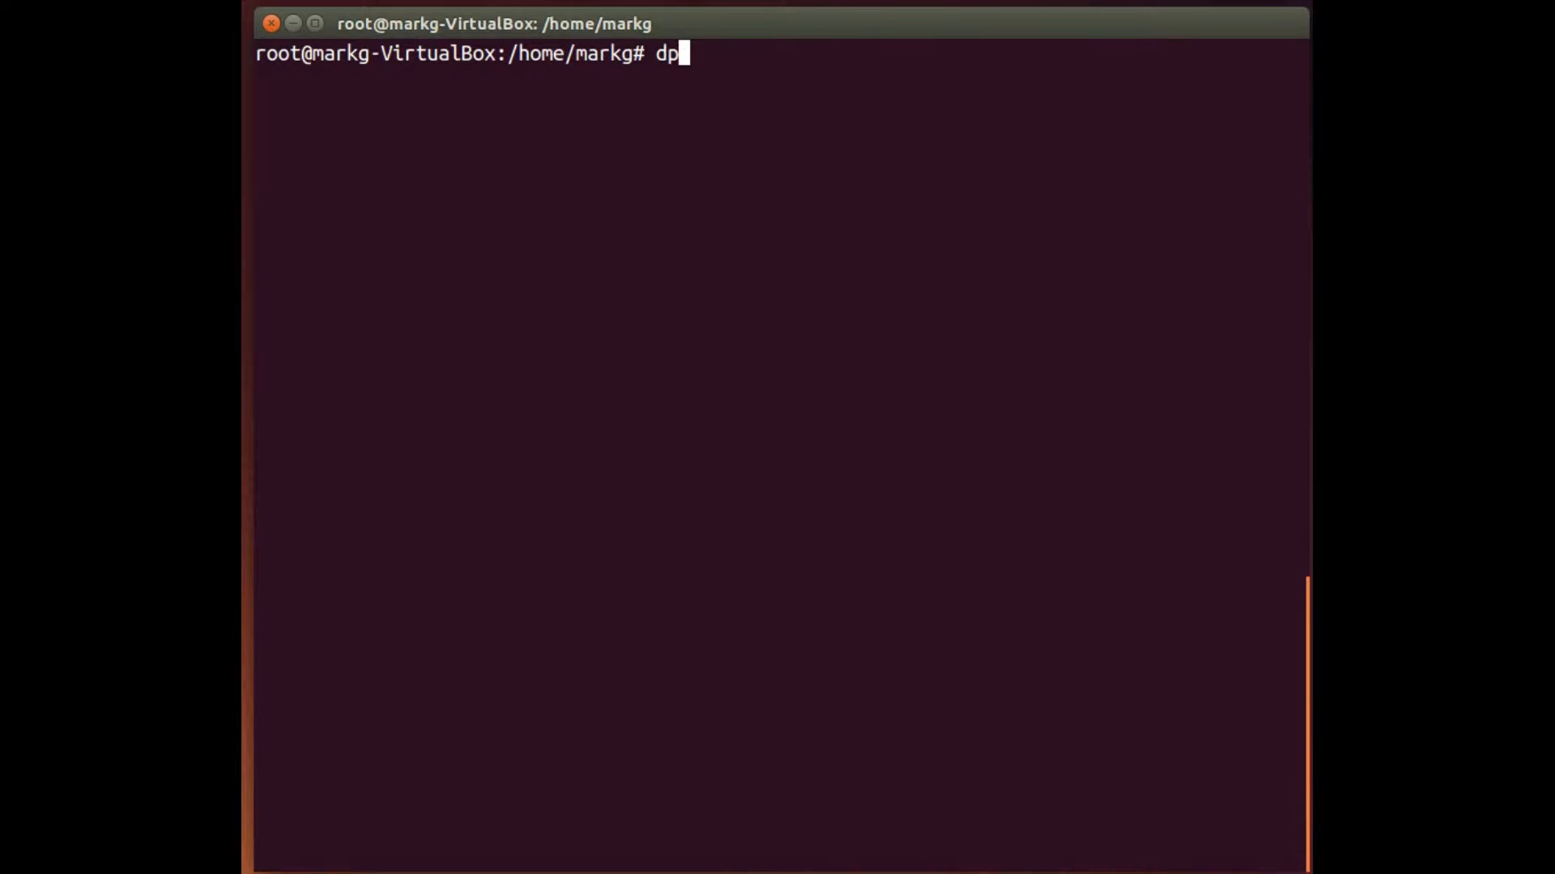
text(kg --h)
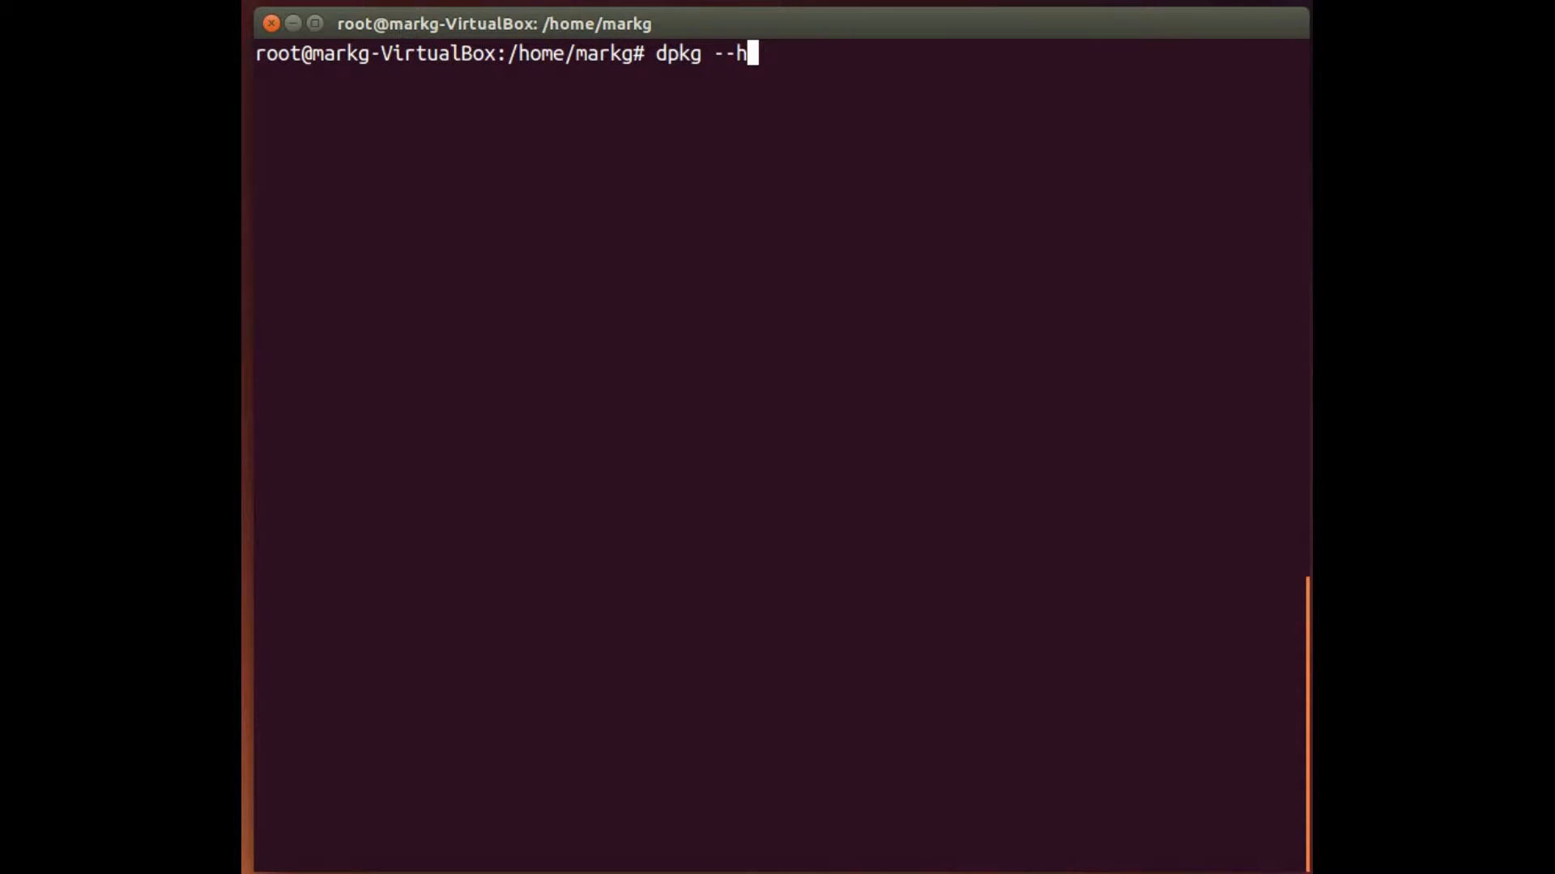
text(elp |)
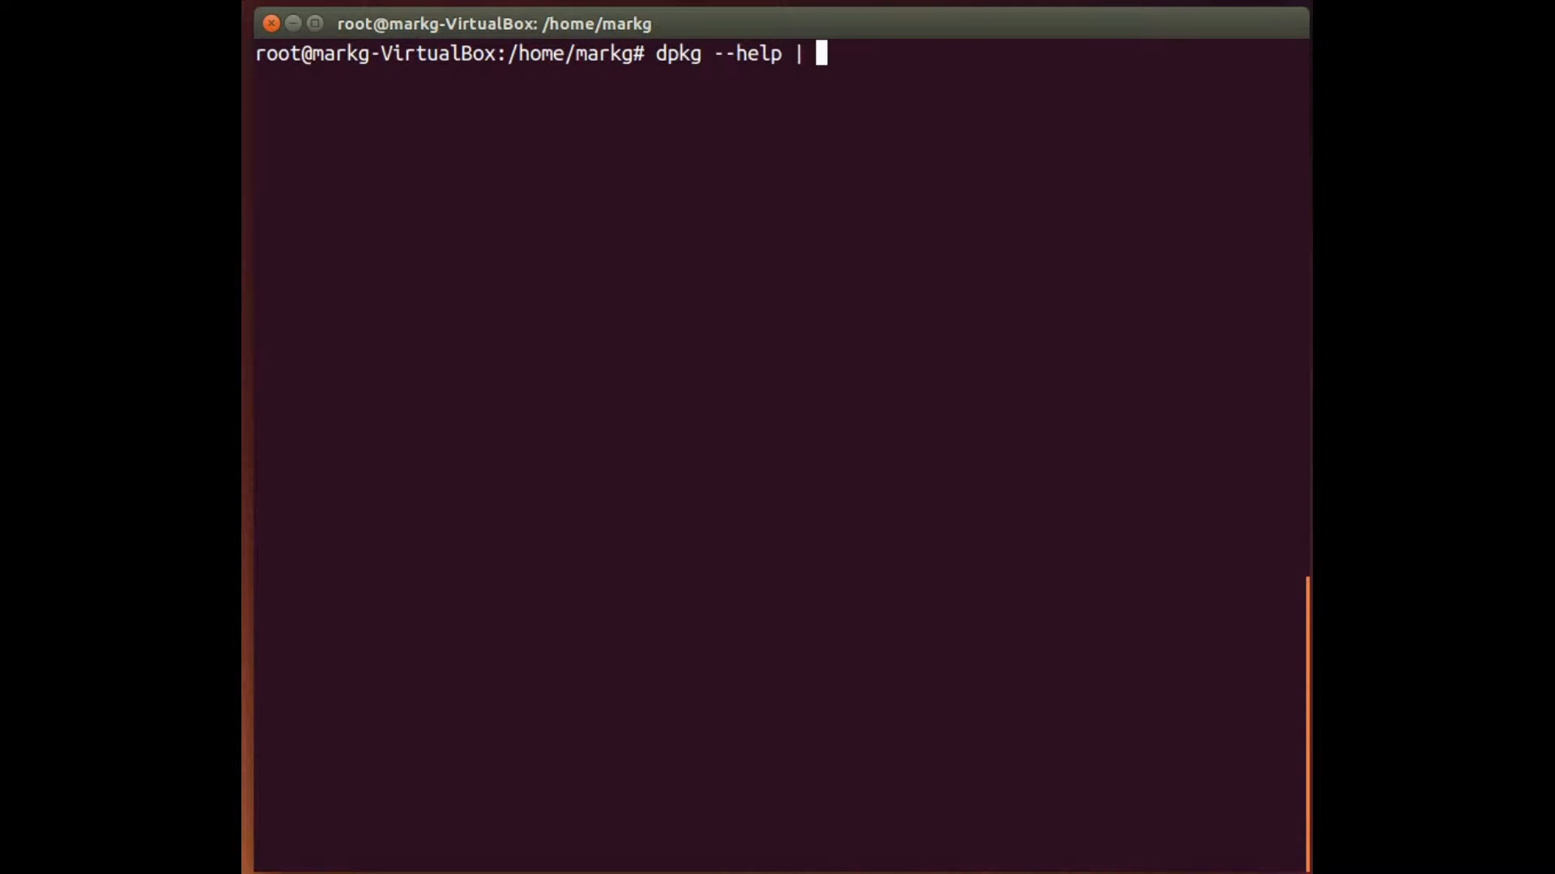
text(less)
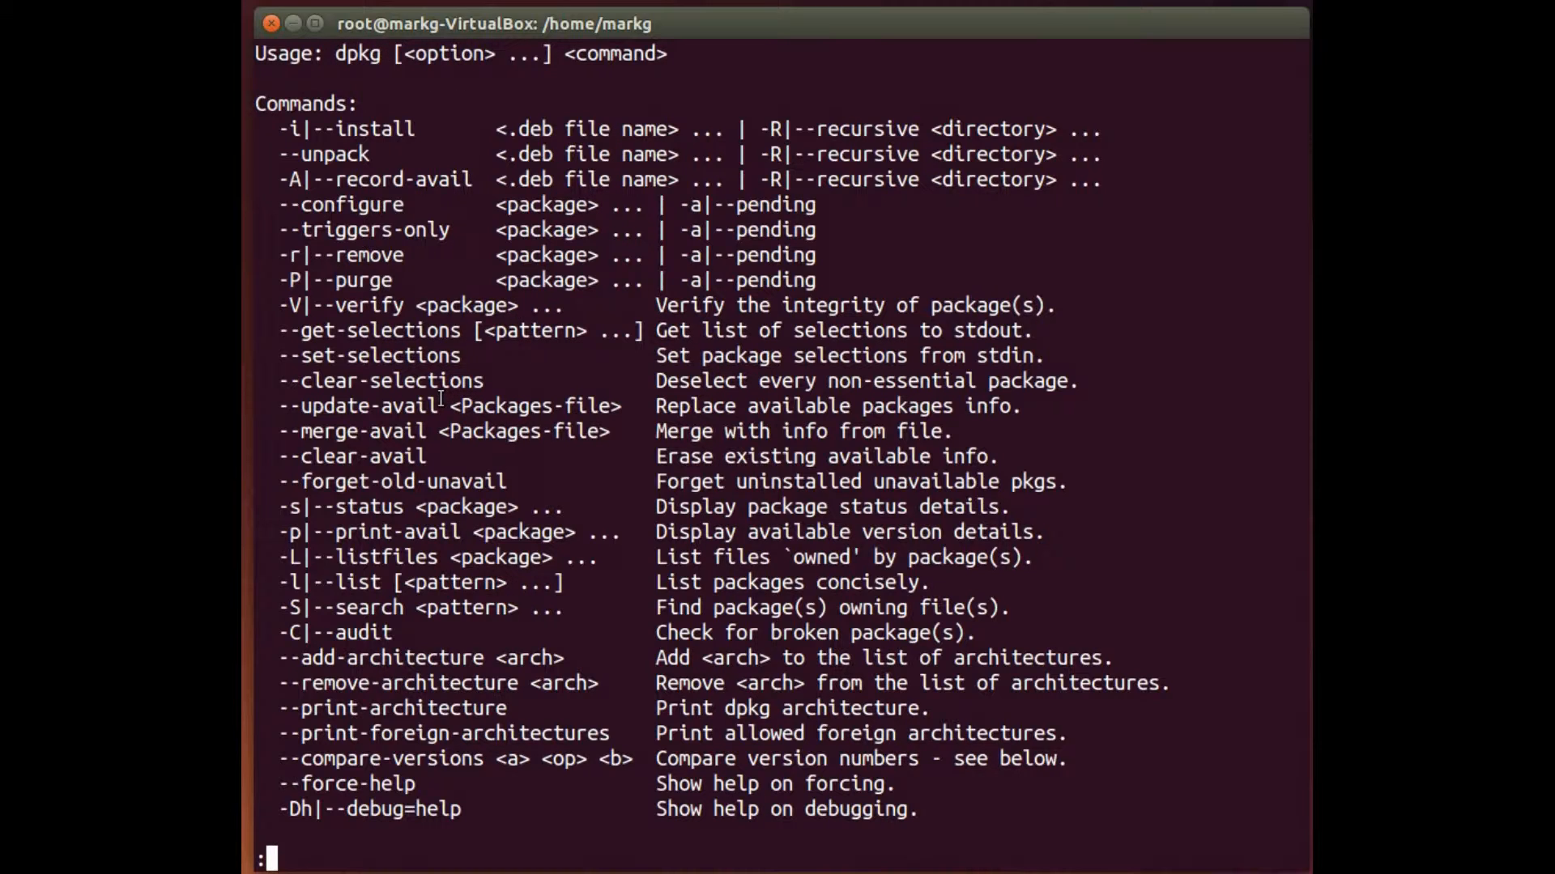
key(q)
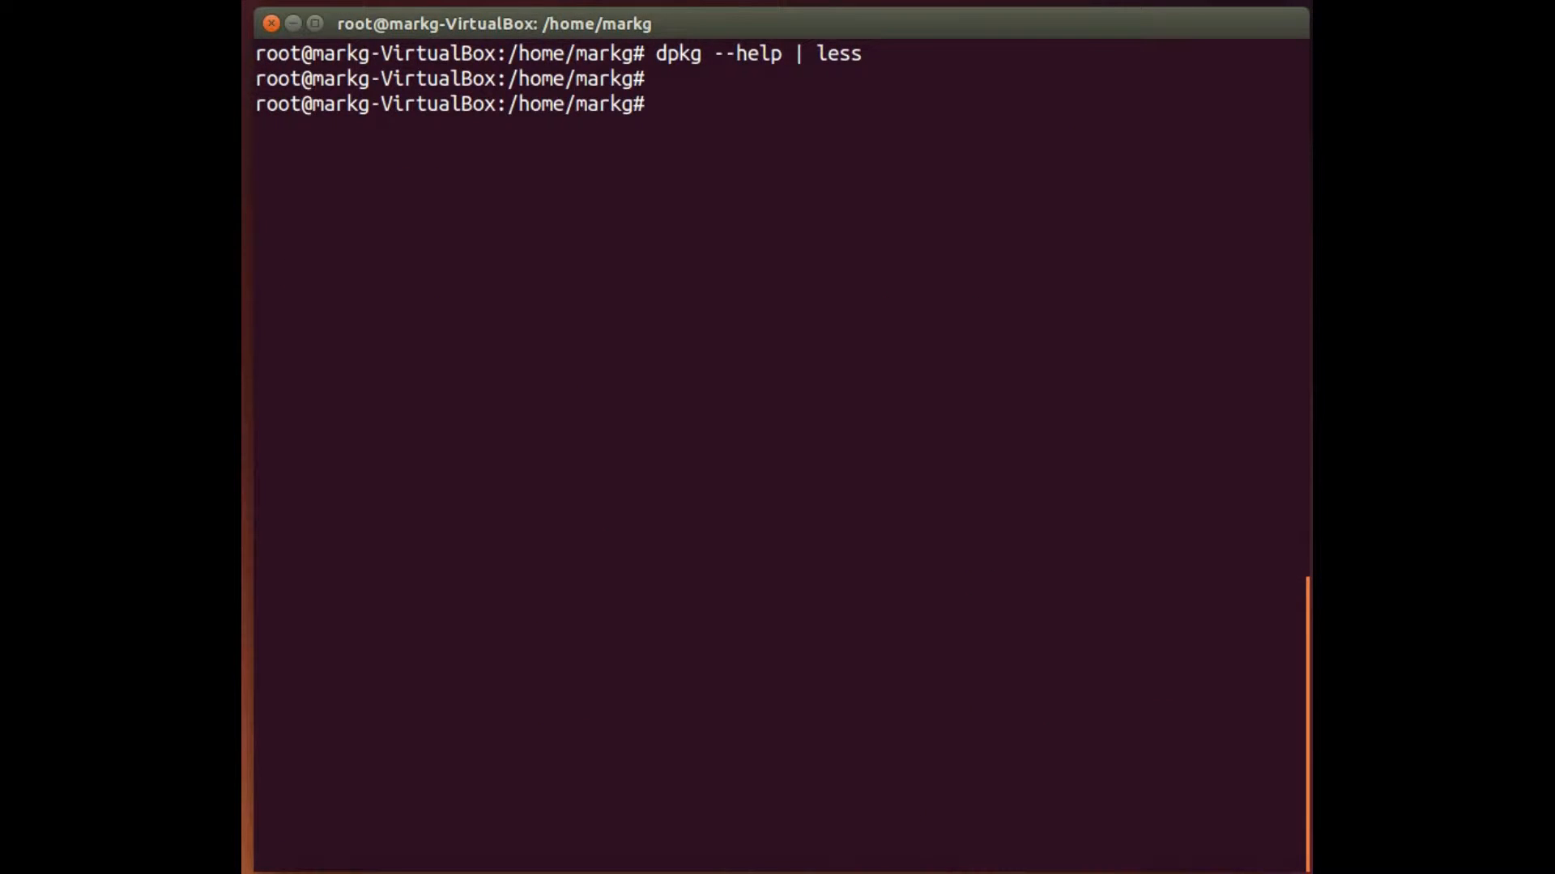
List every installed package with its version and description using dpkg --list
text(dpkg)
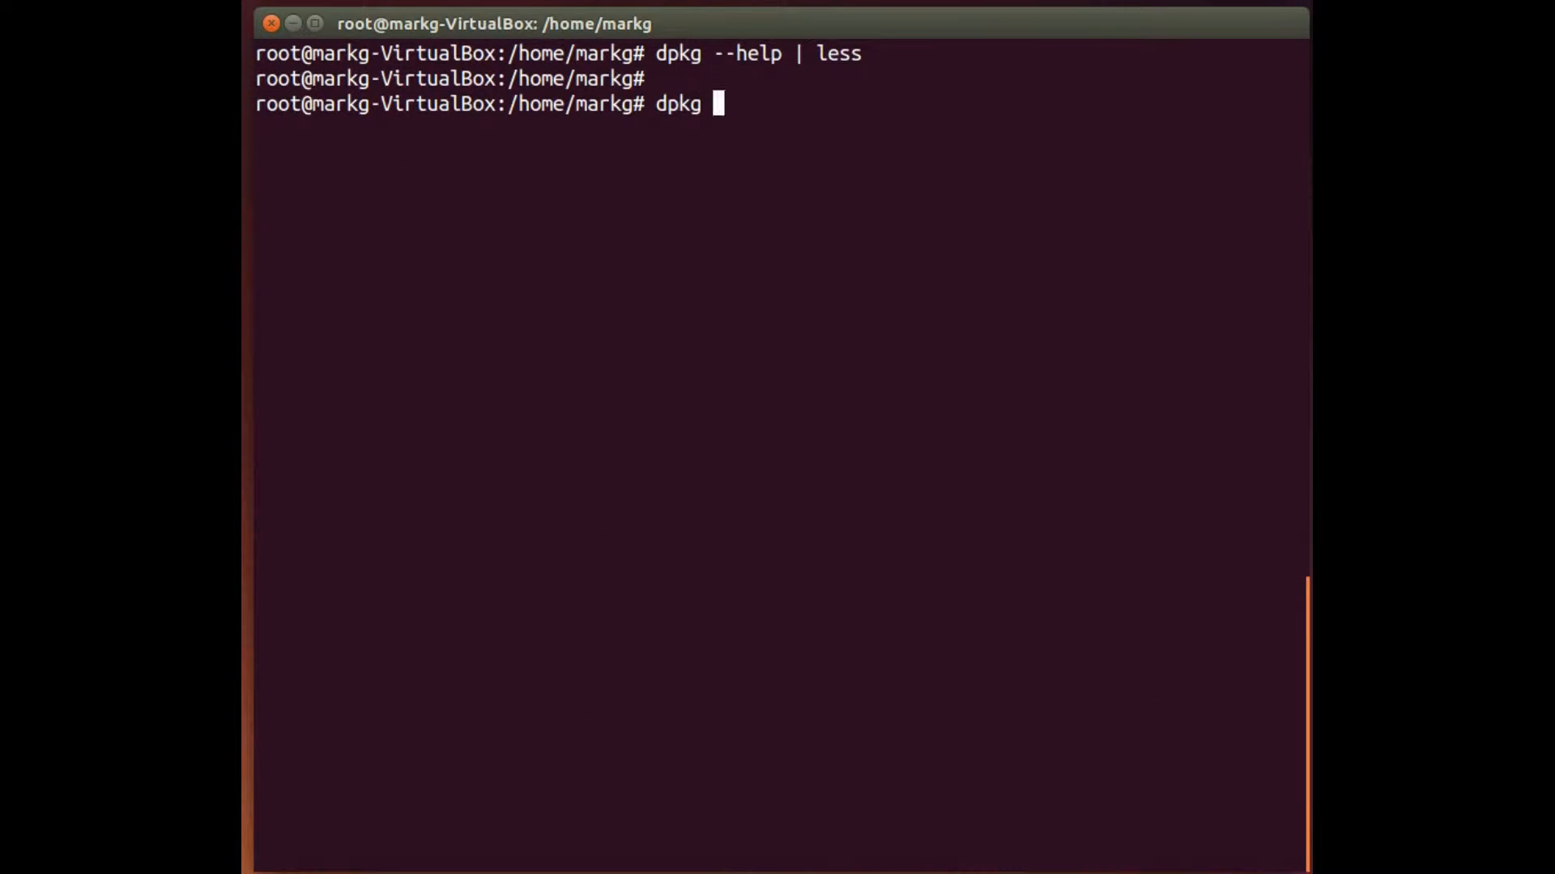
text(--list)
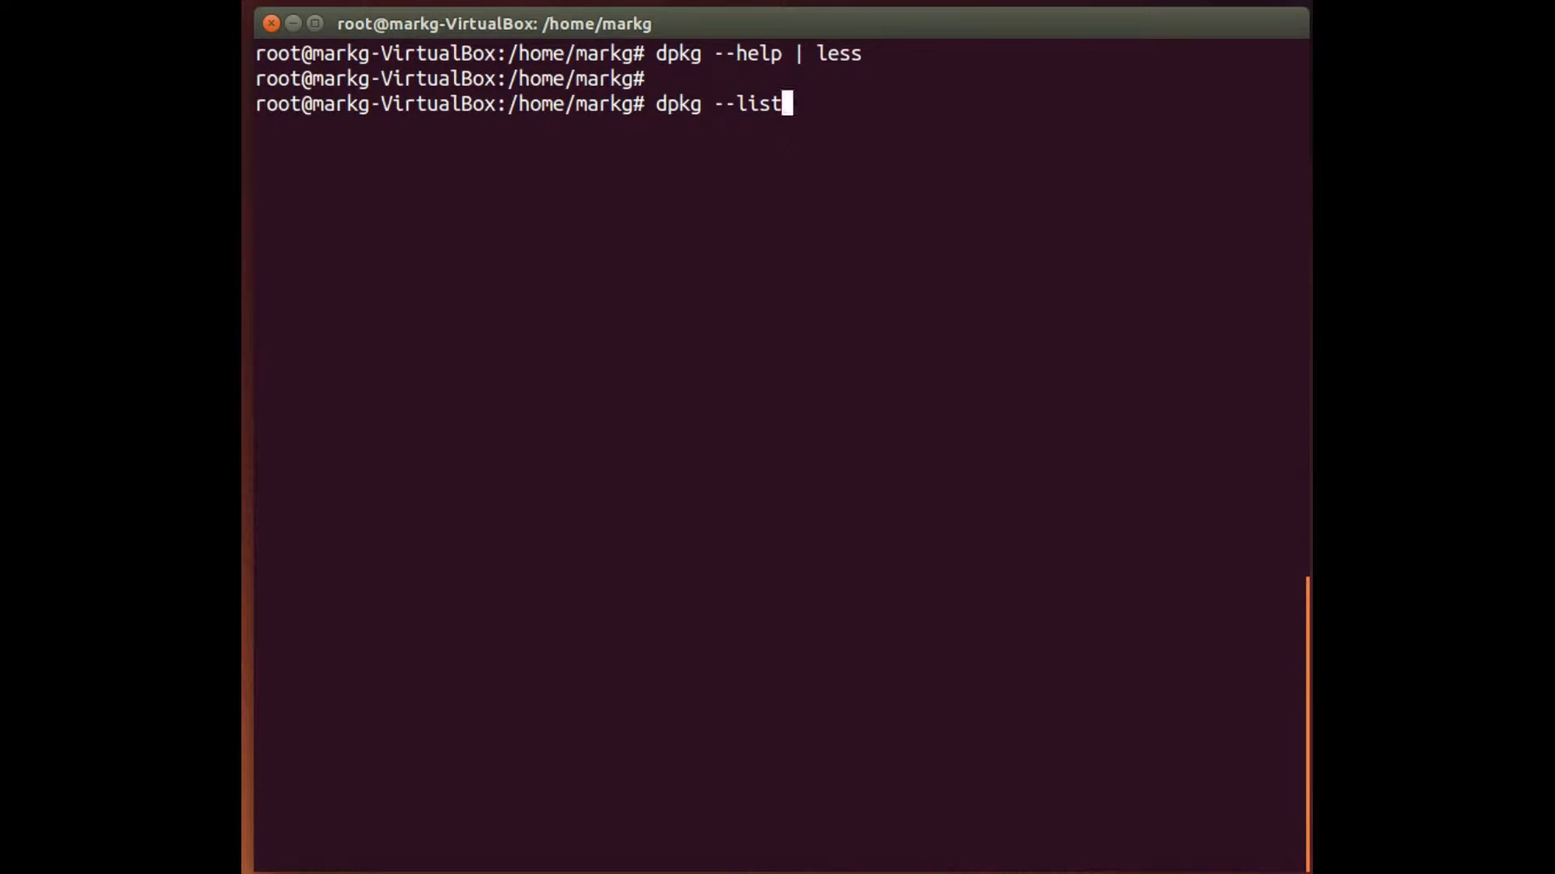
key(Return)
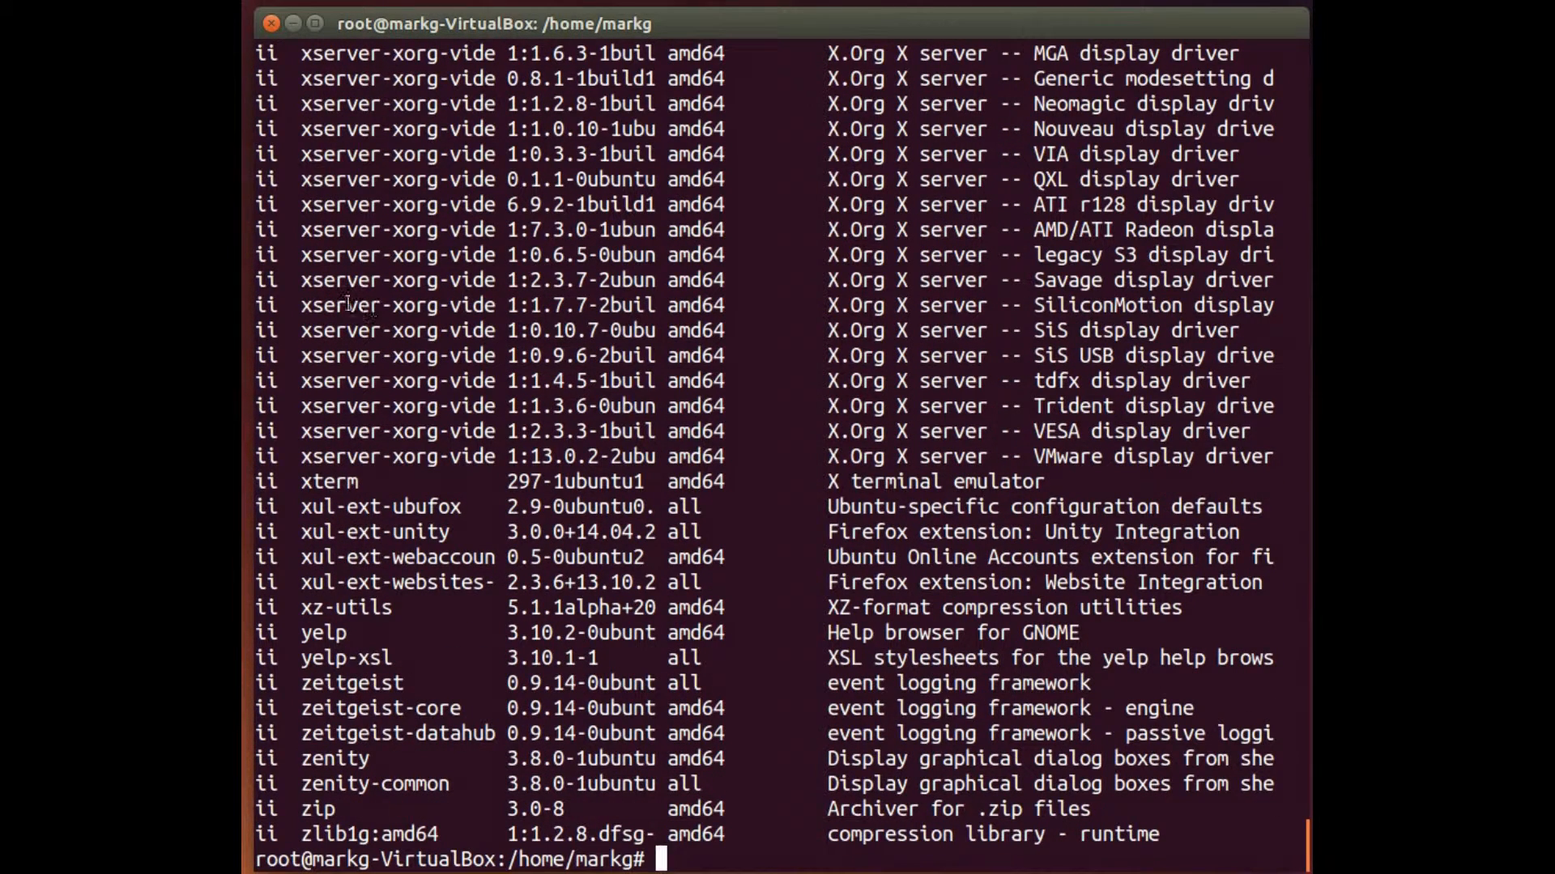
mouse_move(293, 354)
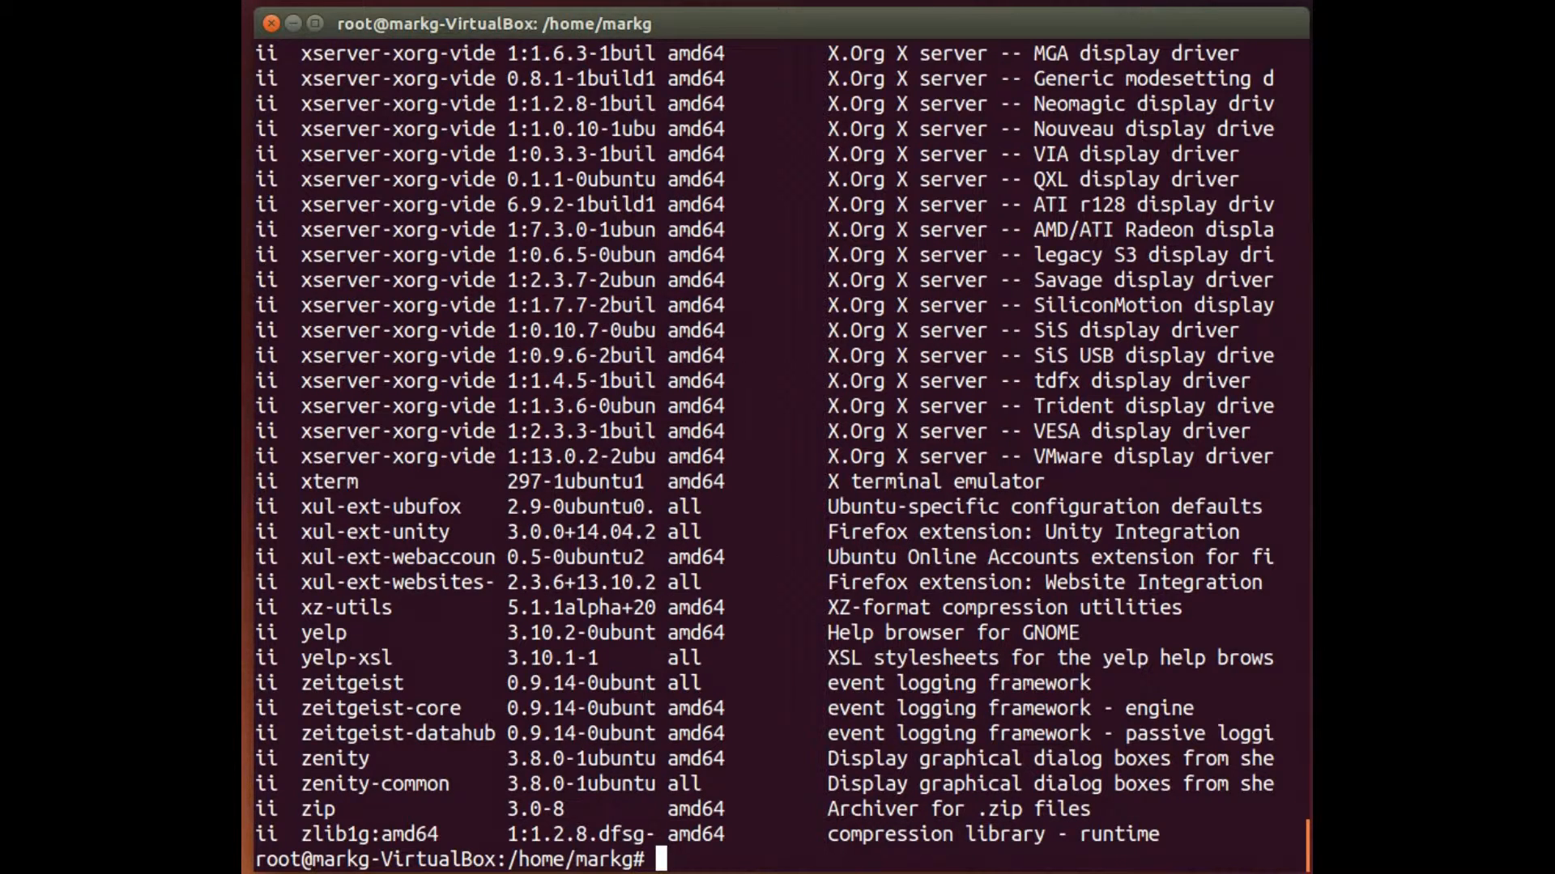
mouse_move(790, 617)
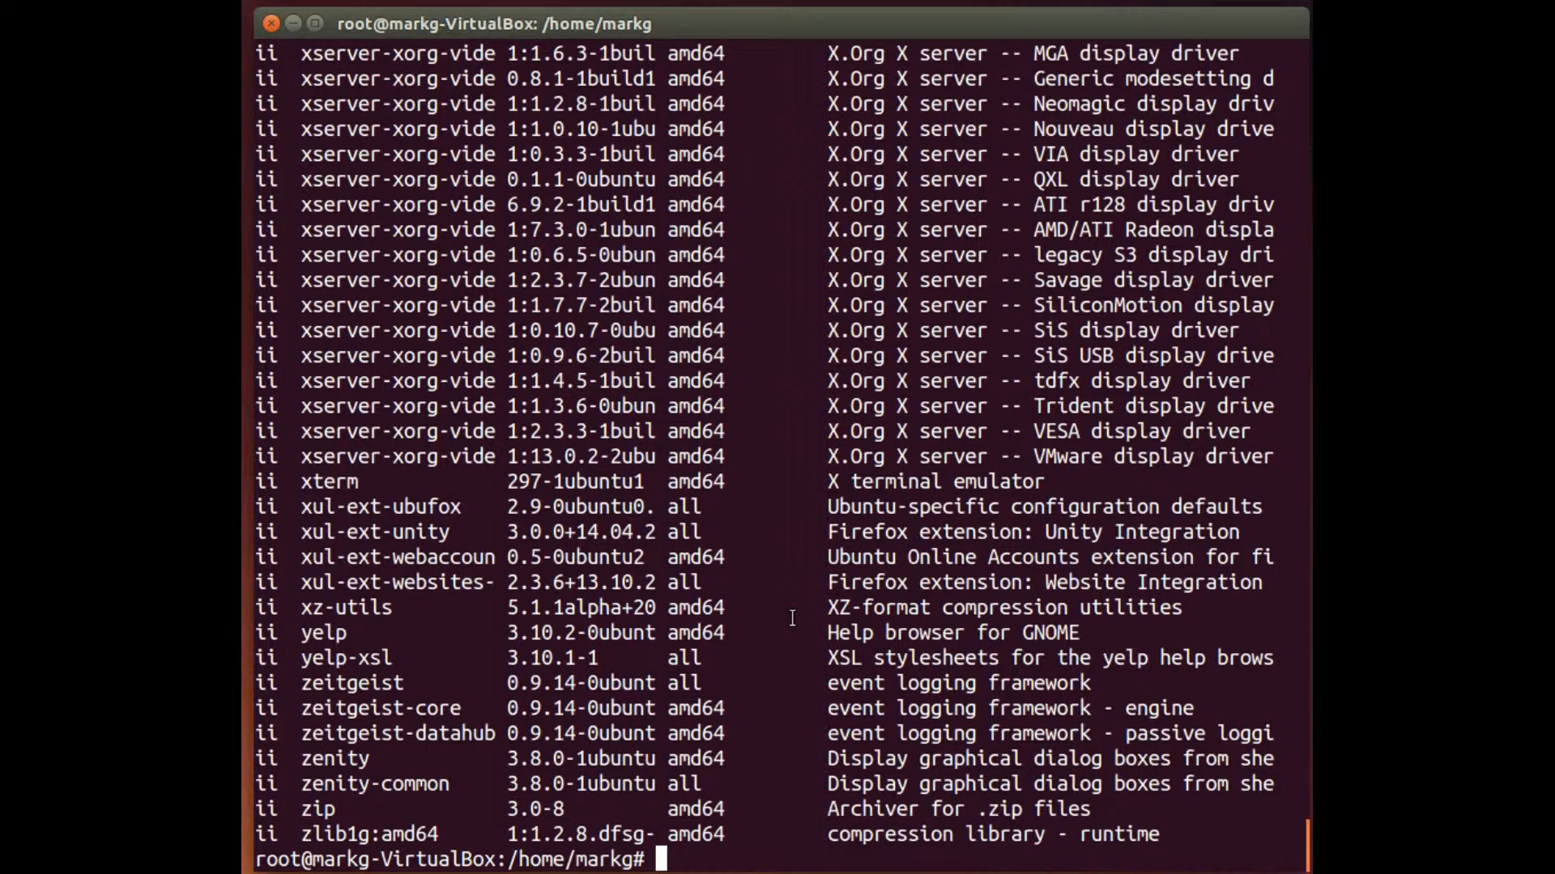
mouse_move(751, 695)
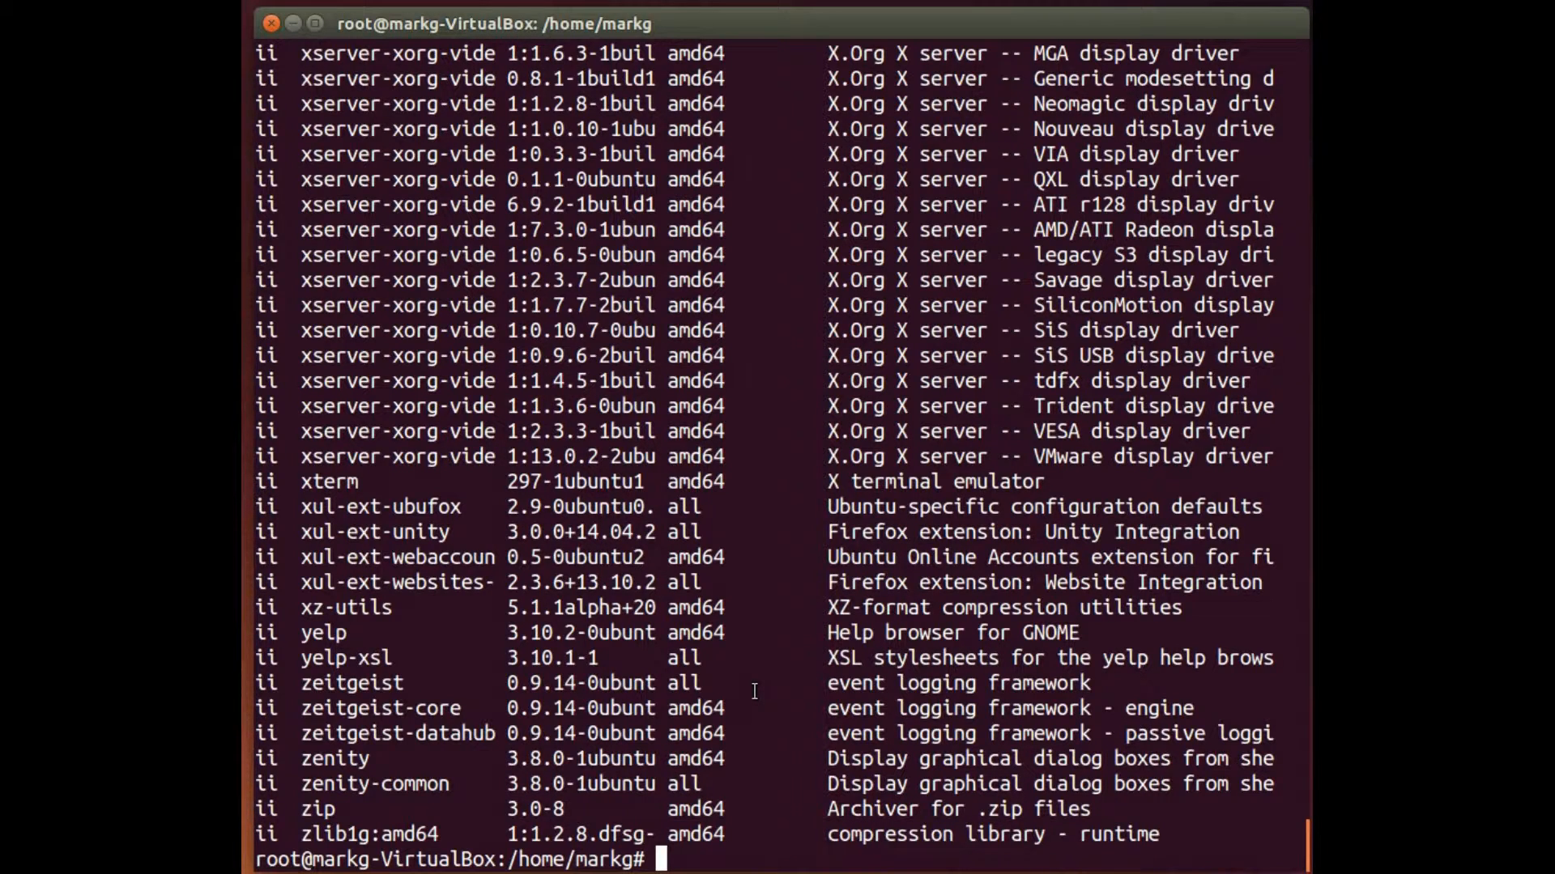
mouse_move(986, 842)
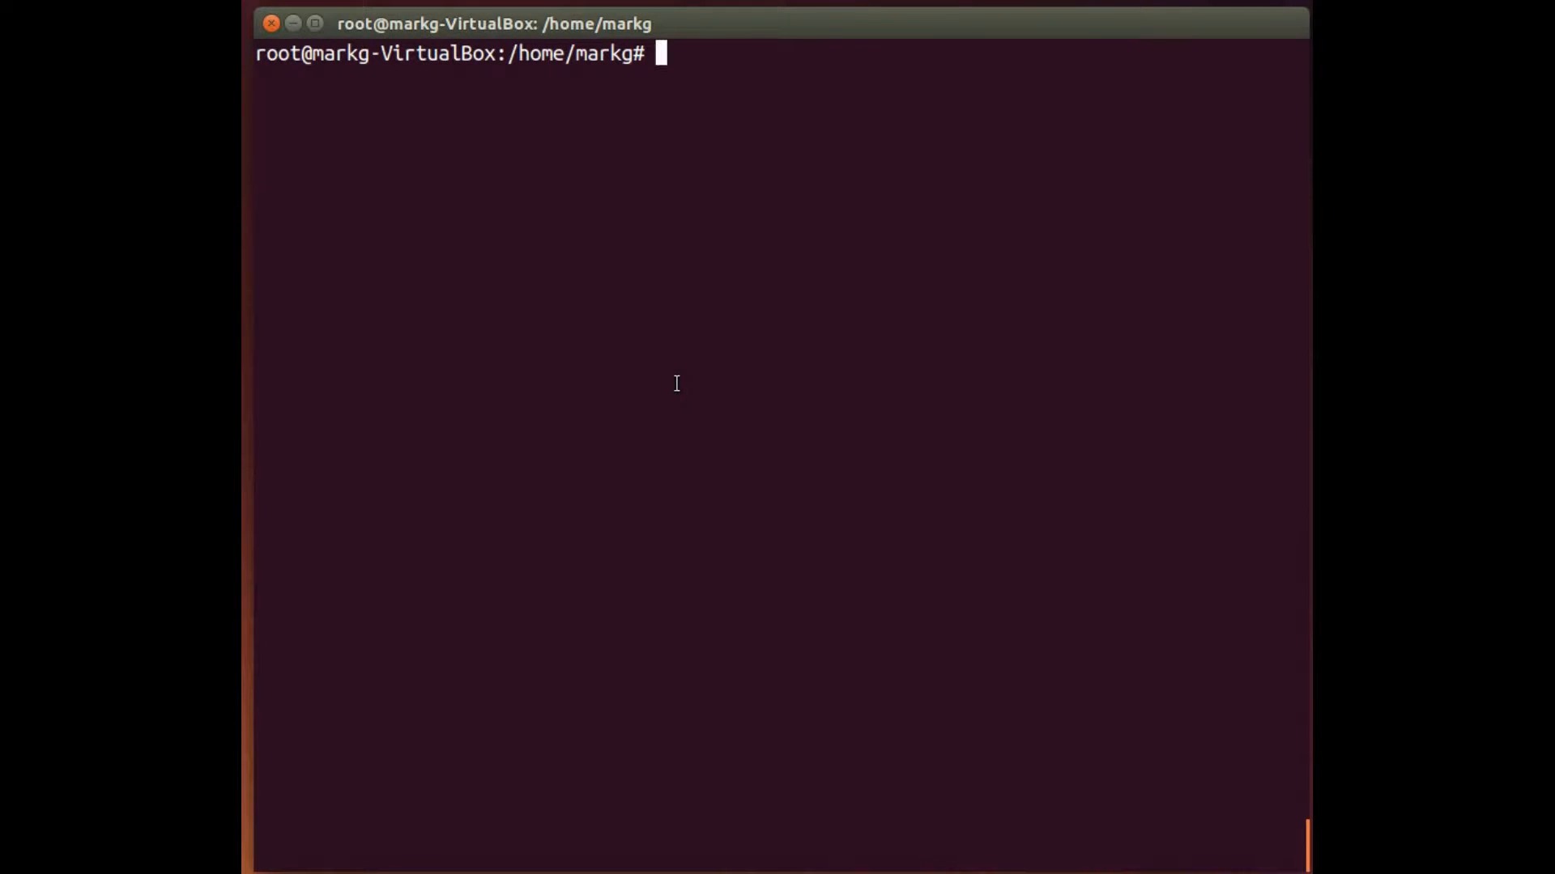
Find aptitude missing, install it with apt-get install aptitude, answering Y to continue
text(ap)
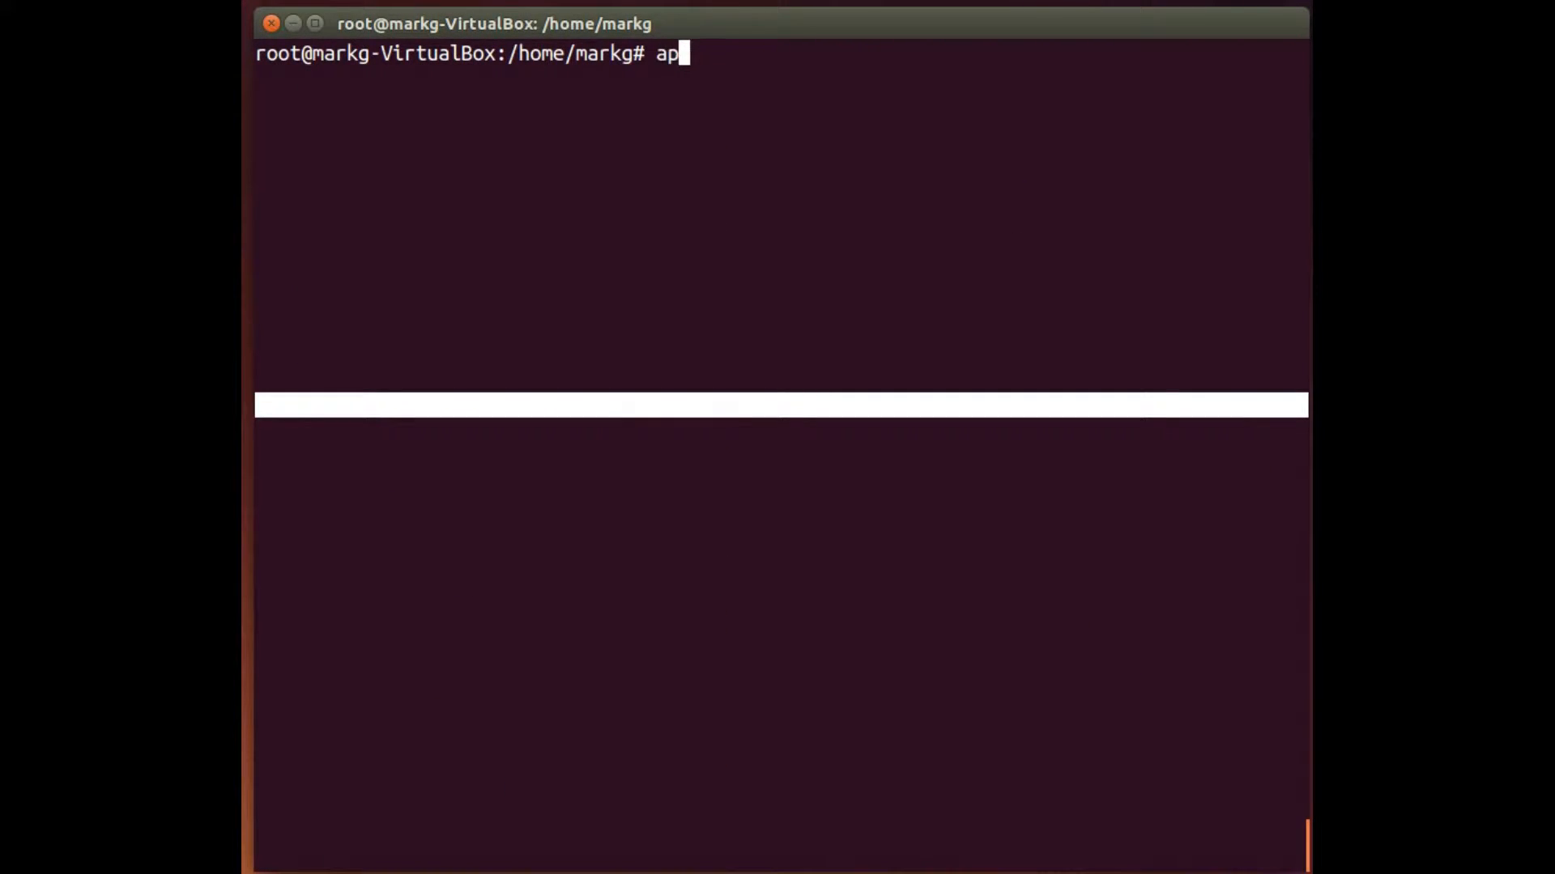
text(titude)
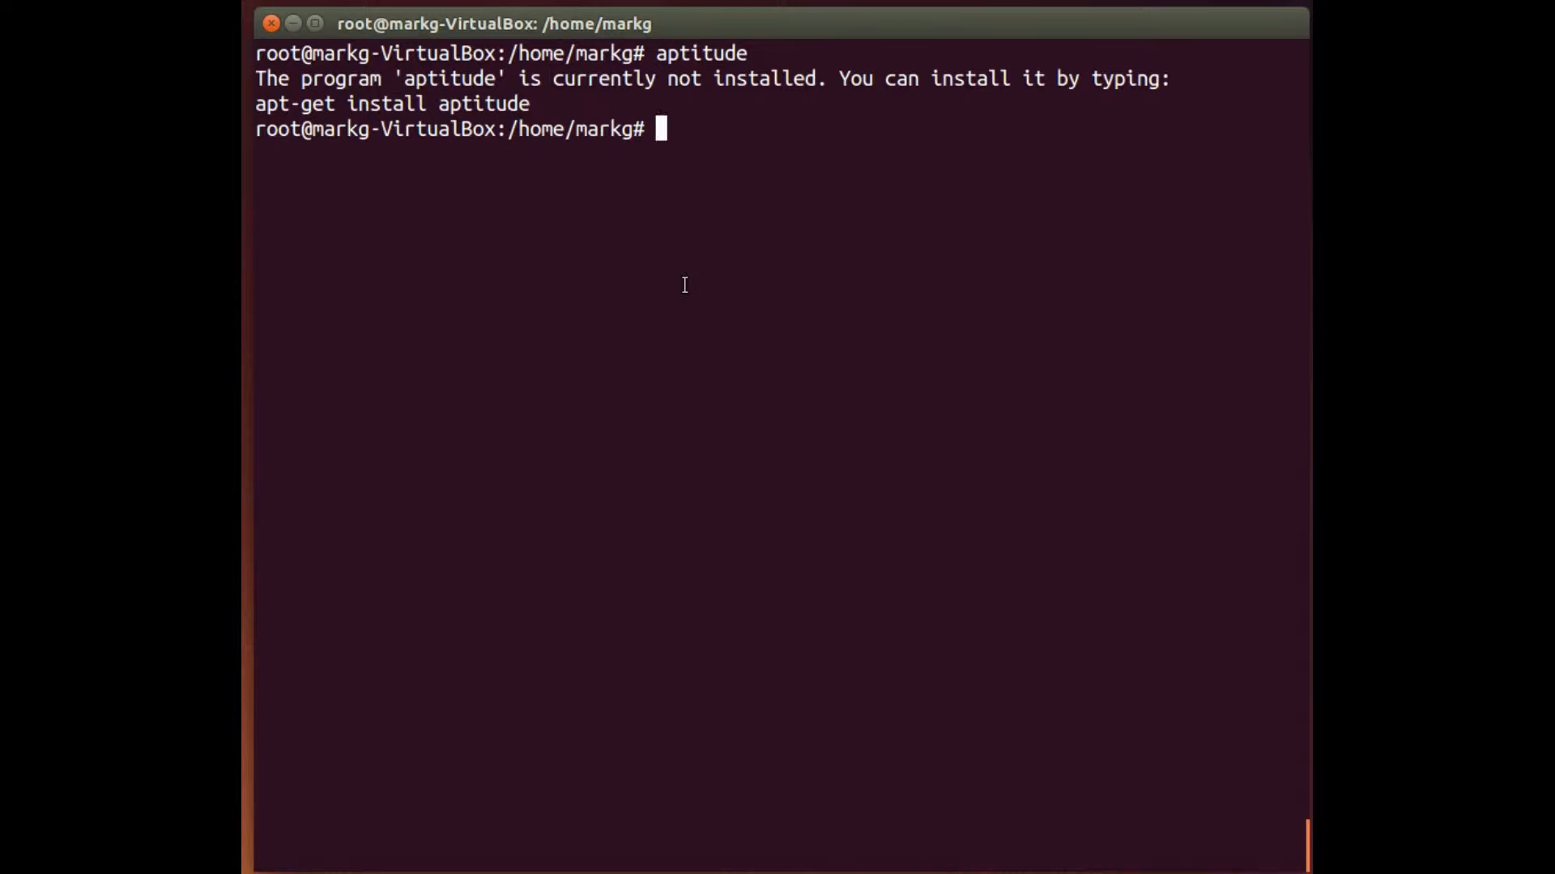
text(apt-g)
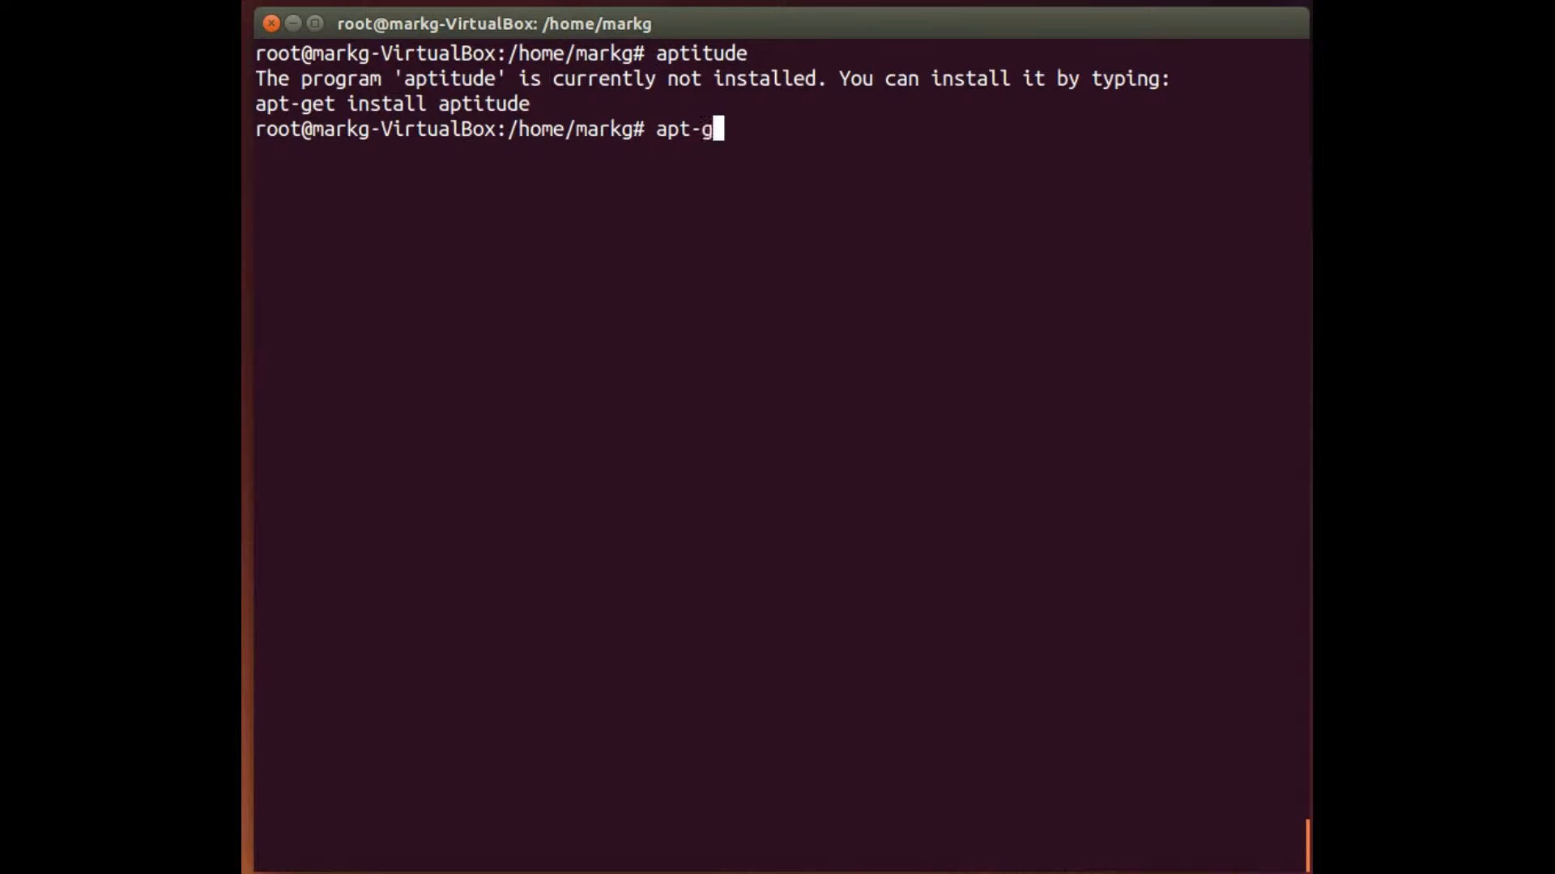
text(et inst)
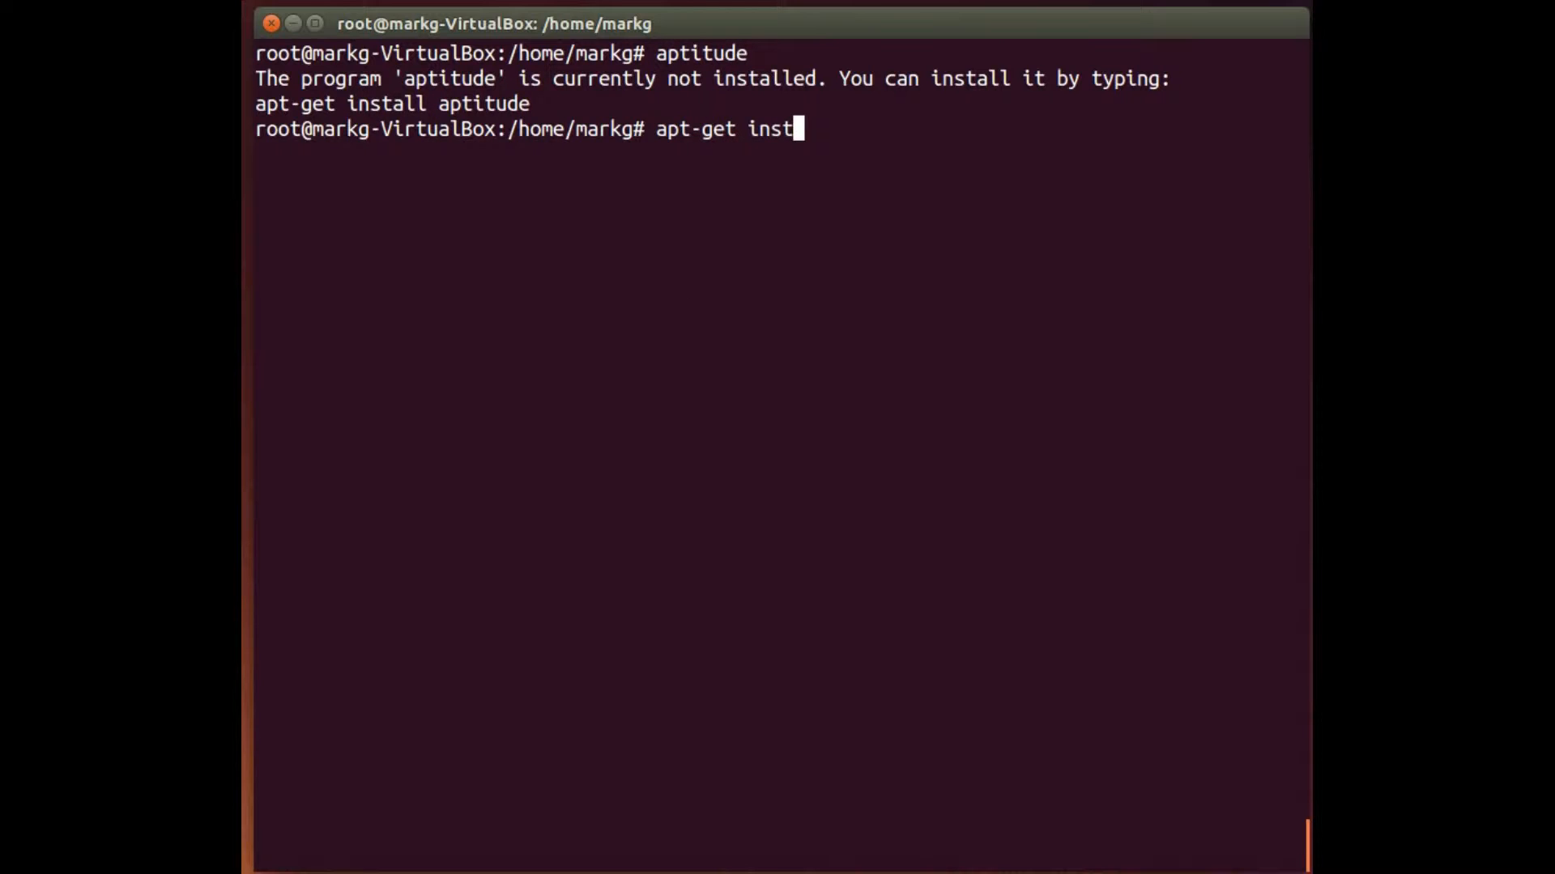
text(all ap)
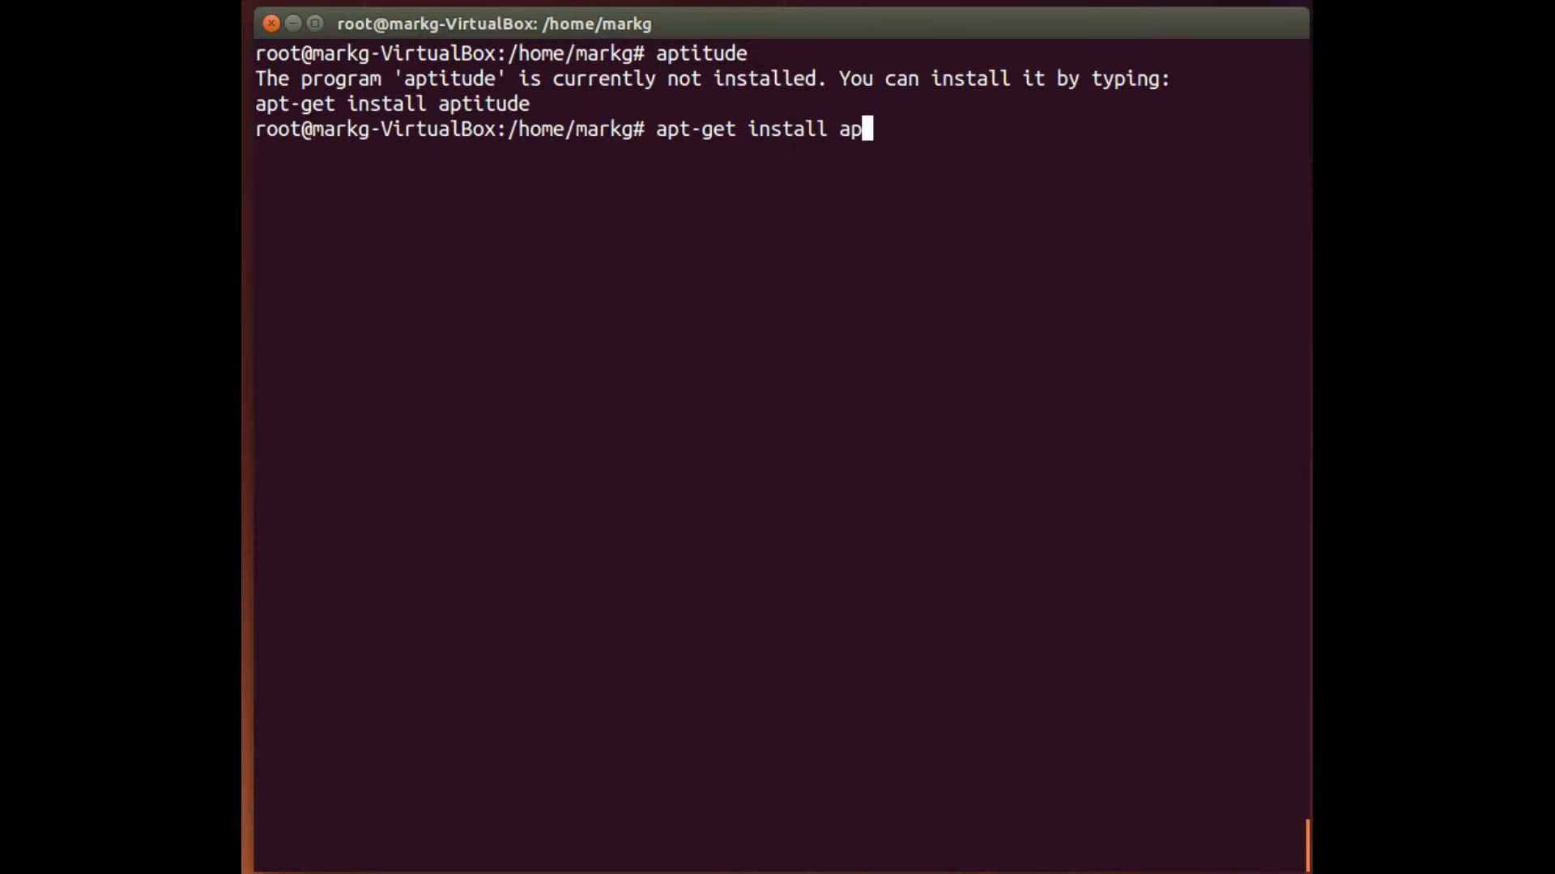
text(titude)
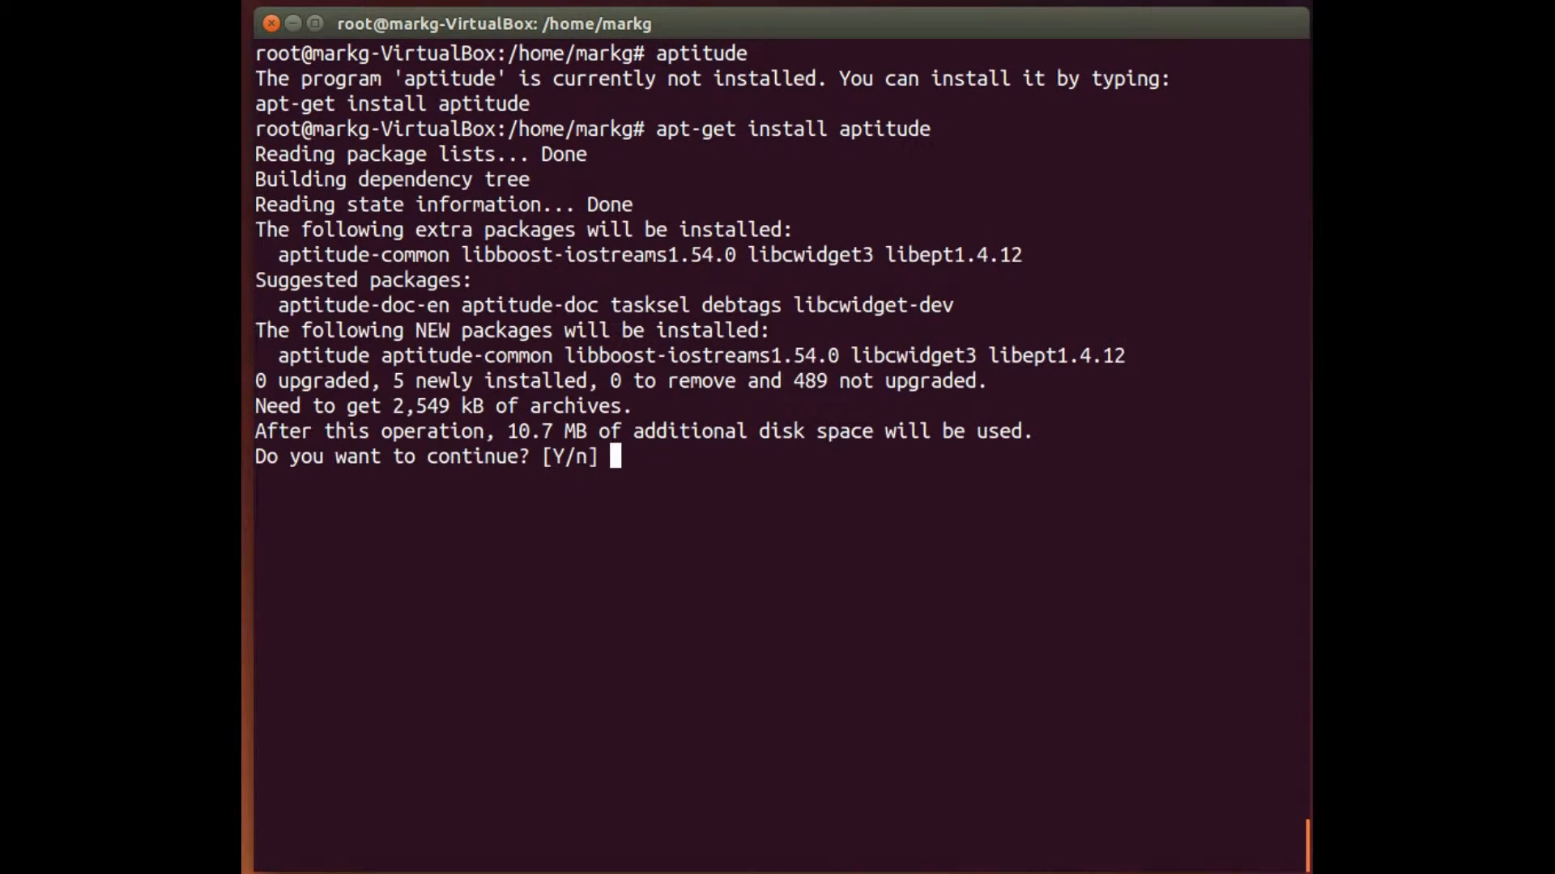
text(Y)
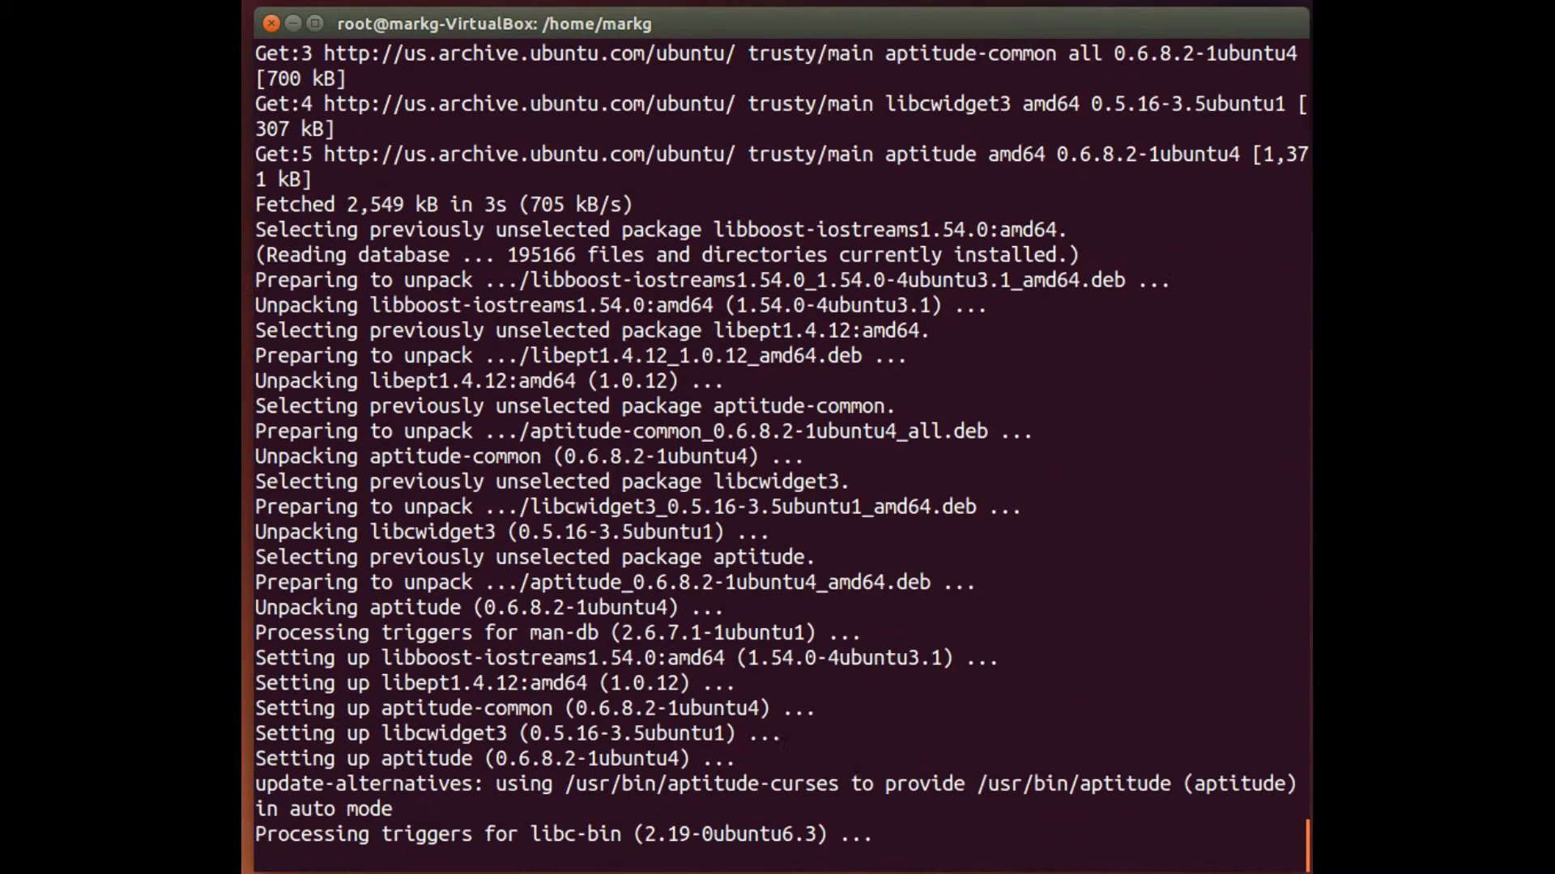
text(cle)
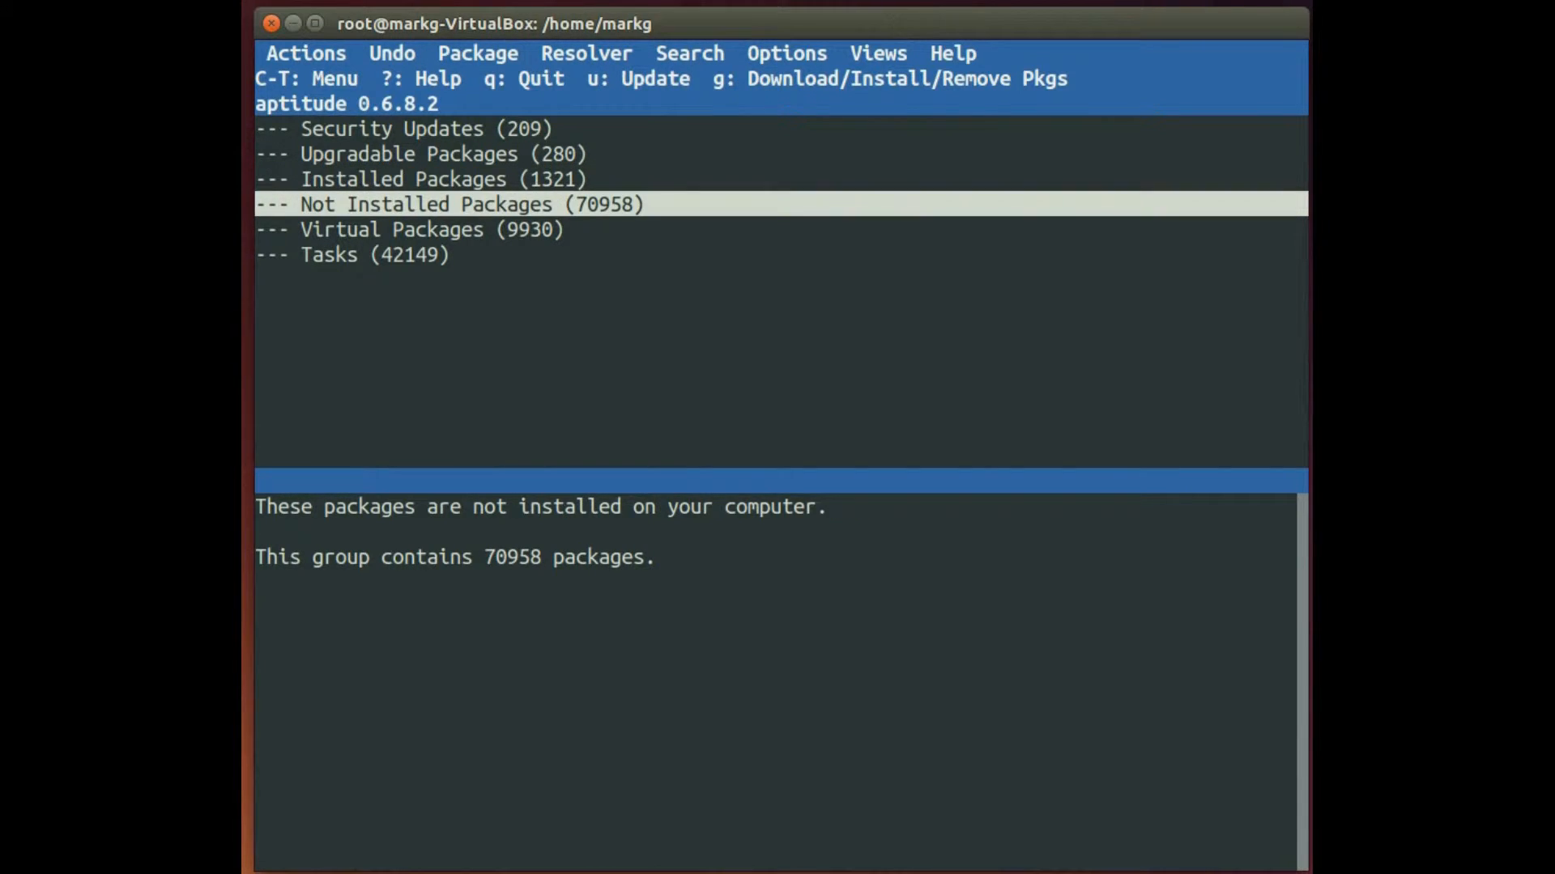
Browse aptitude's package groups from Security Updates down to Tasks, then quit to the shell
key(Down)
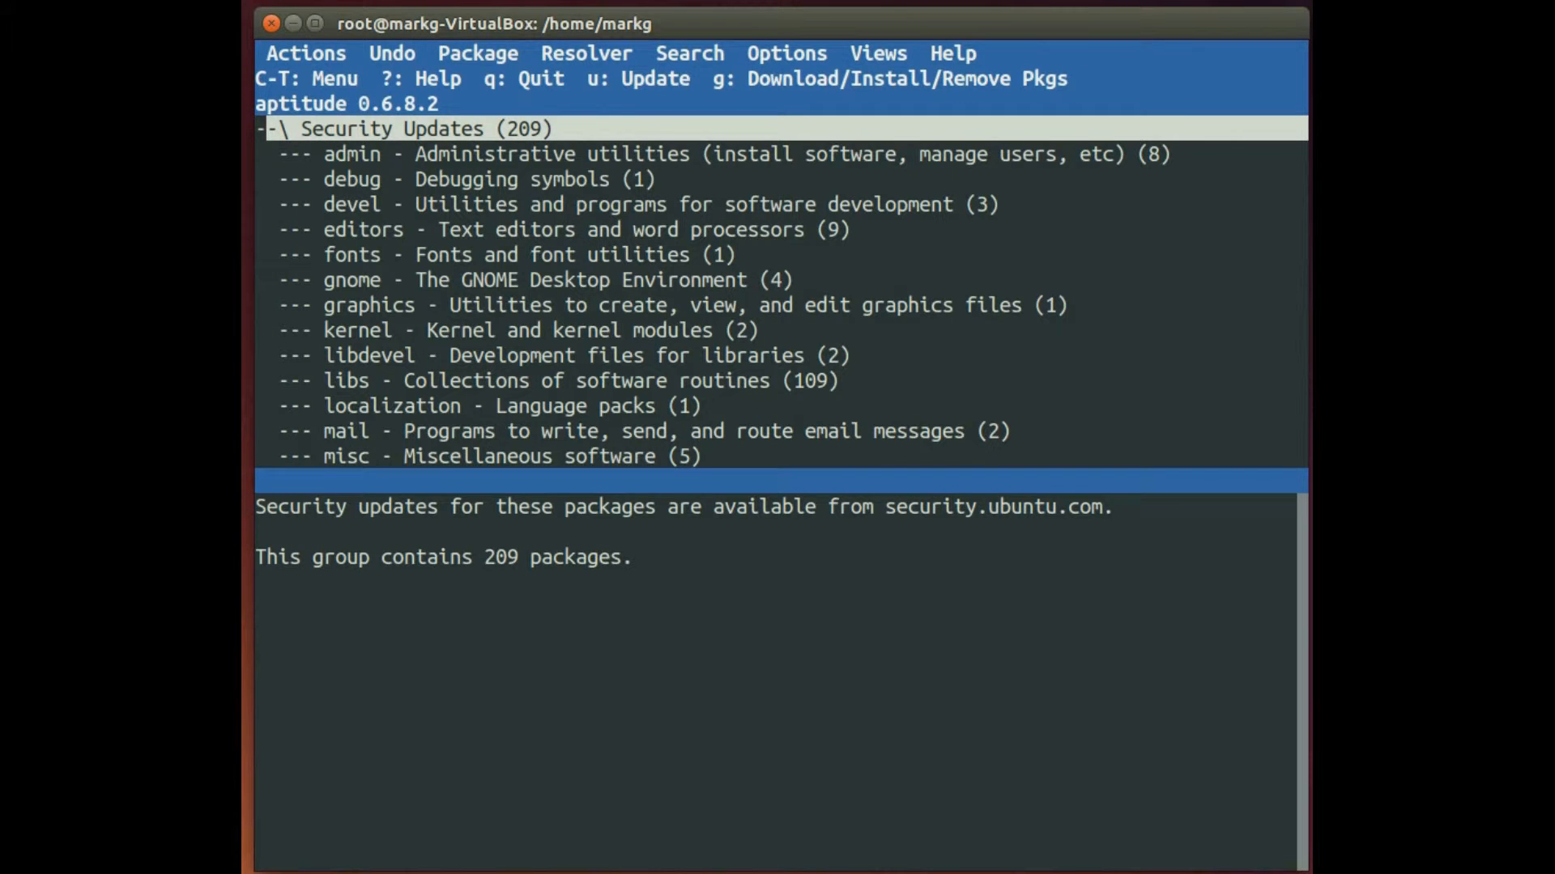
scroll(down, 3)
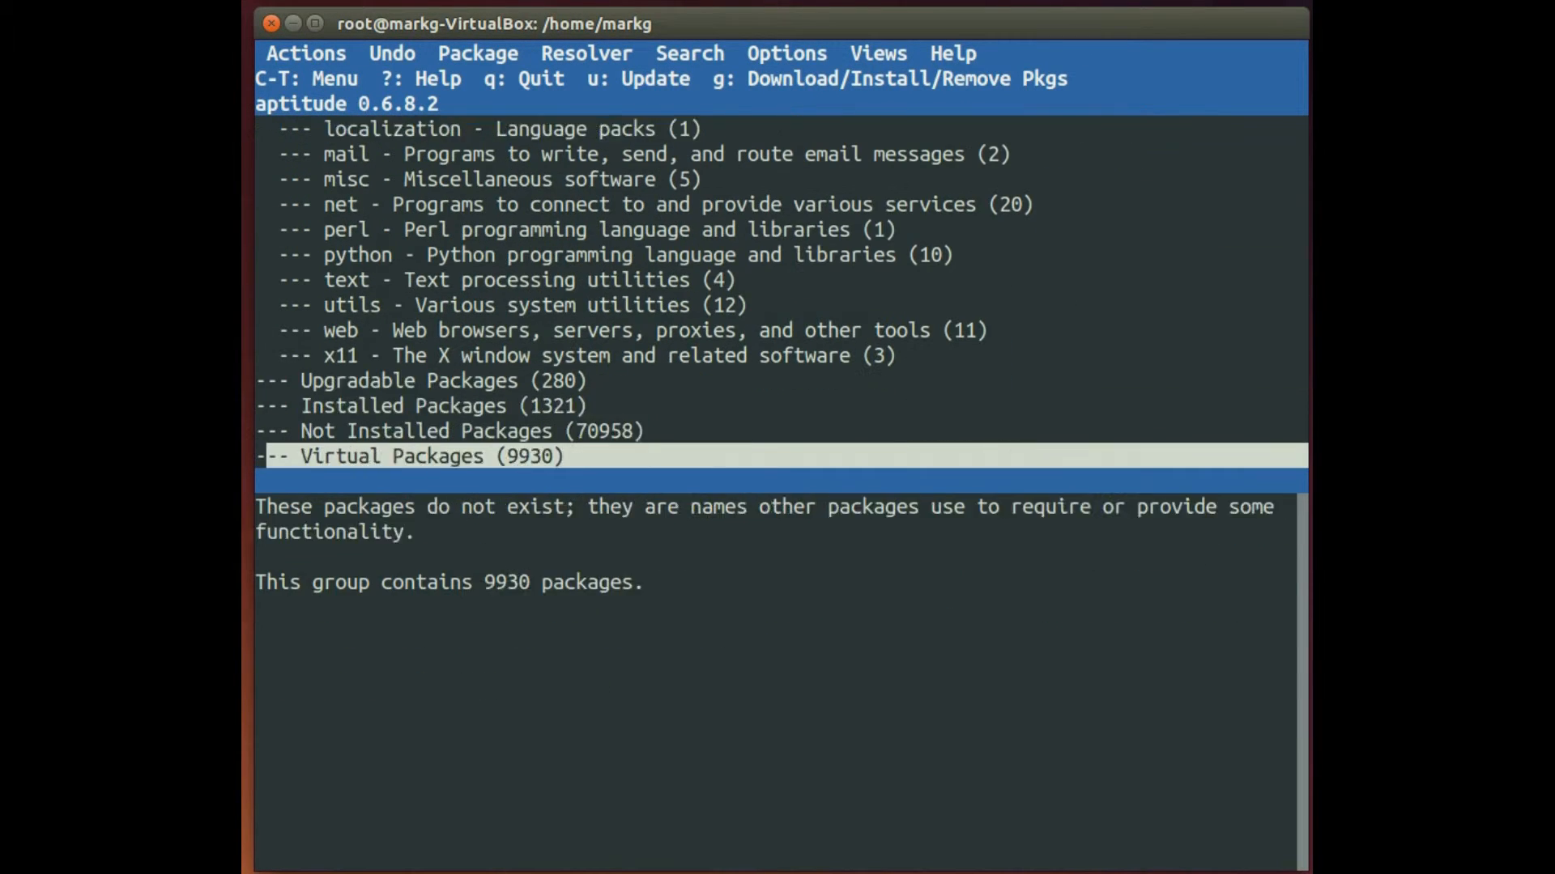
scroll(down, 3)
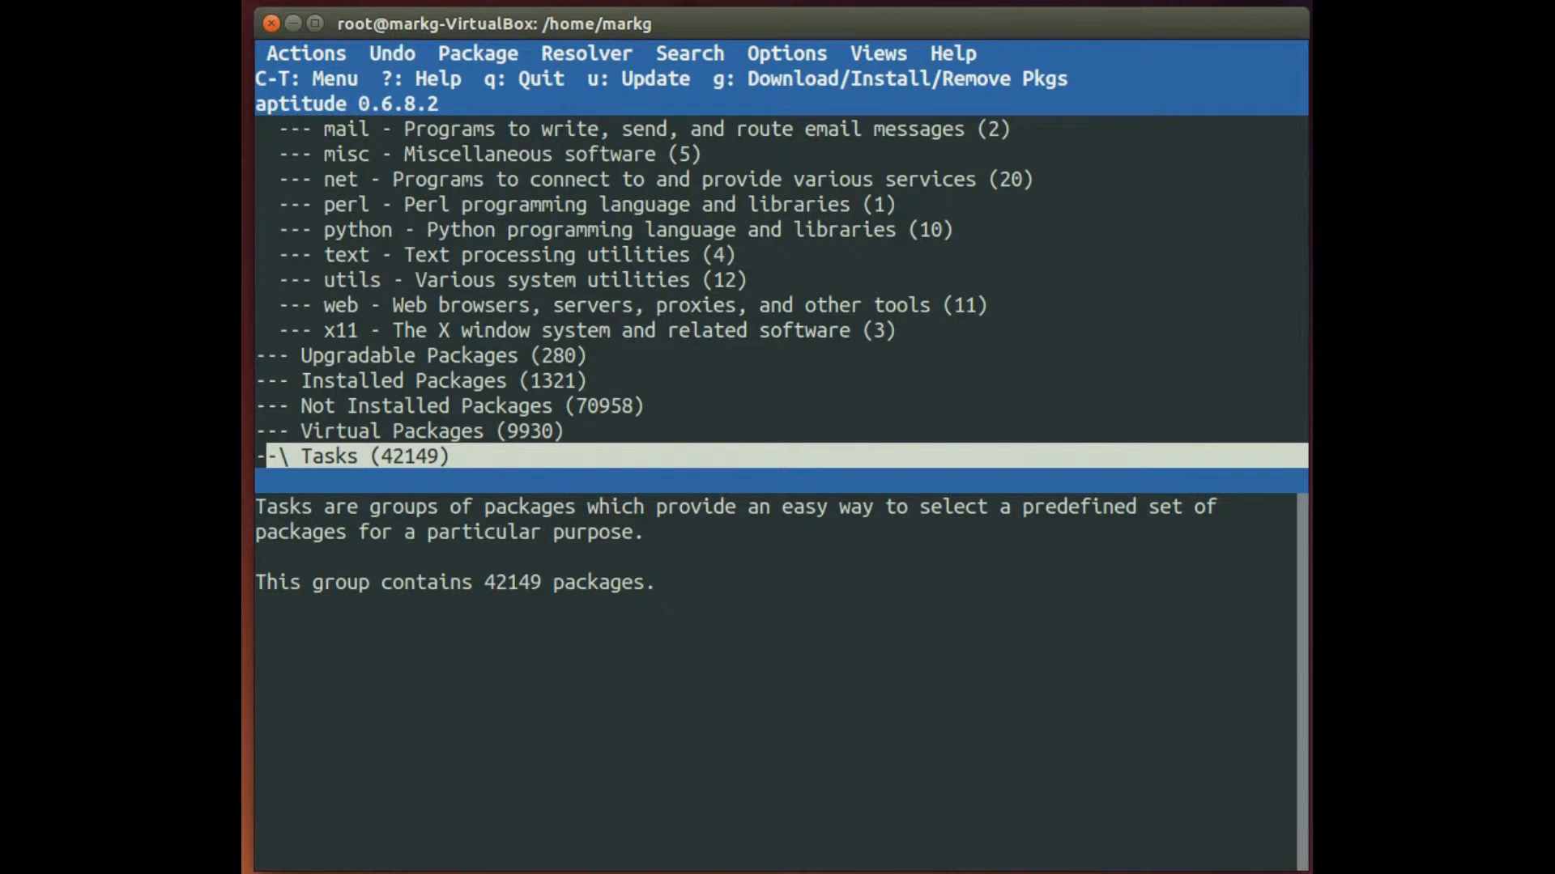
mouse_move(792, 665)
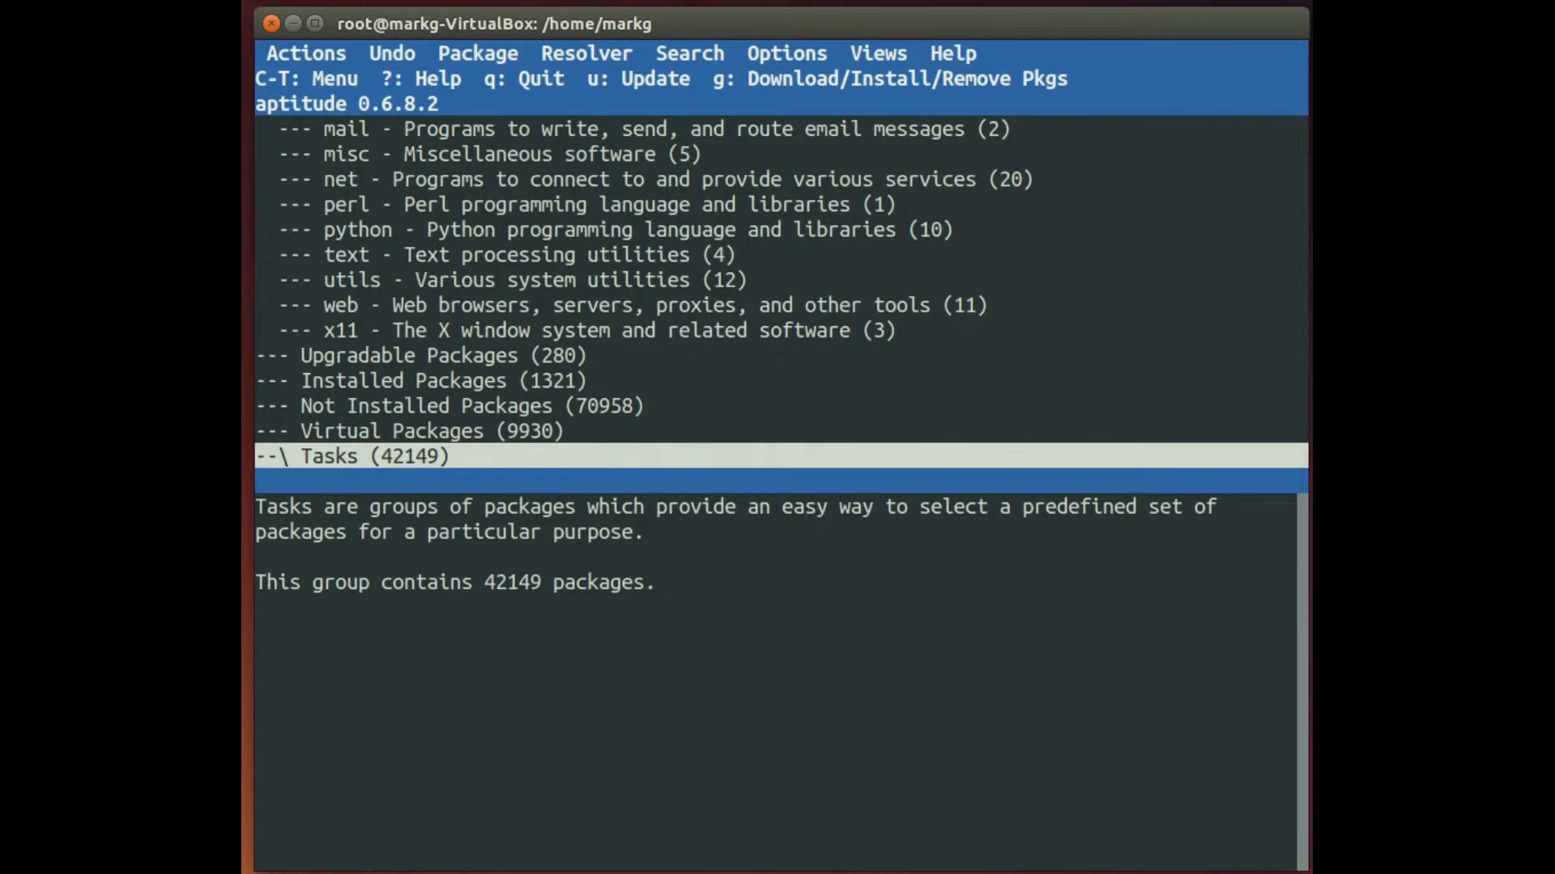
key(q)
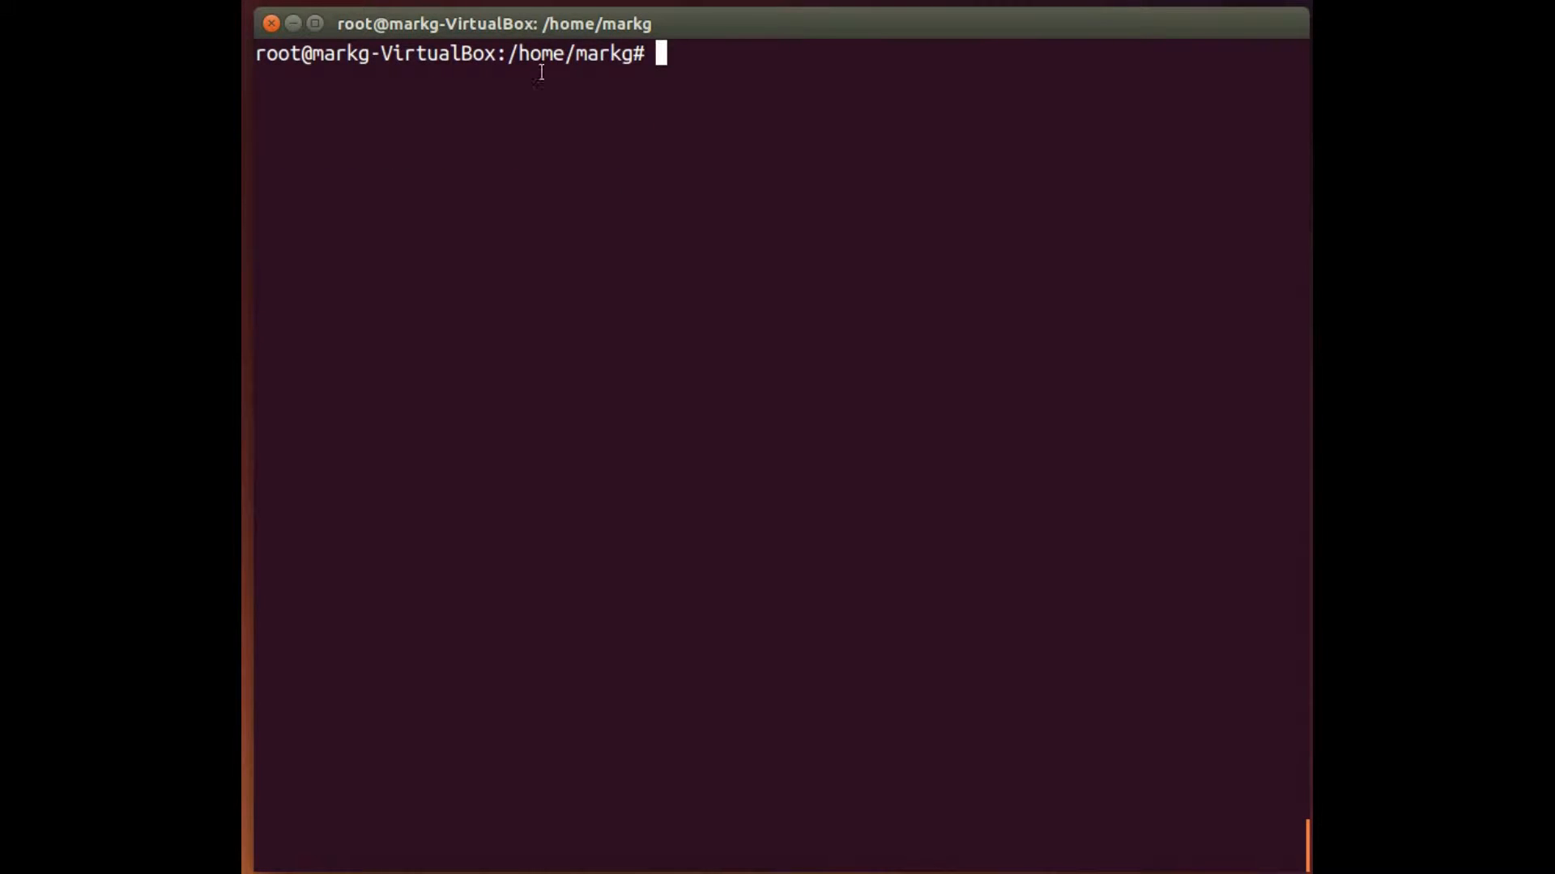
Page apt-get --help through less to (END), then quit back to the prompt
text(apt)
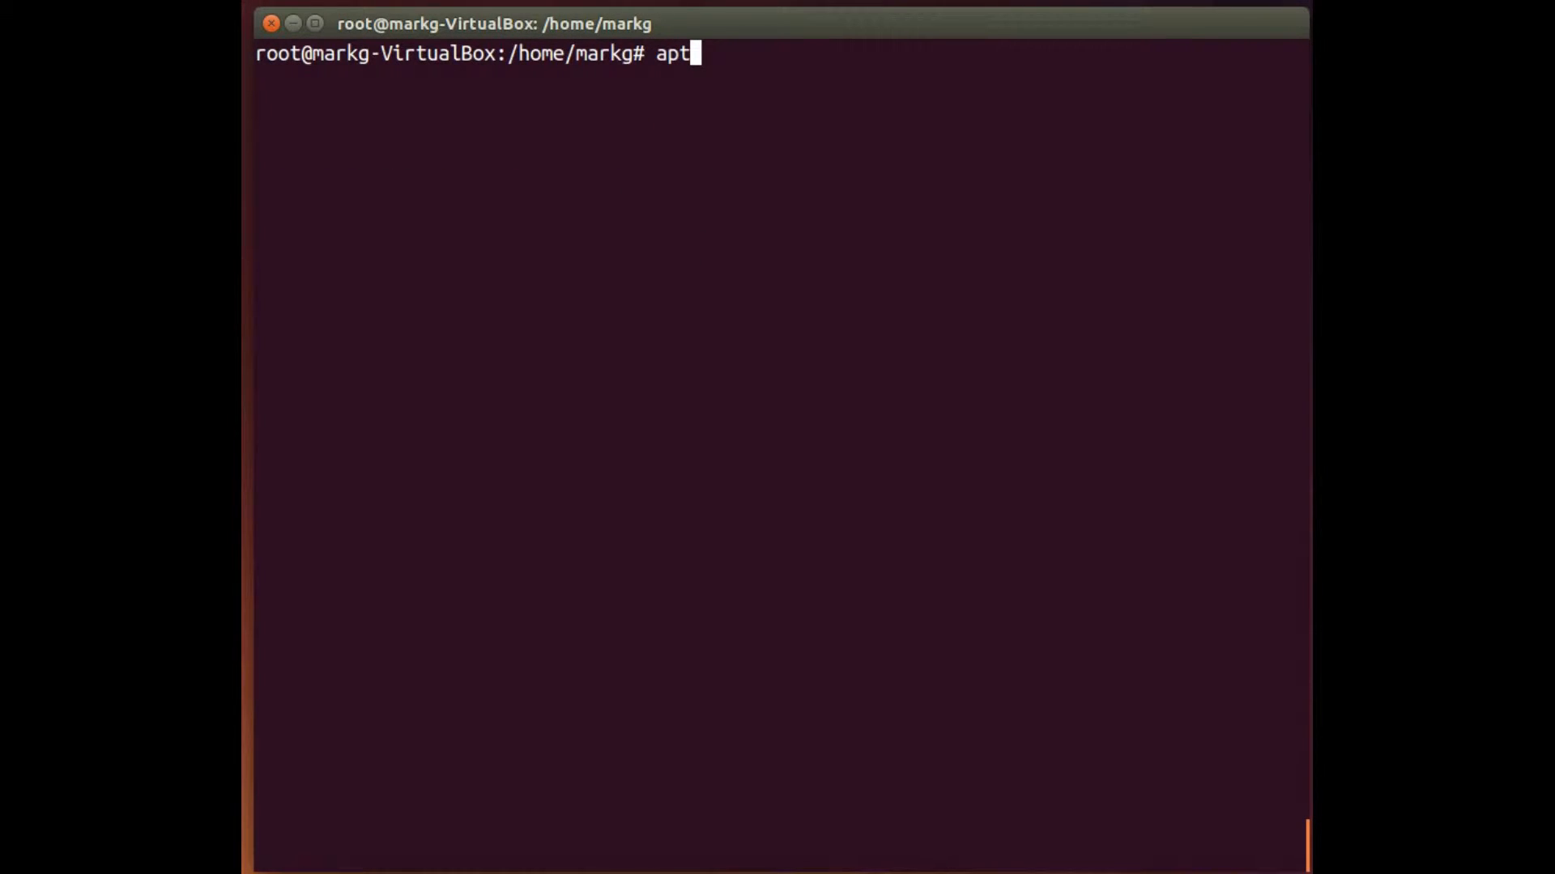
text(-get --)
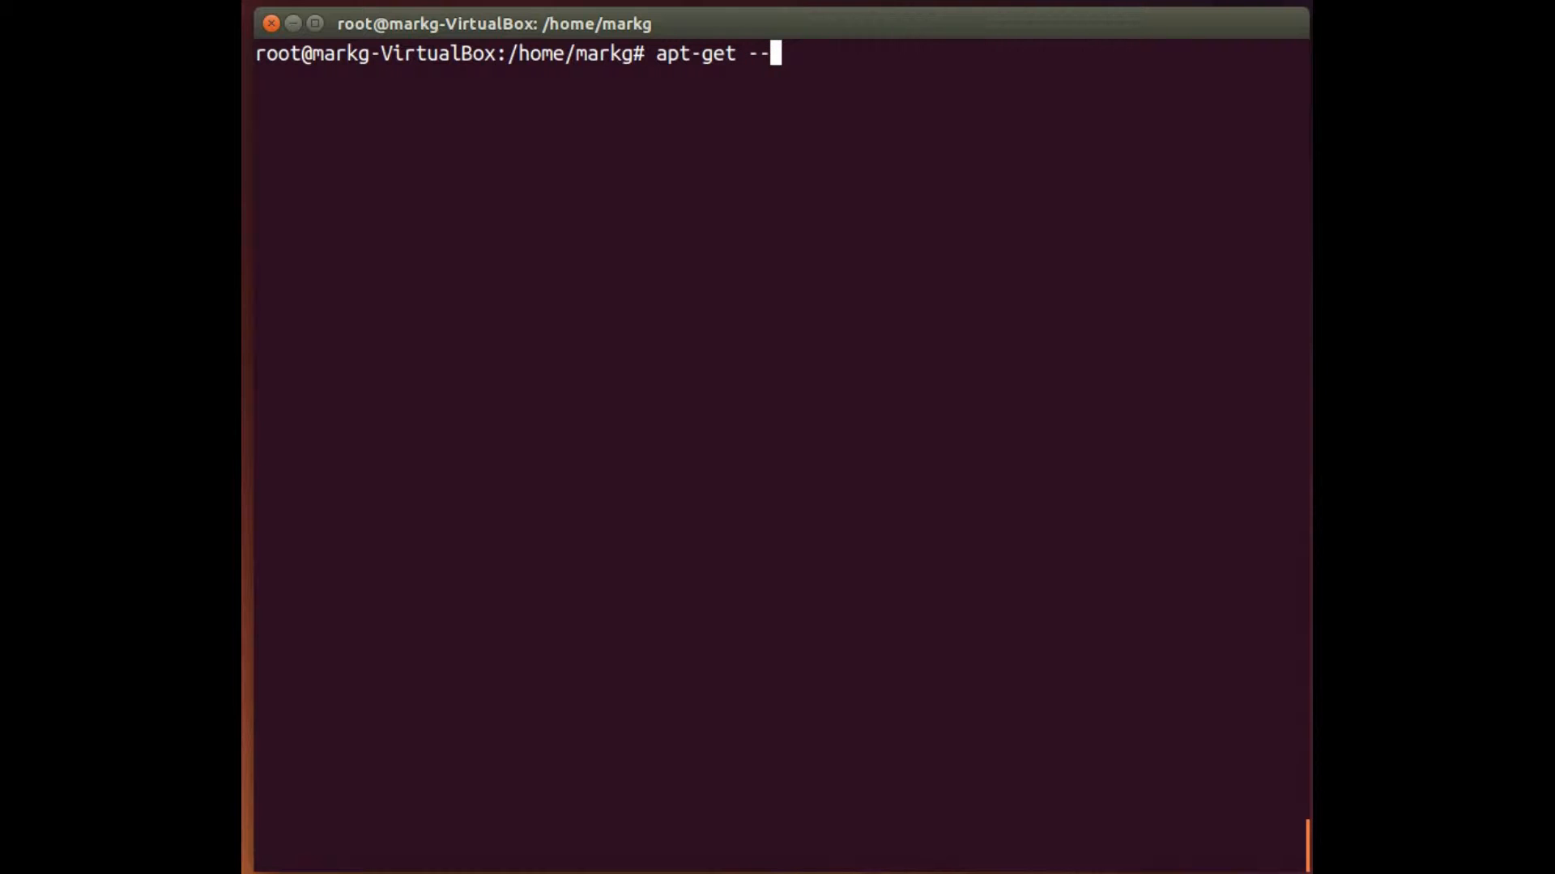
text(help | l)
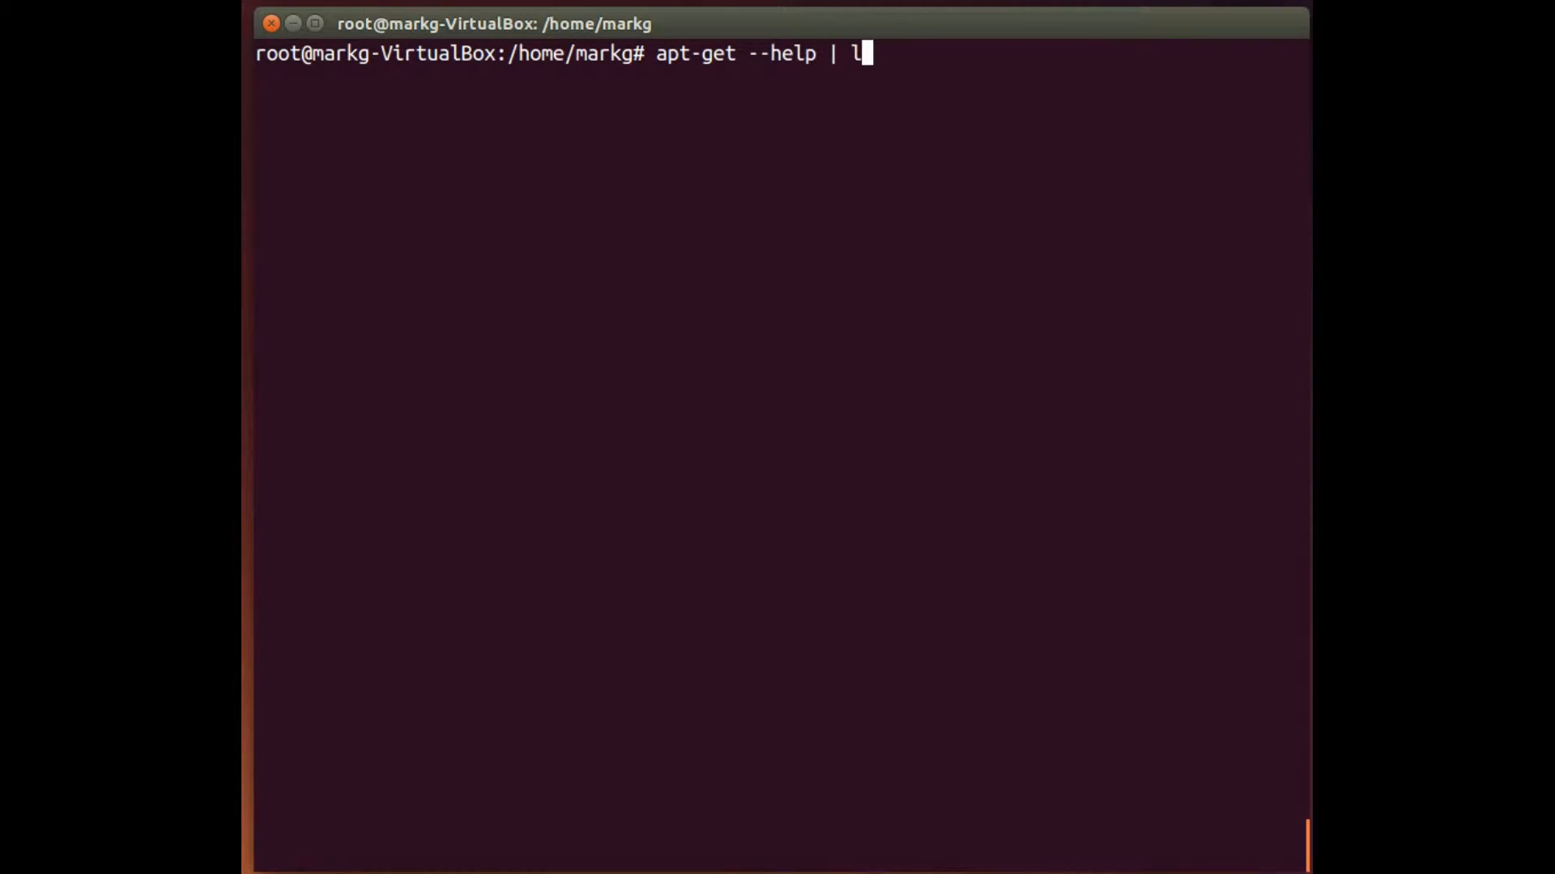
text(ess)
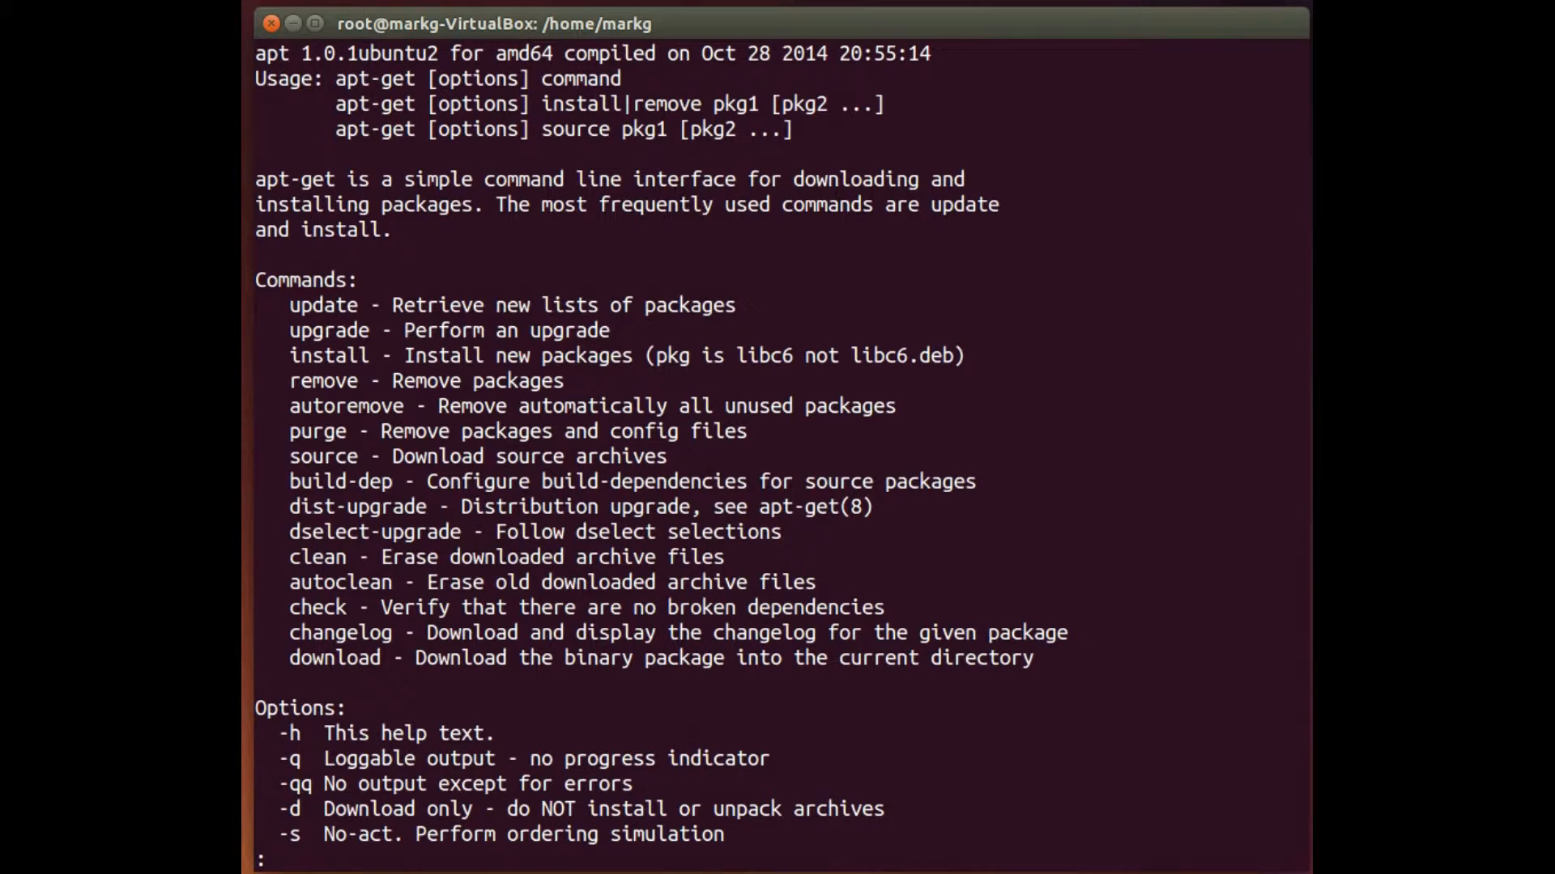
scroll(down, 3)
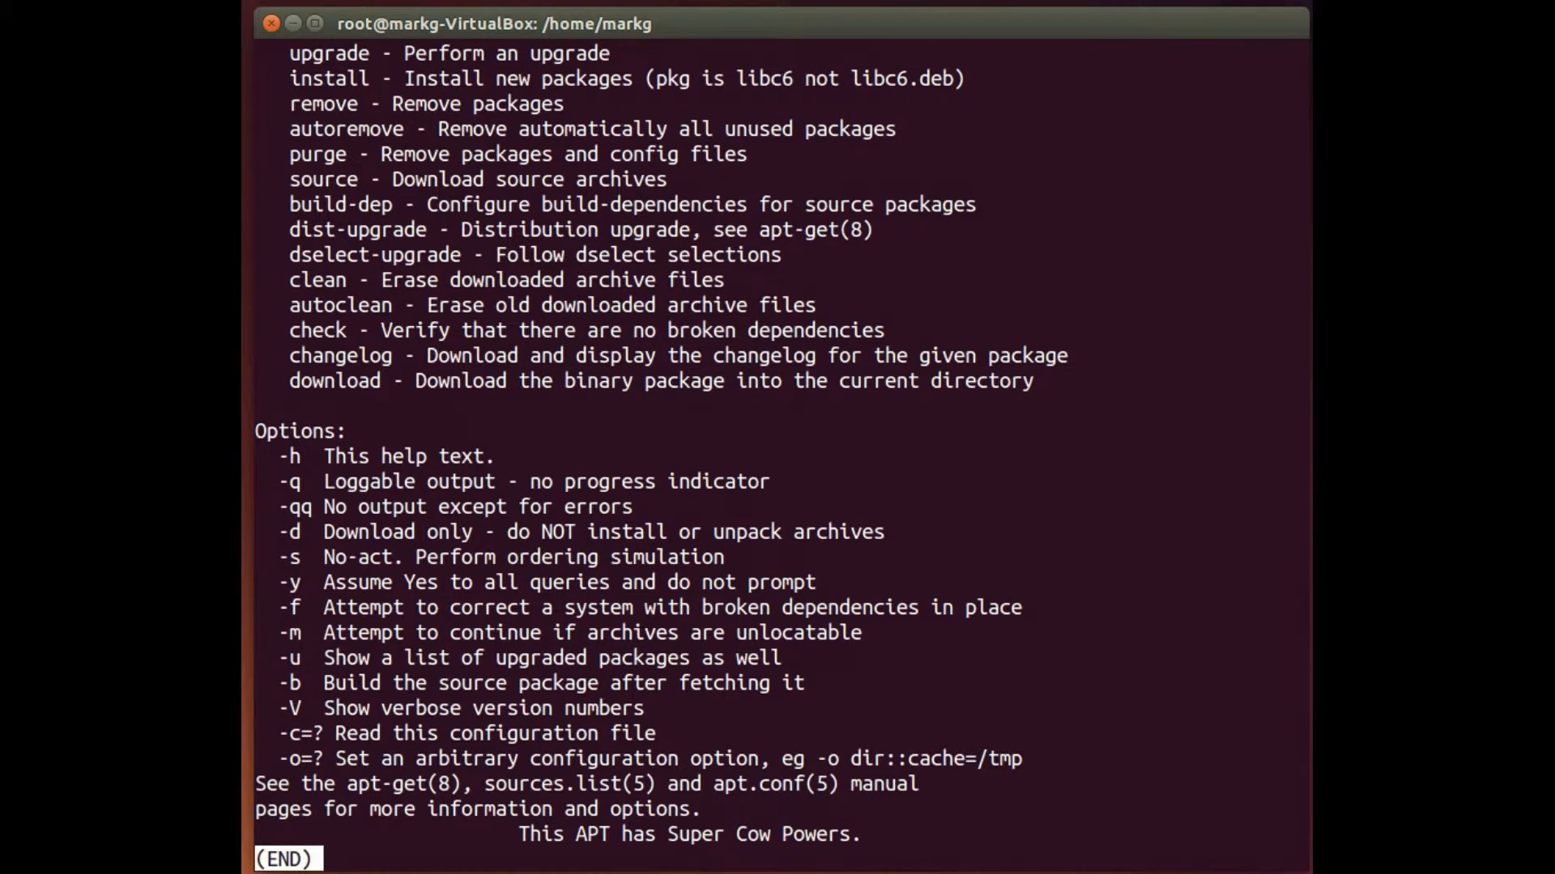
key(q)
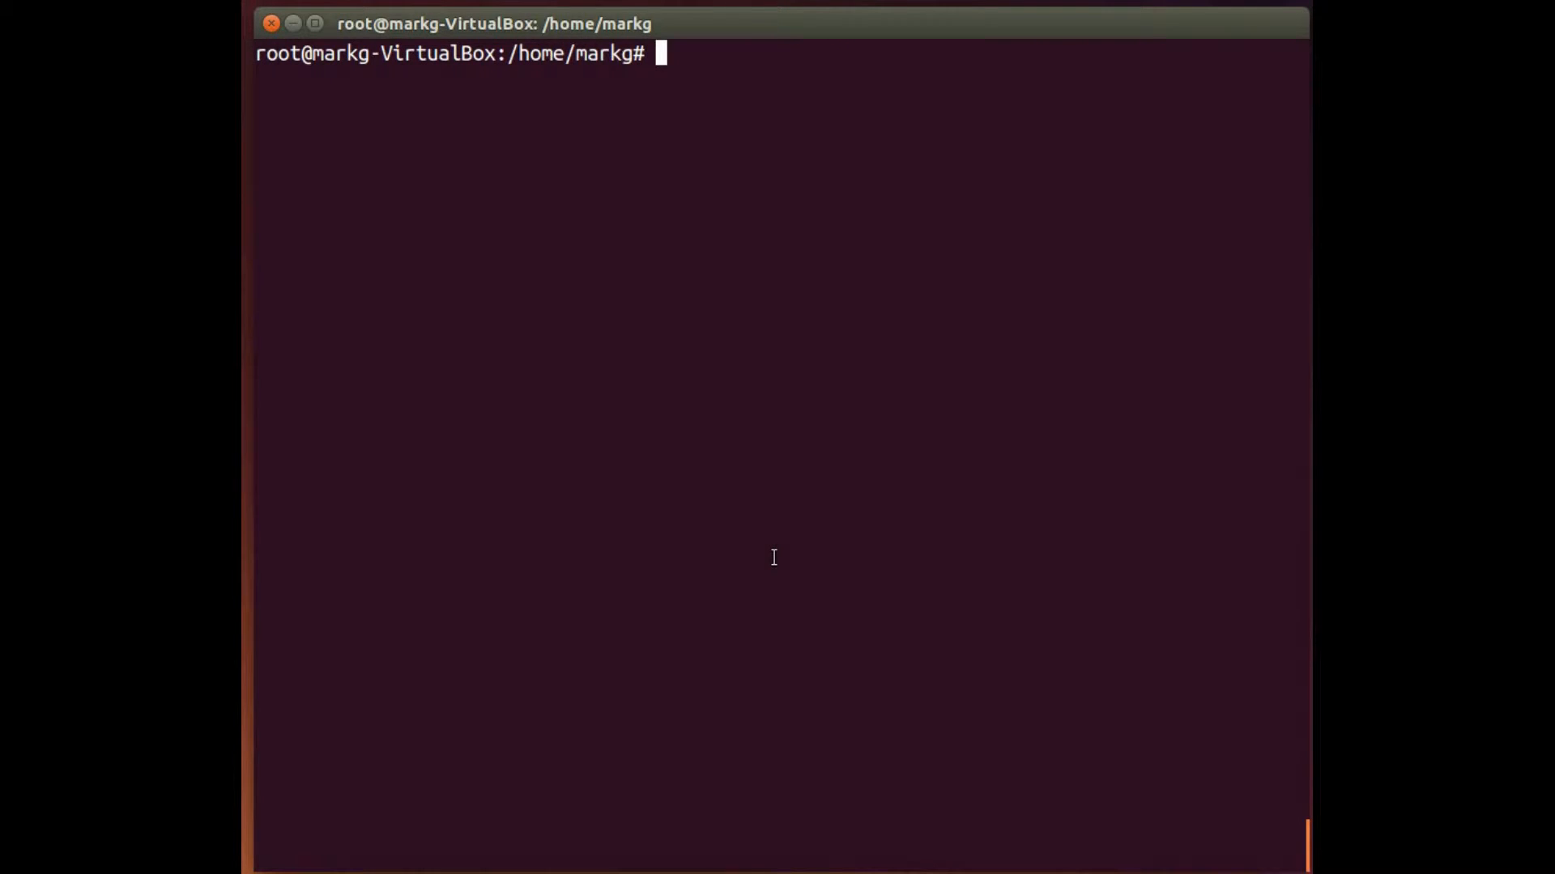
text(apt-ge)
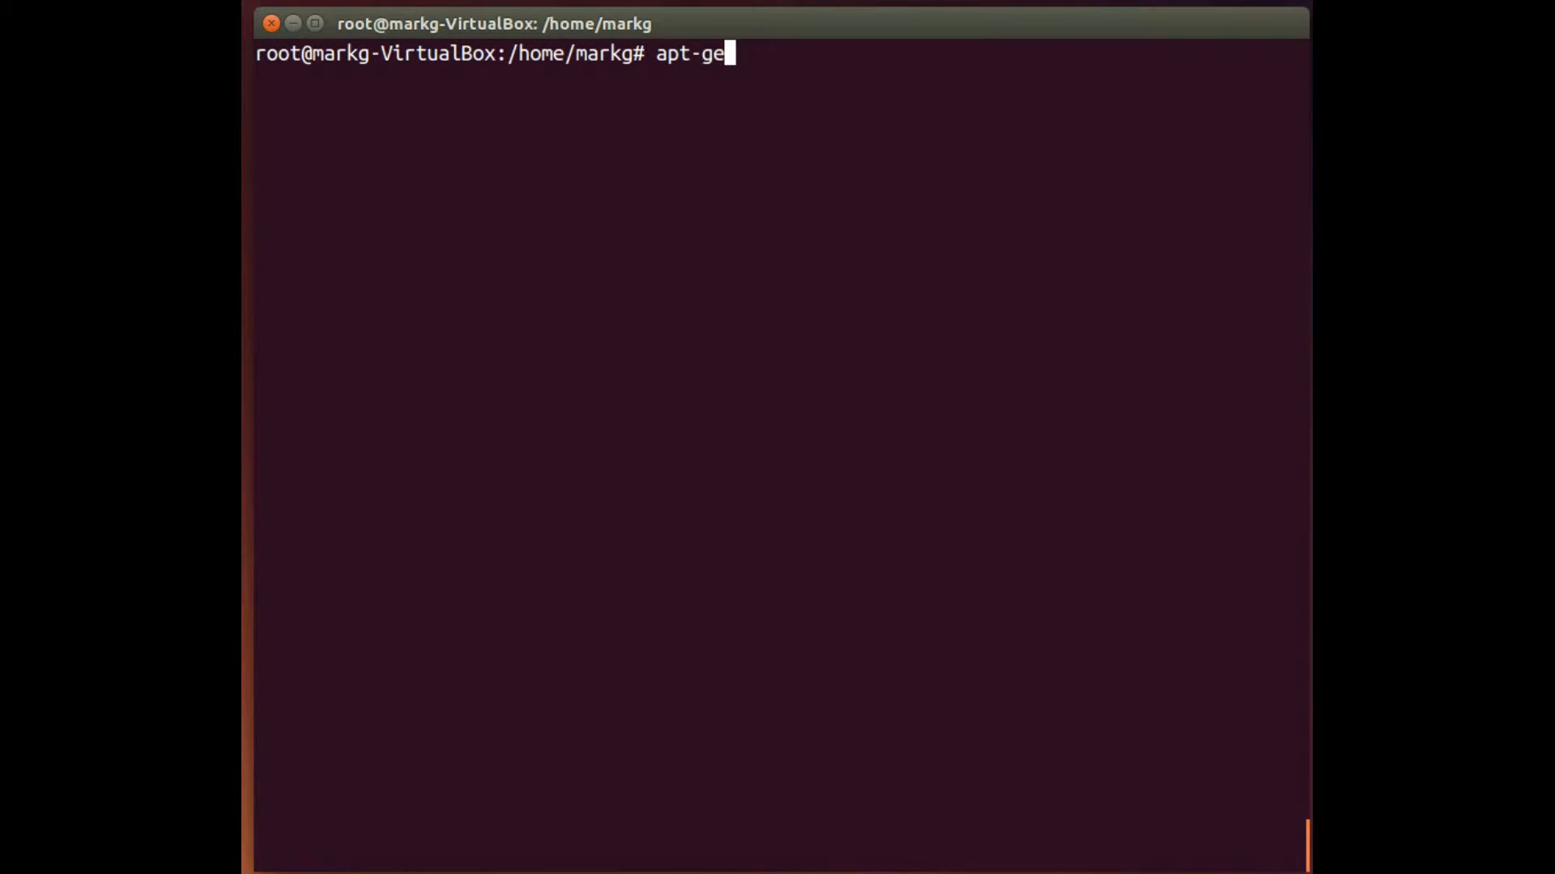
Refresh the package lists with apt-get update until reading package lists reports Done
text(t update)
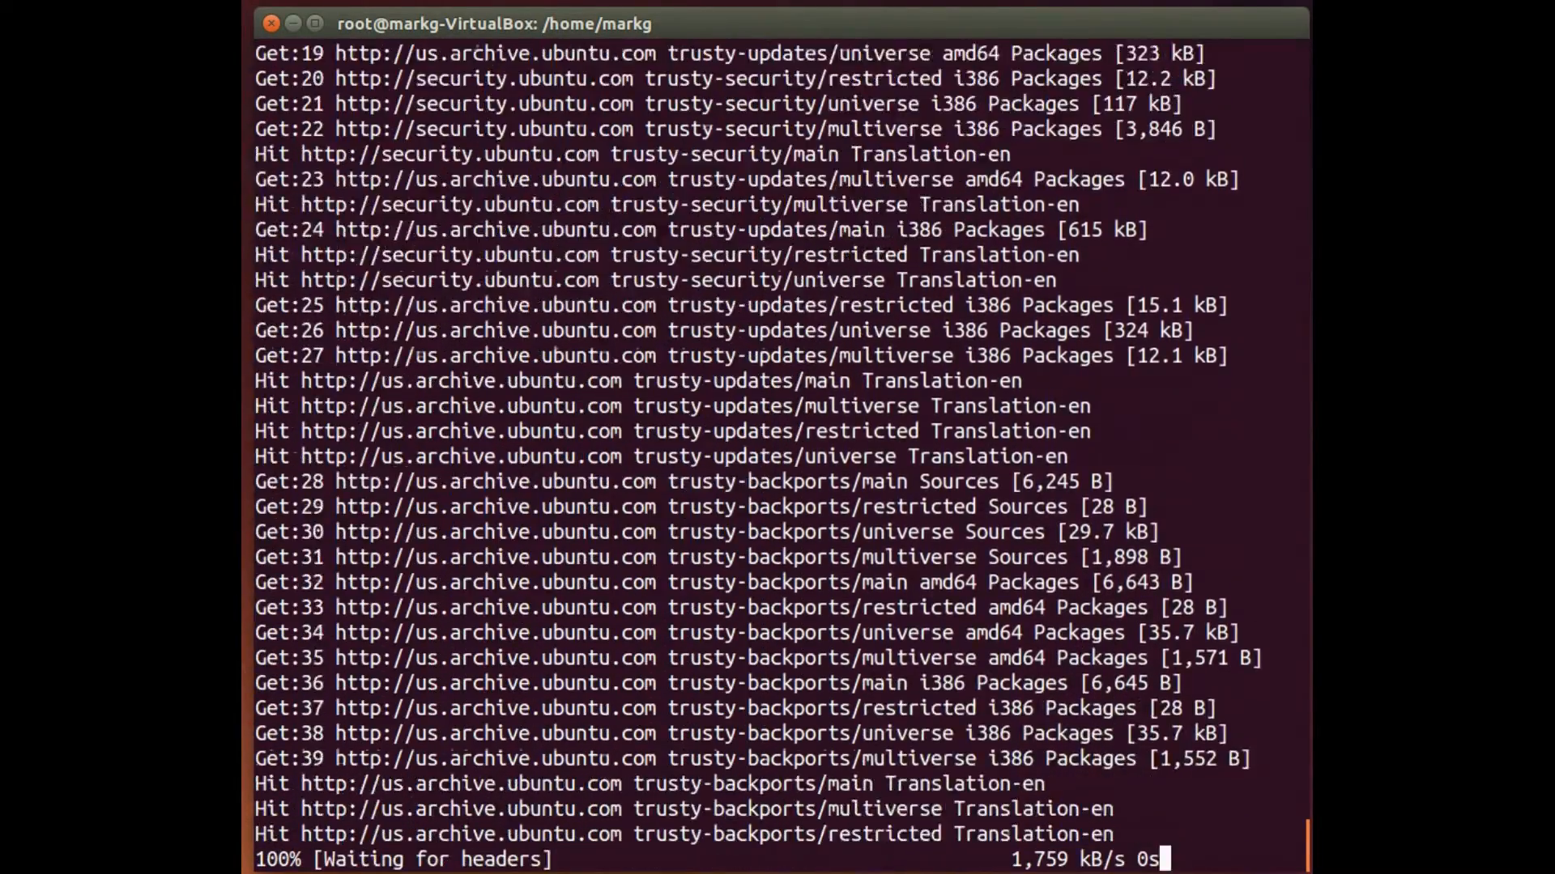
scroll(down, 3)
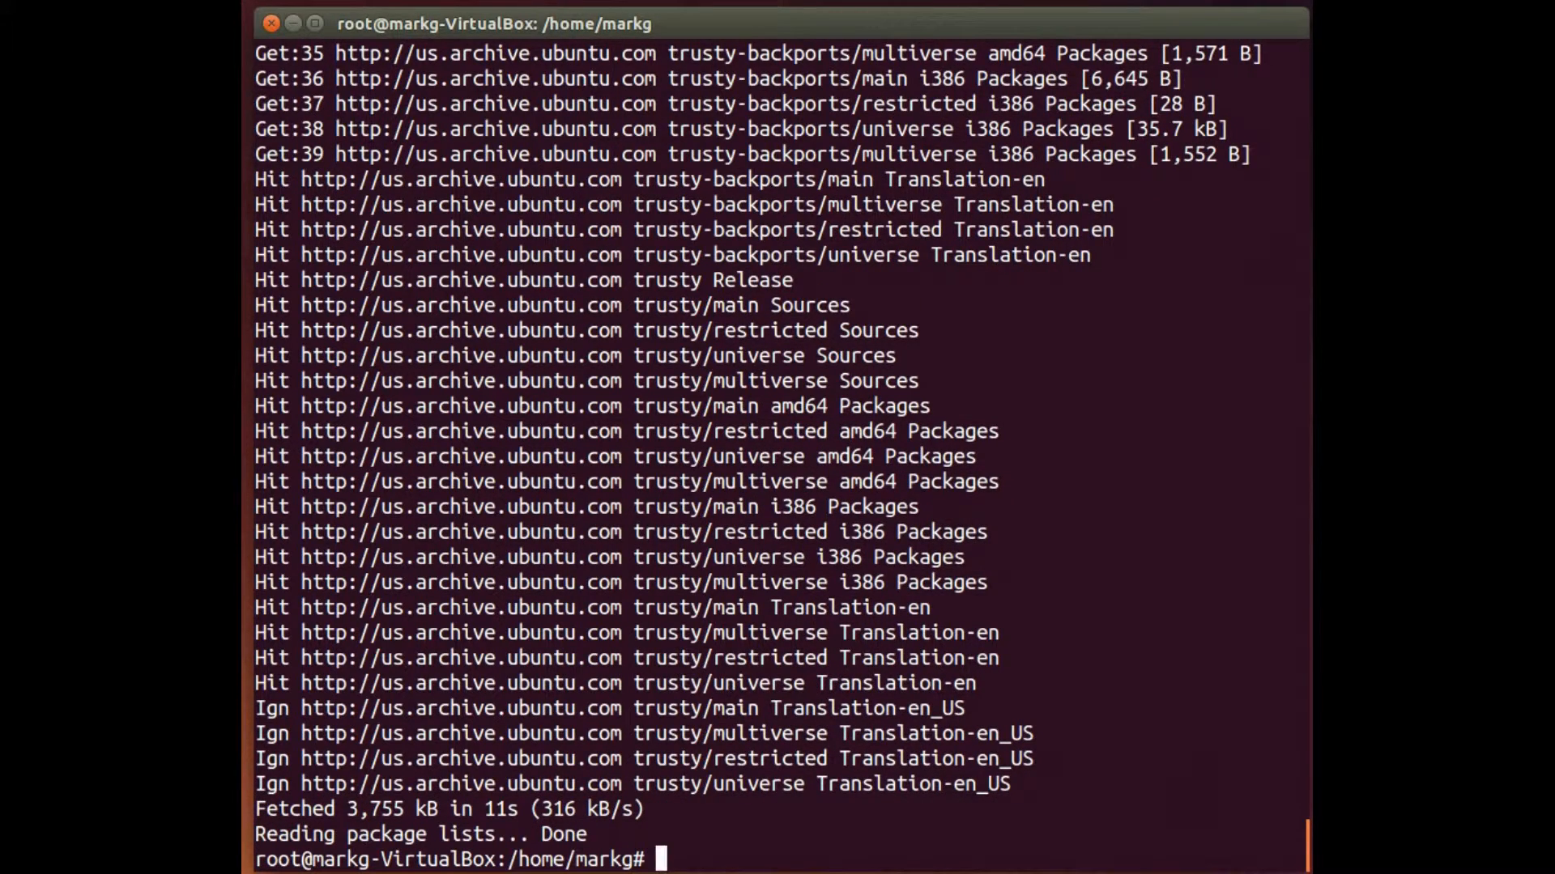
text(a)
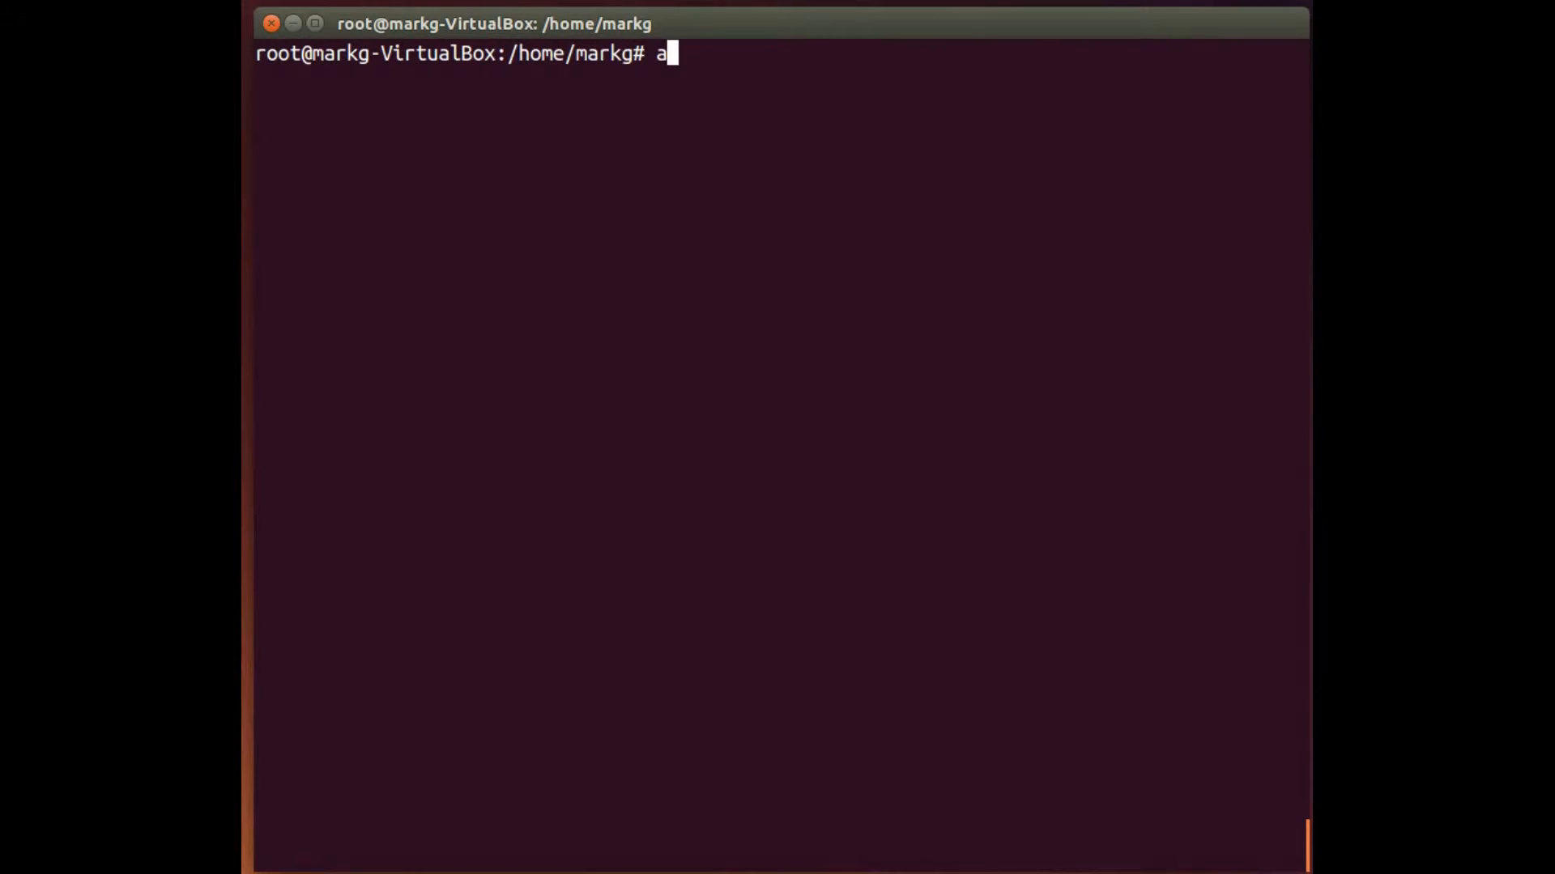
Run apt-get upgrade and answer Y to the 481-package, 360 MB upgrade
text(pt-get)
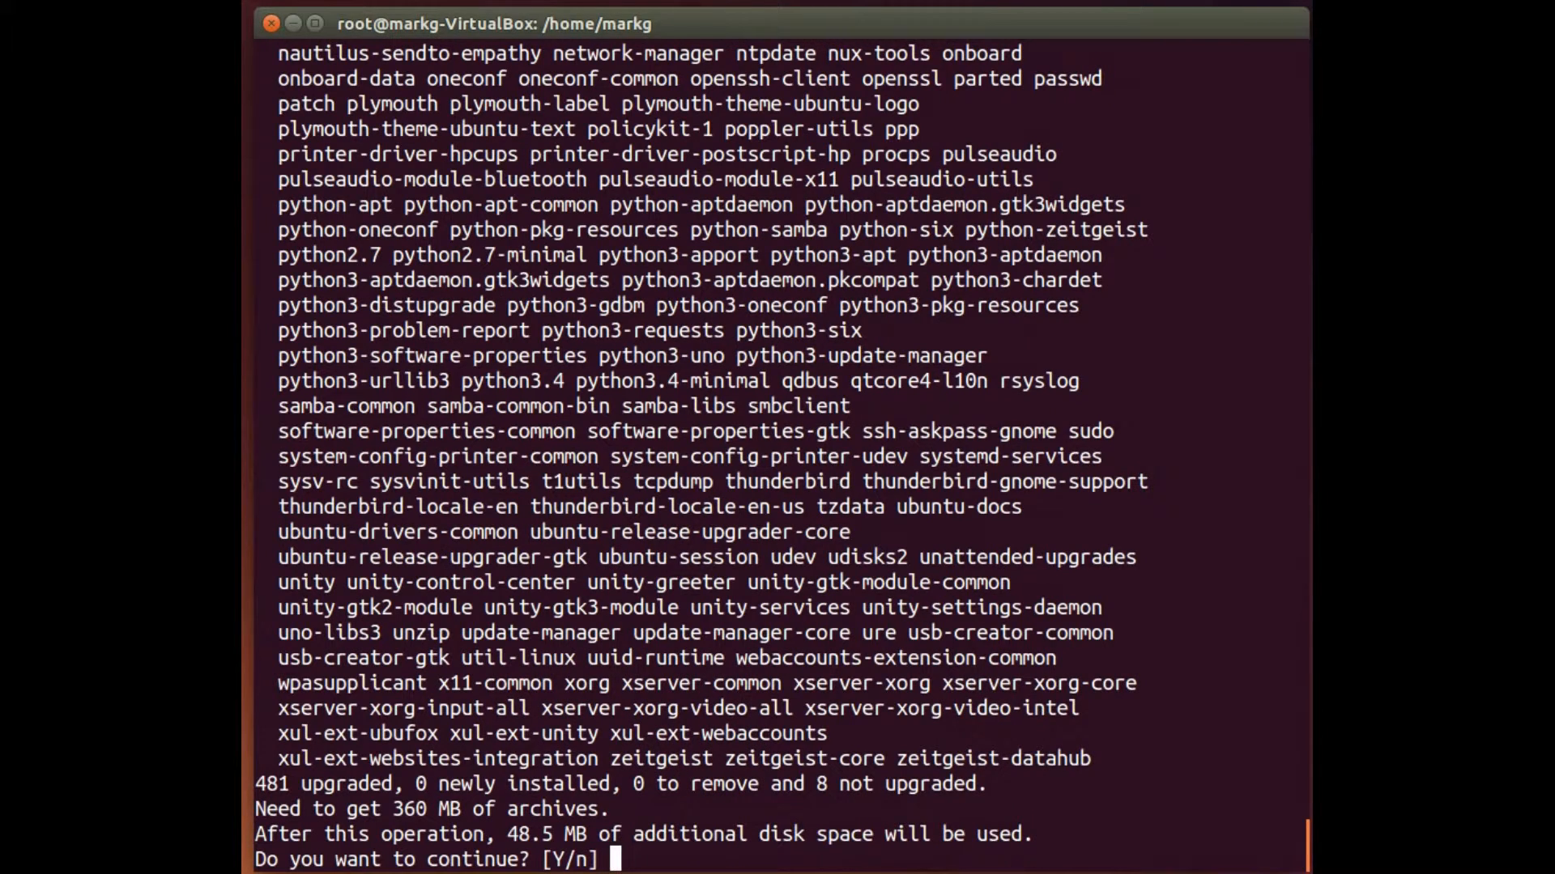
text(Y)
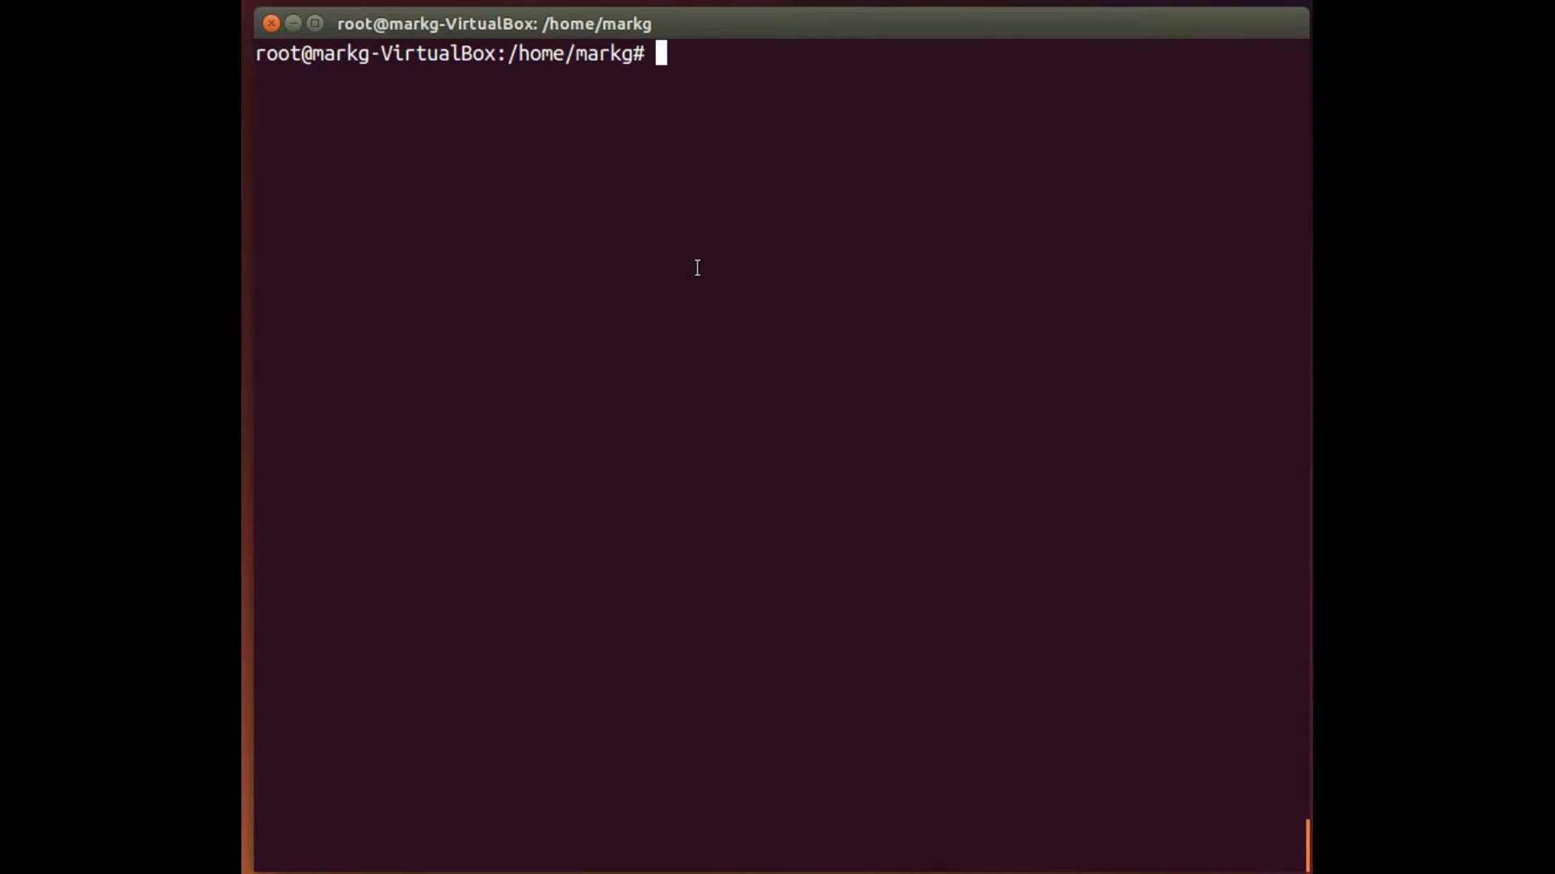
Install nmap and its dependencies with apt-get install nmap, answer Y, then clear the screen
text(at)
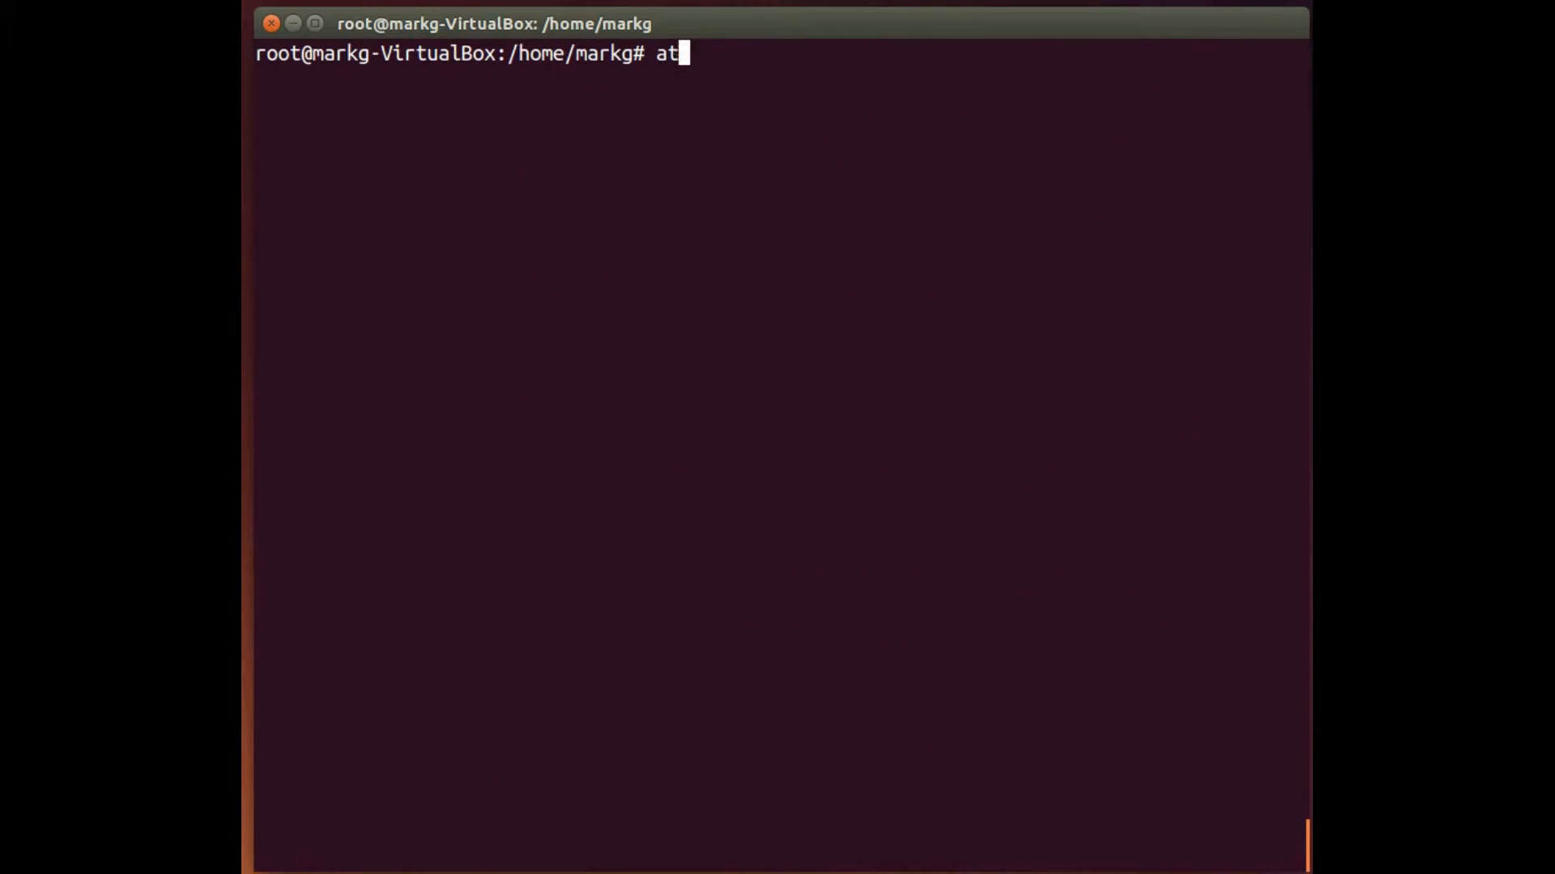
text(pt-get)
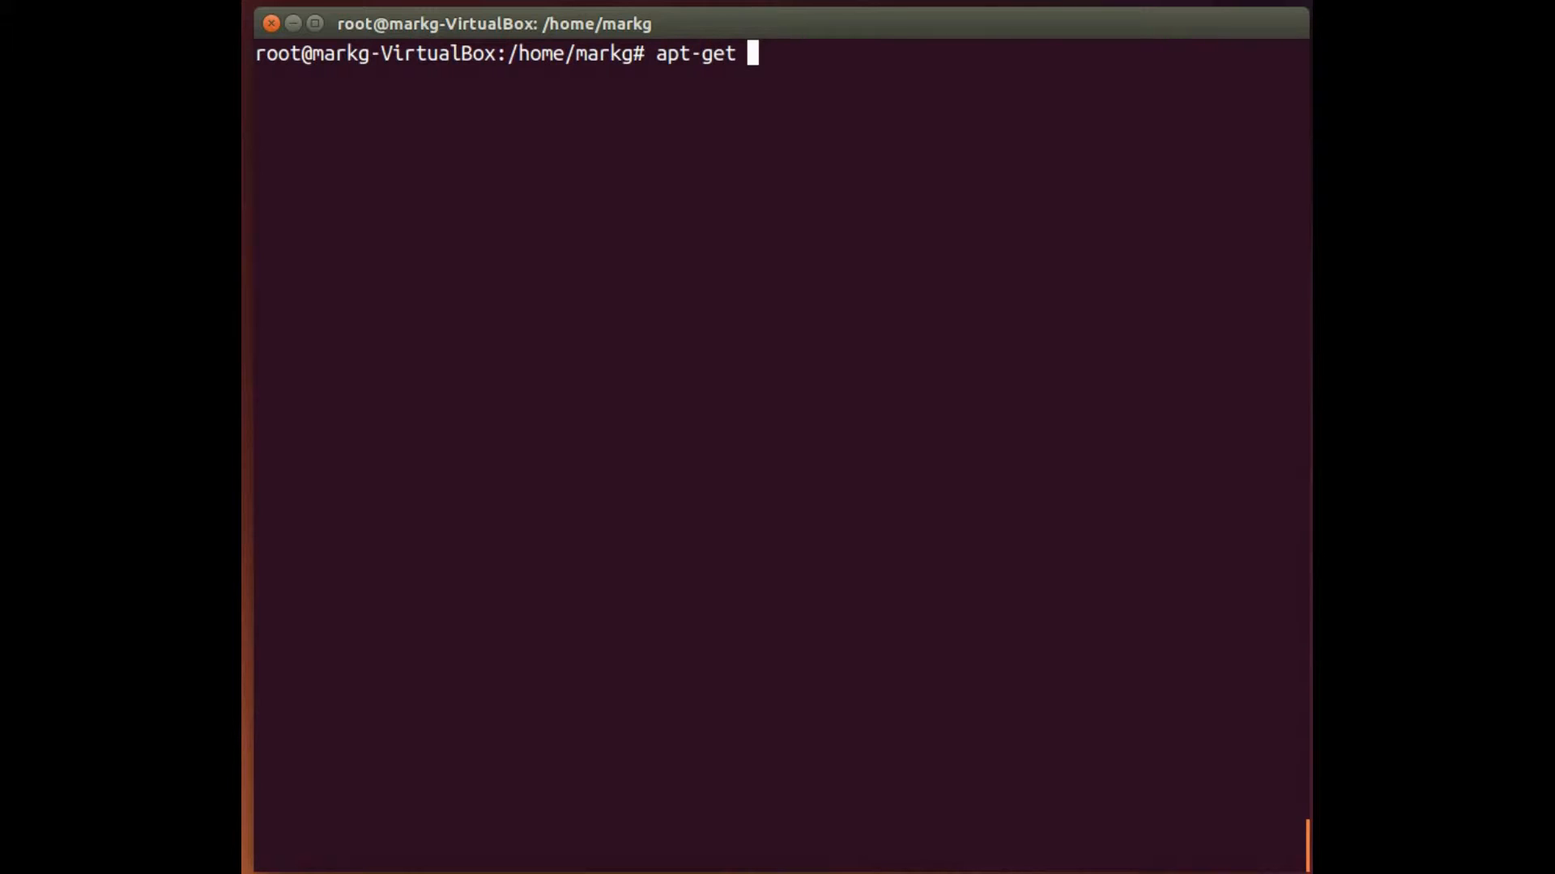
text(install)
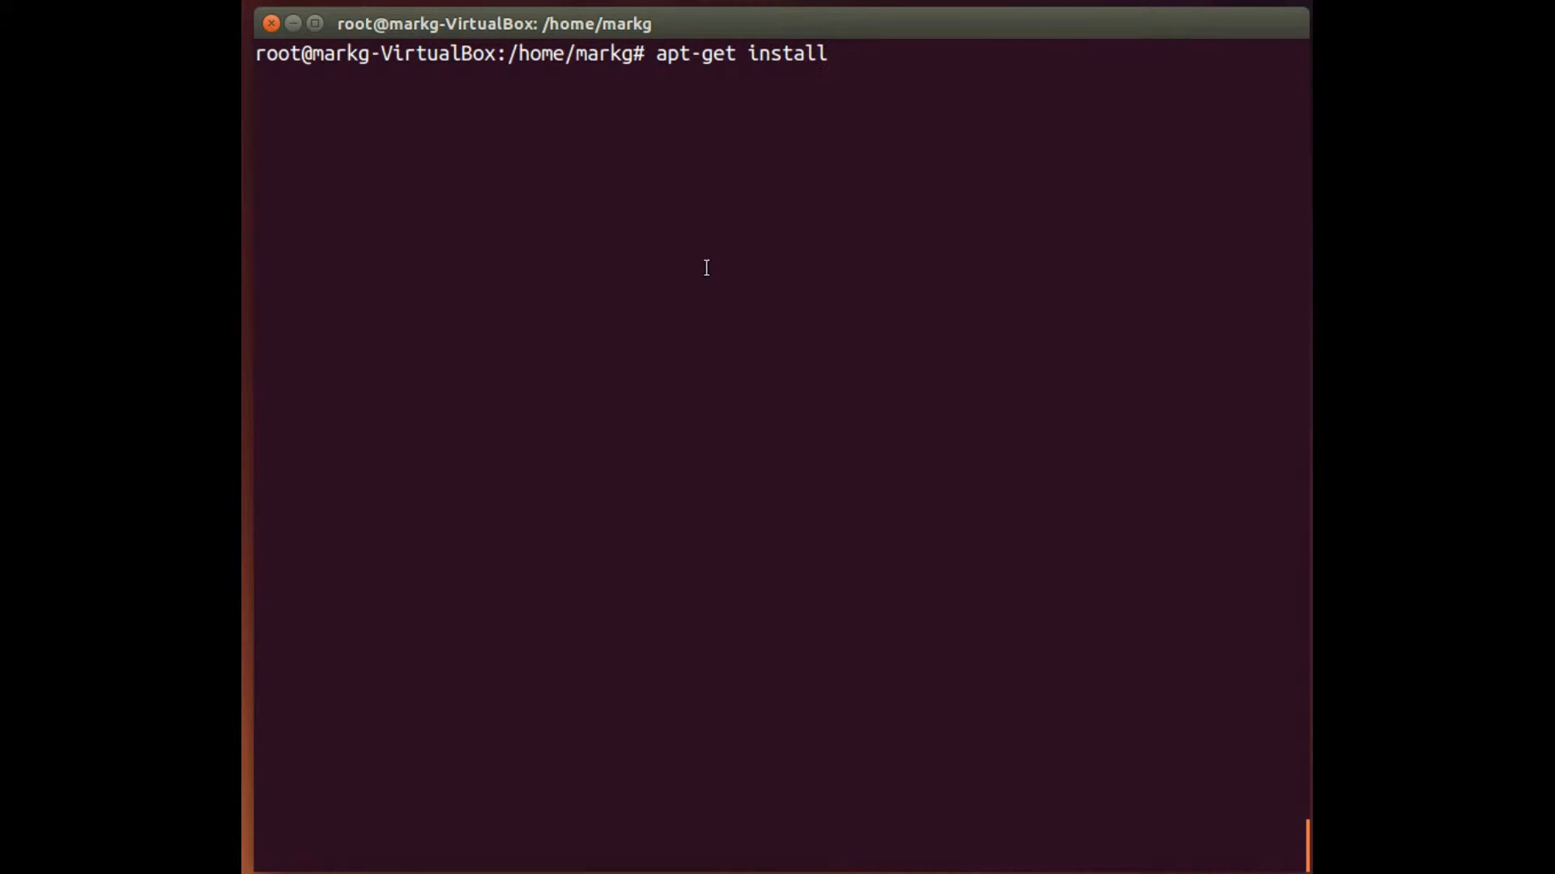
text(n)
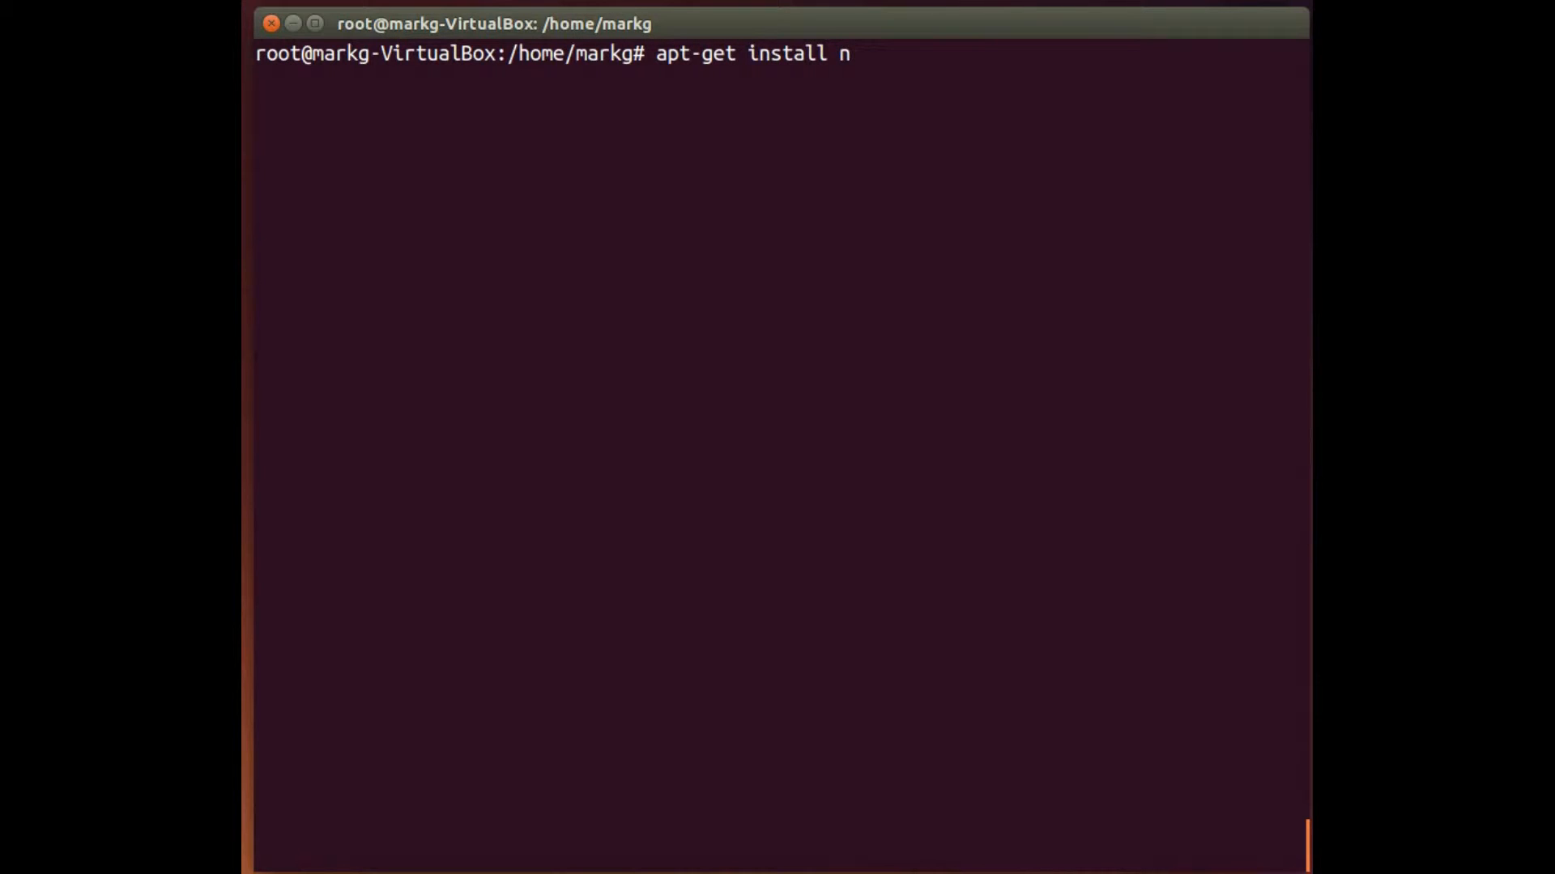
text(map)
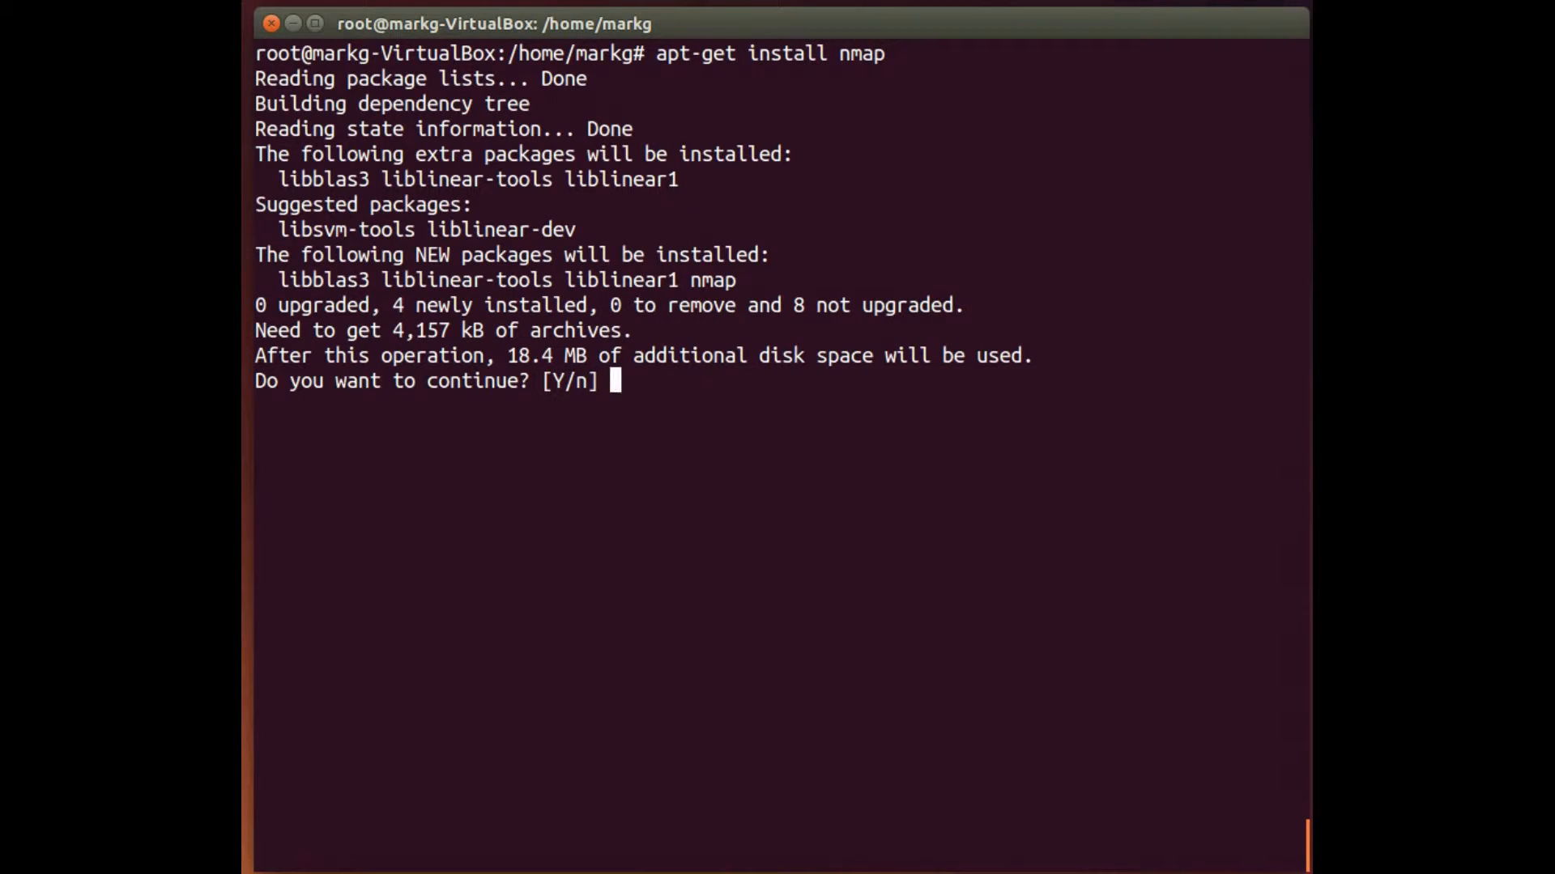
text(Y)
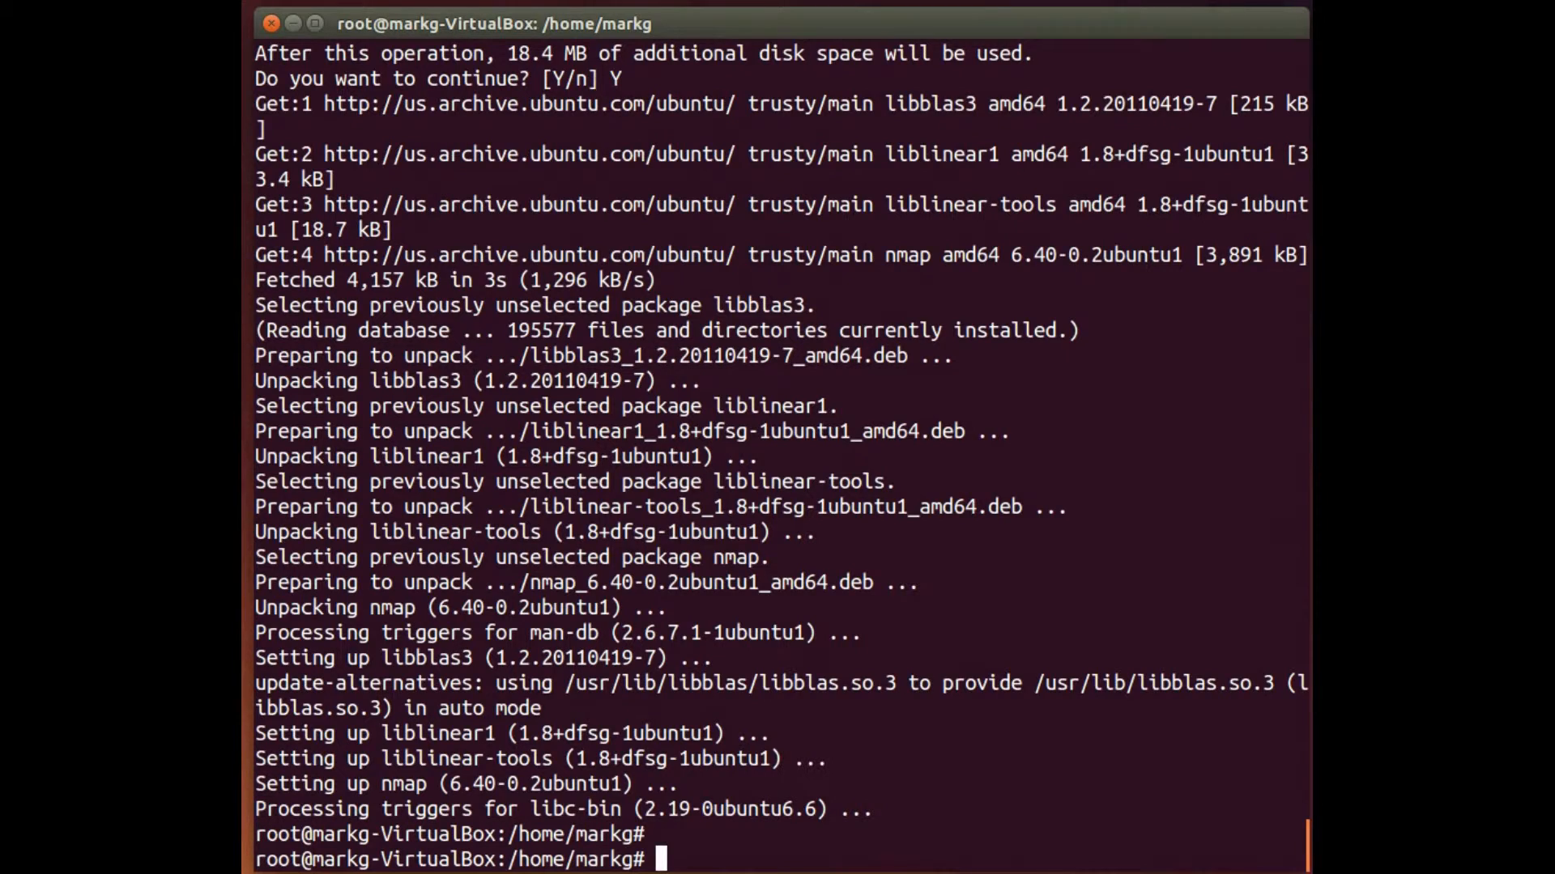
text(clear)
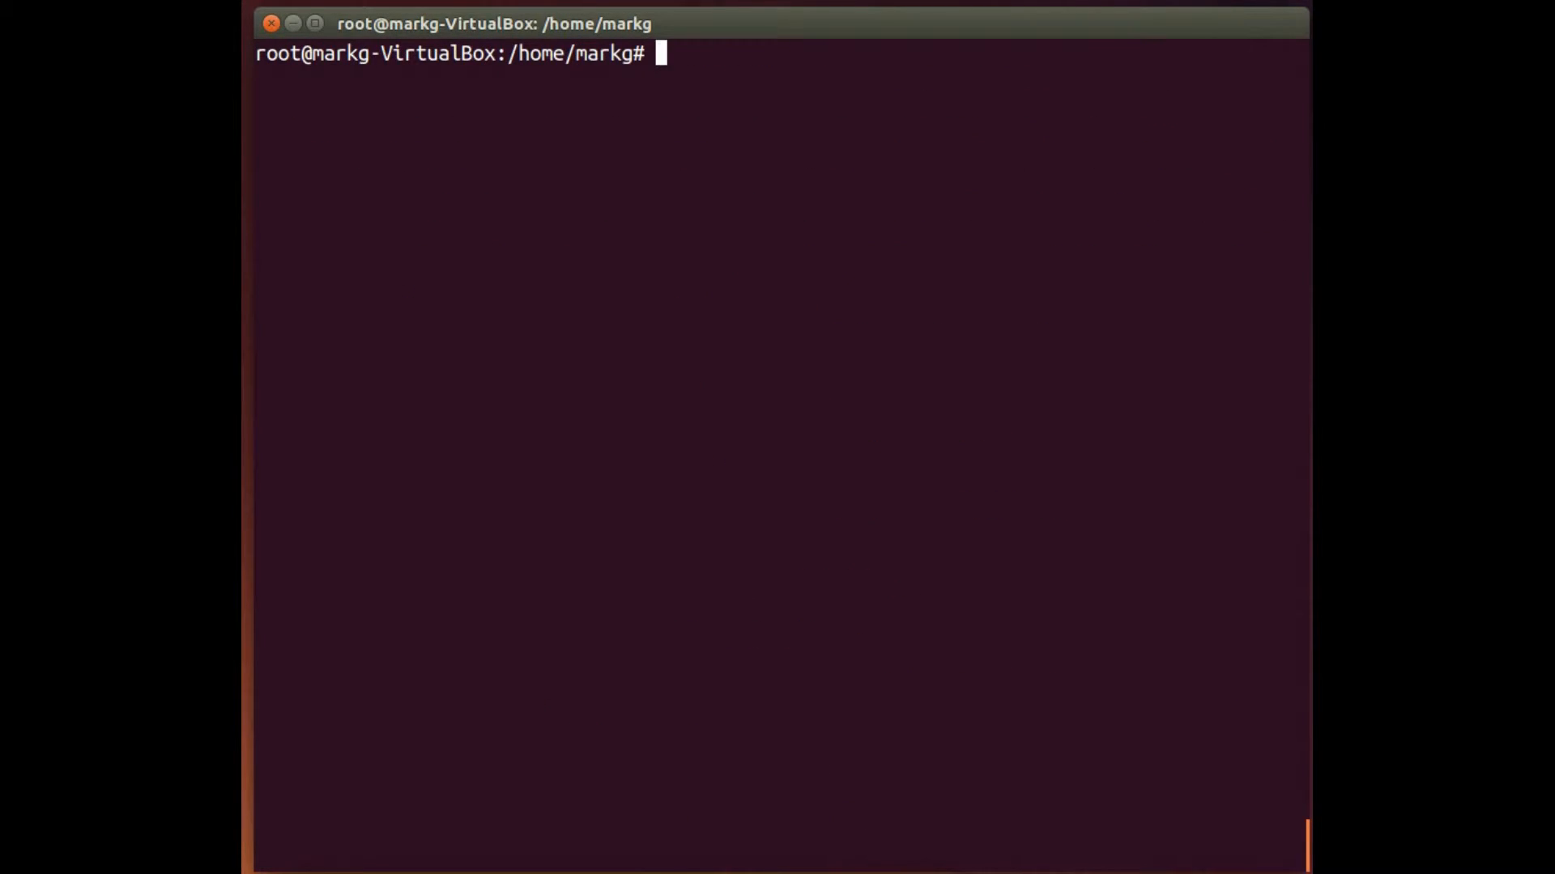
Remove nmap with apt-get remove nmap, confirming with Y
text(apt-)
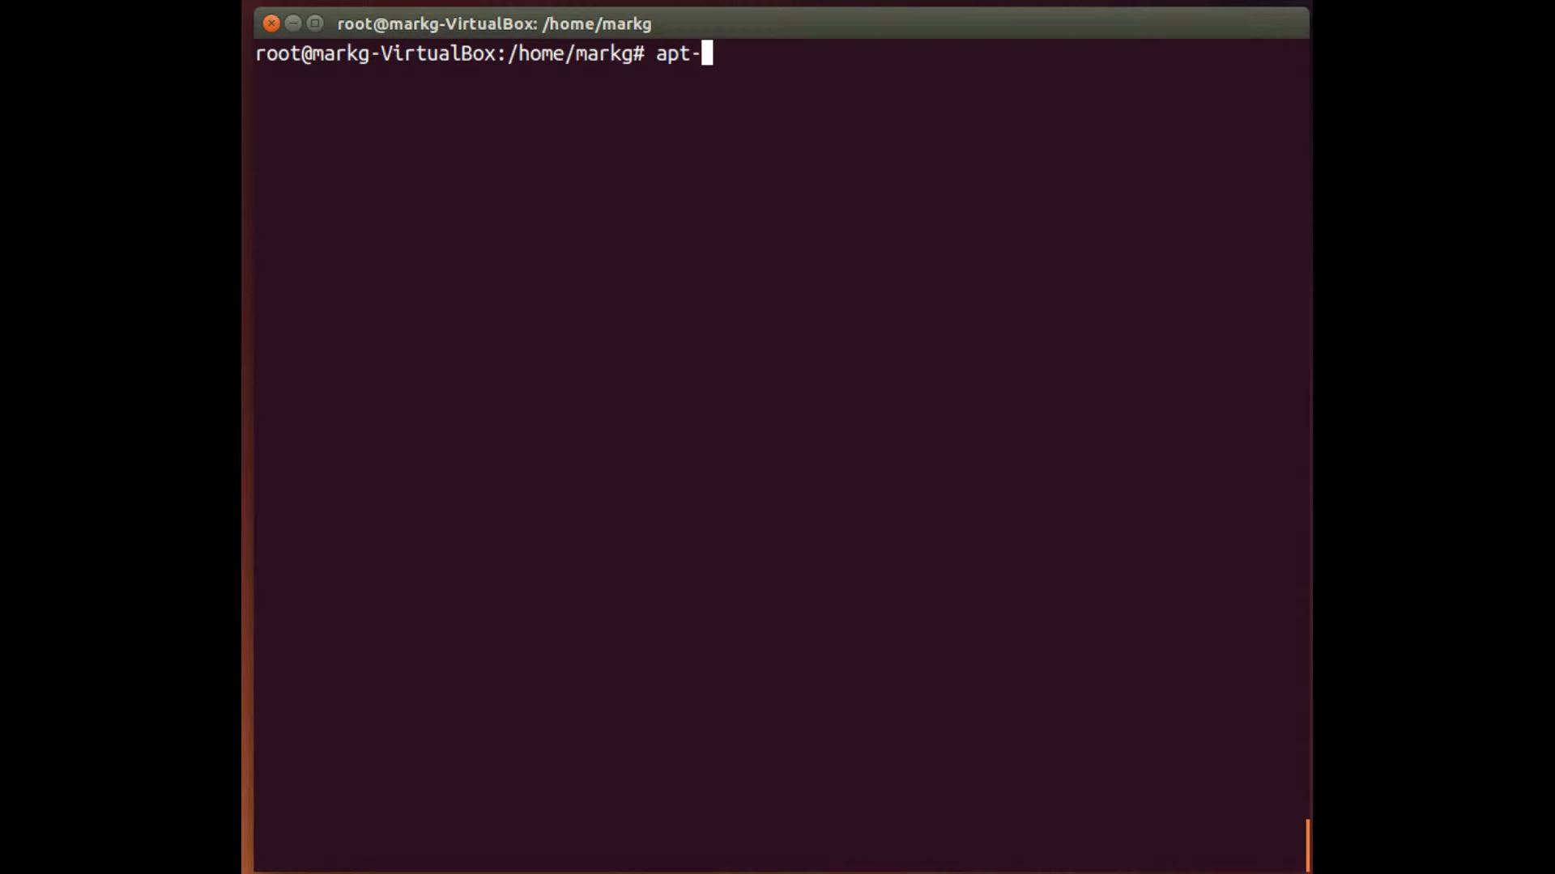
text(get remove)
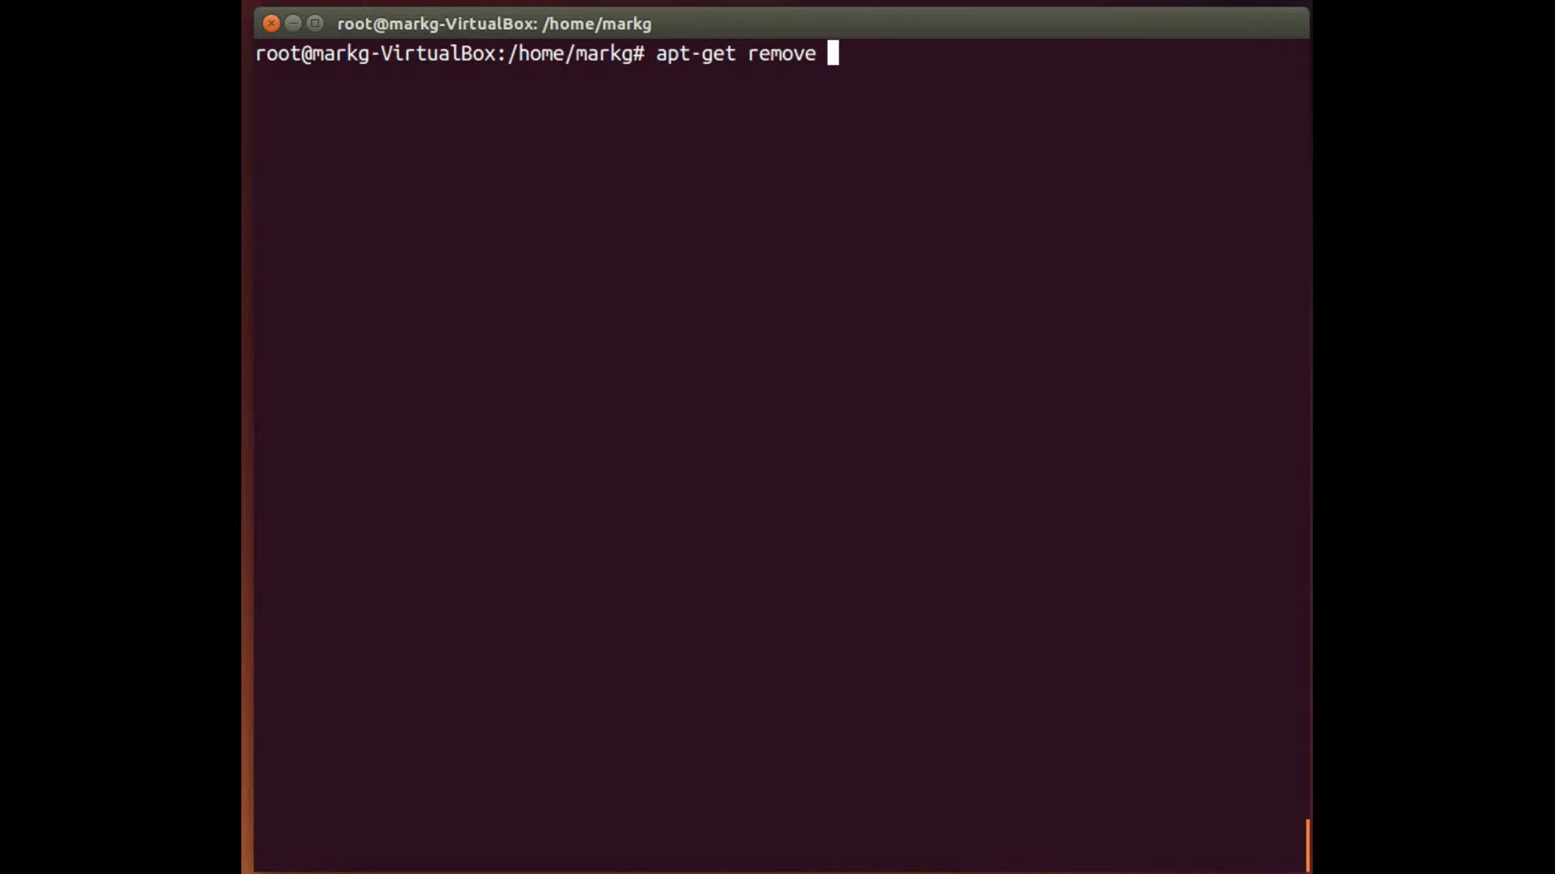
text(nmap)
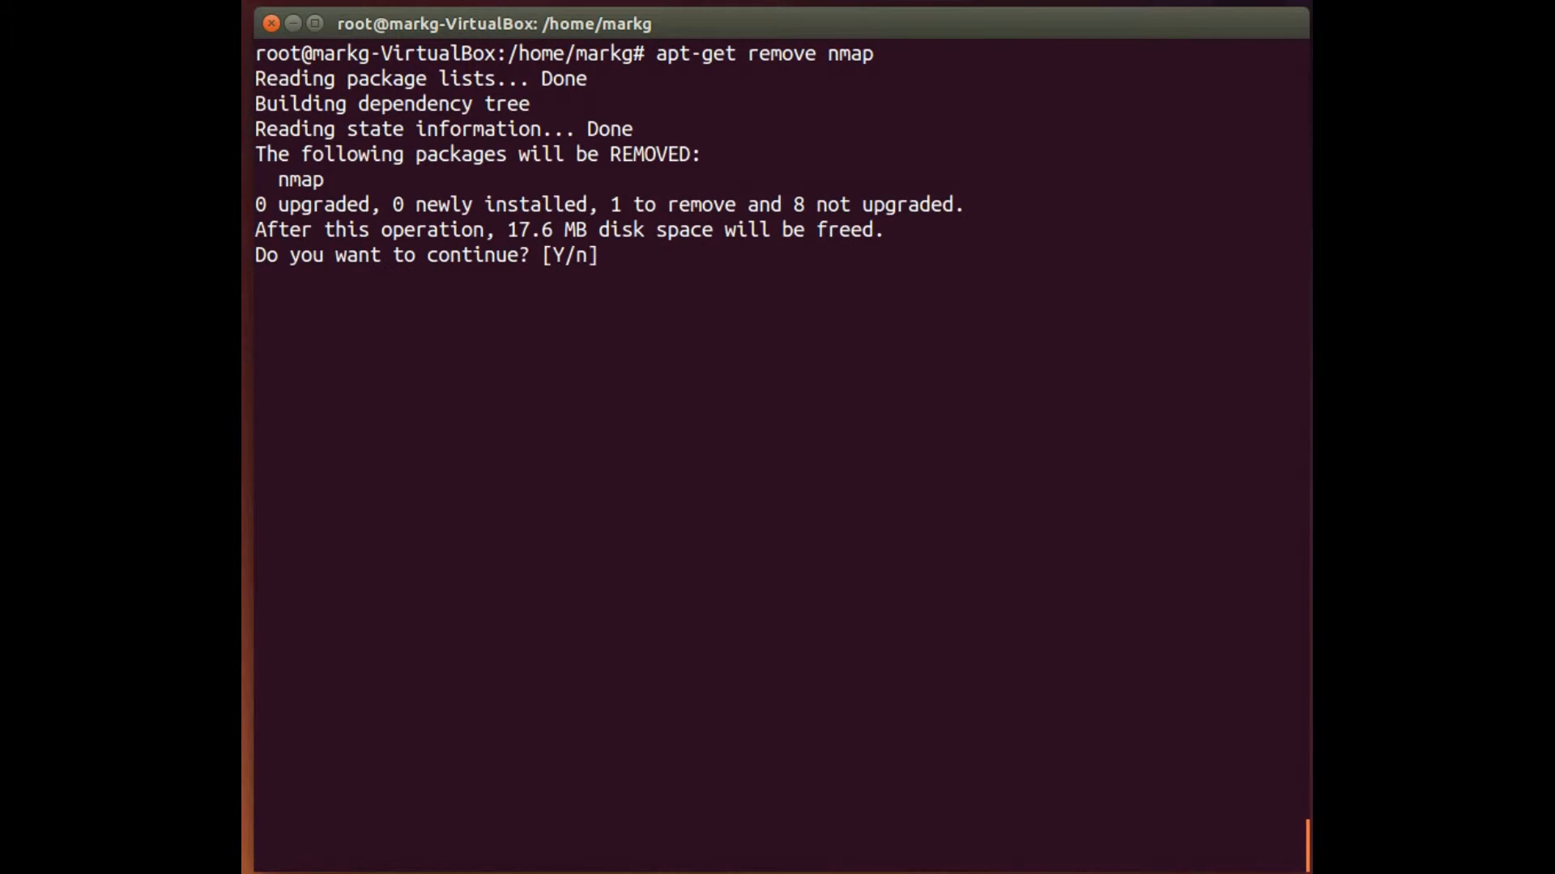
text(Y)
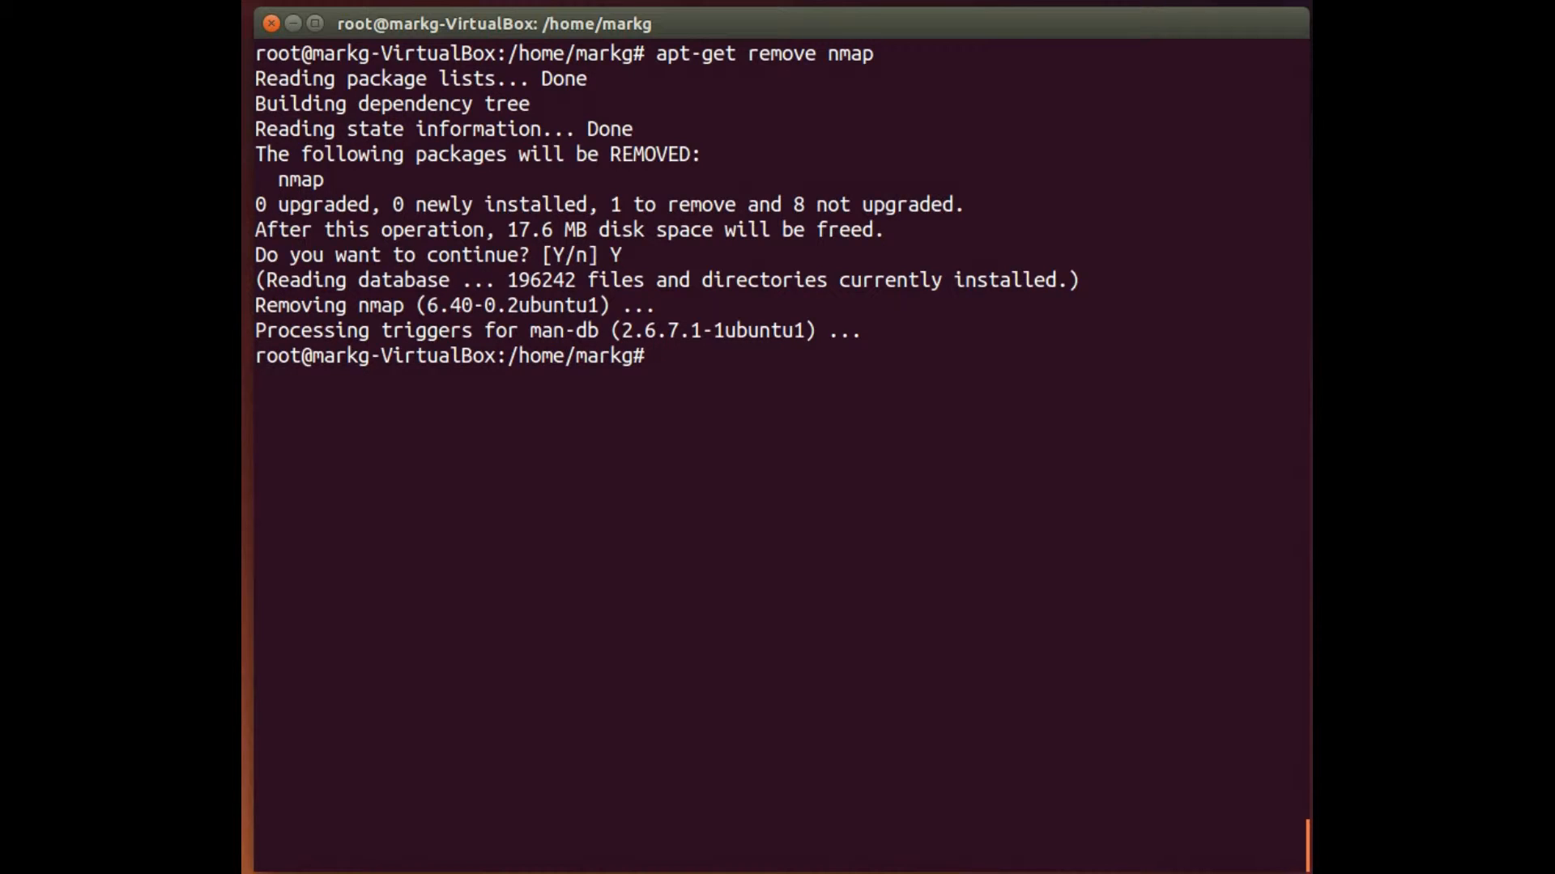
Attempt apt-get purge nmap, which reports nmap is no longer installed
text(apt-)
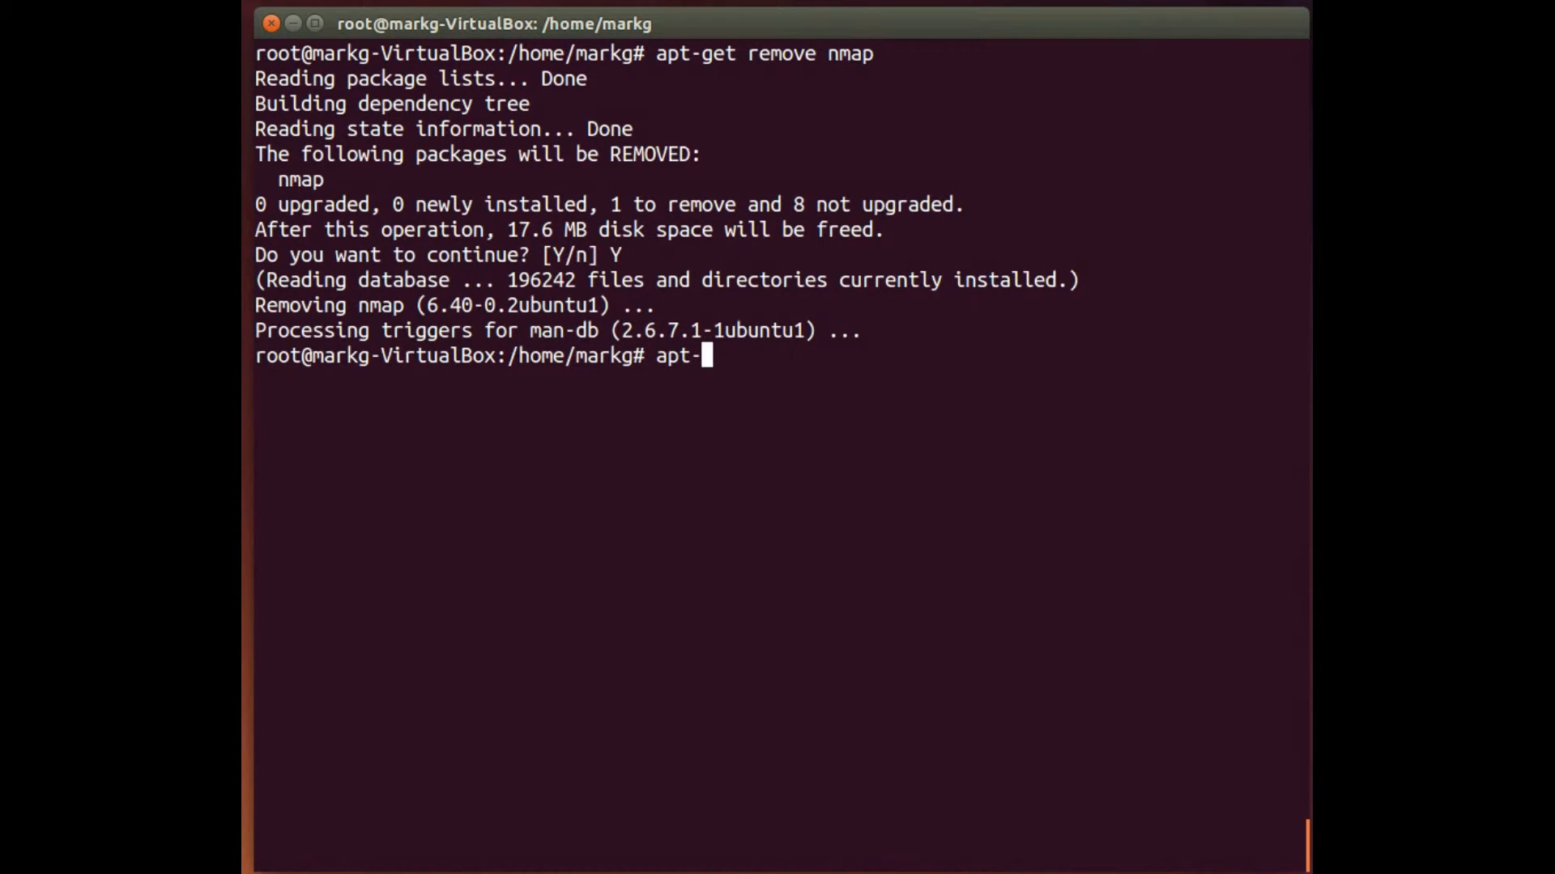
text(get)
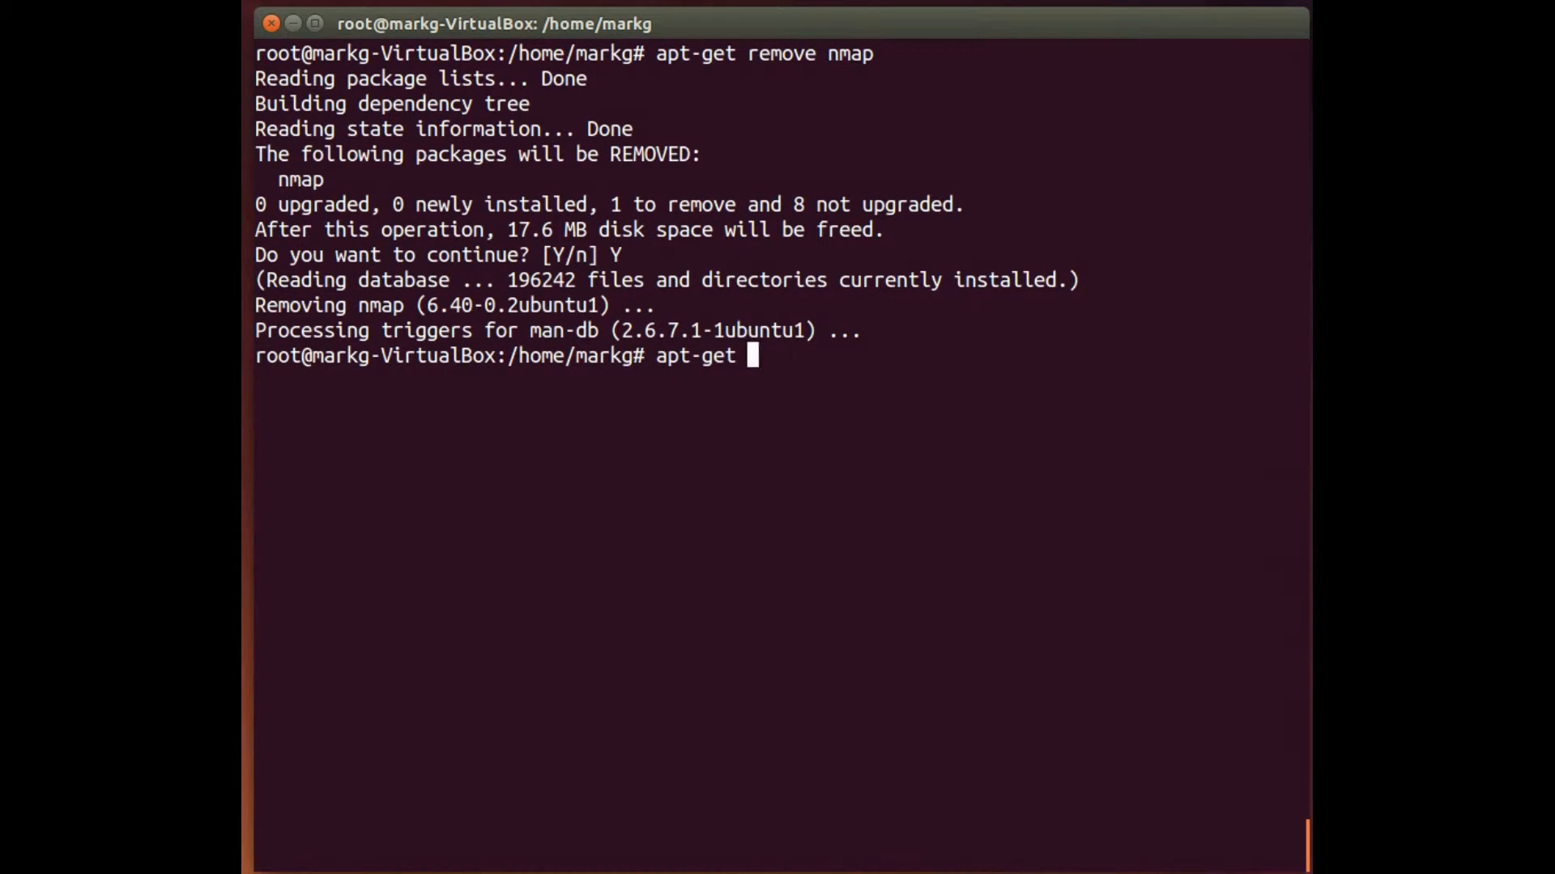
text(purge)
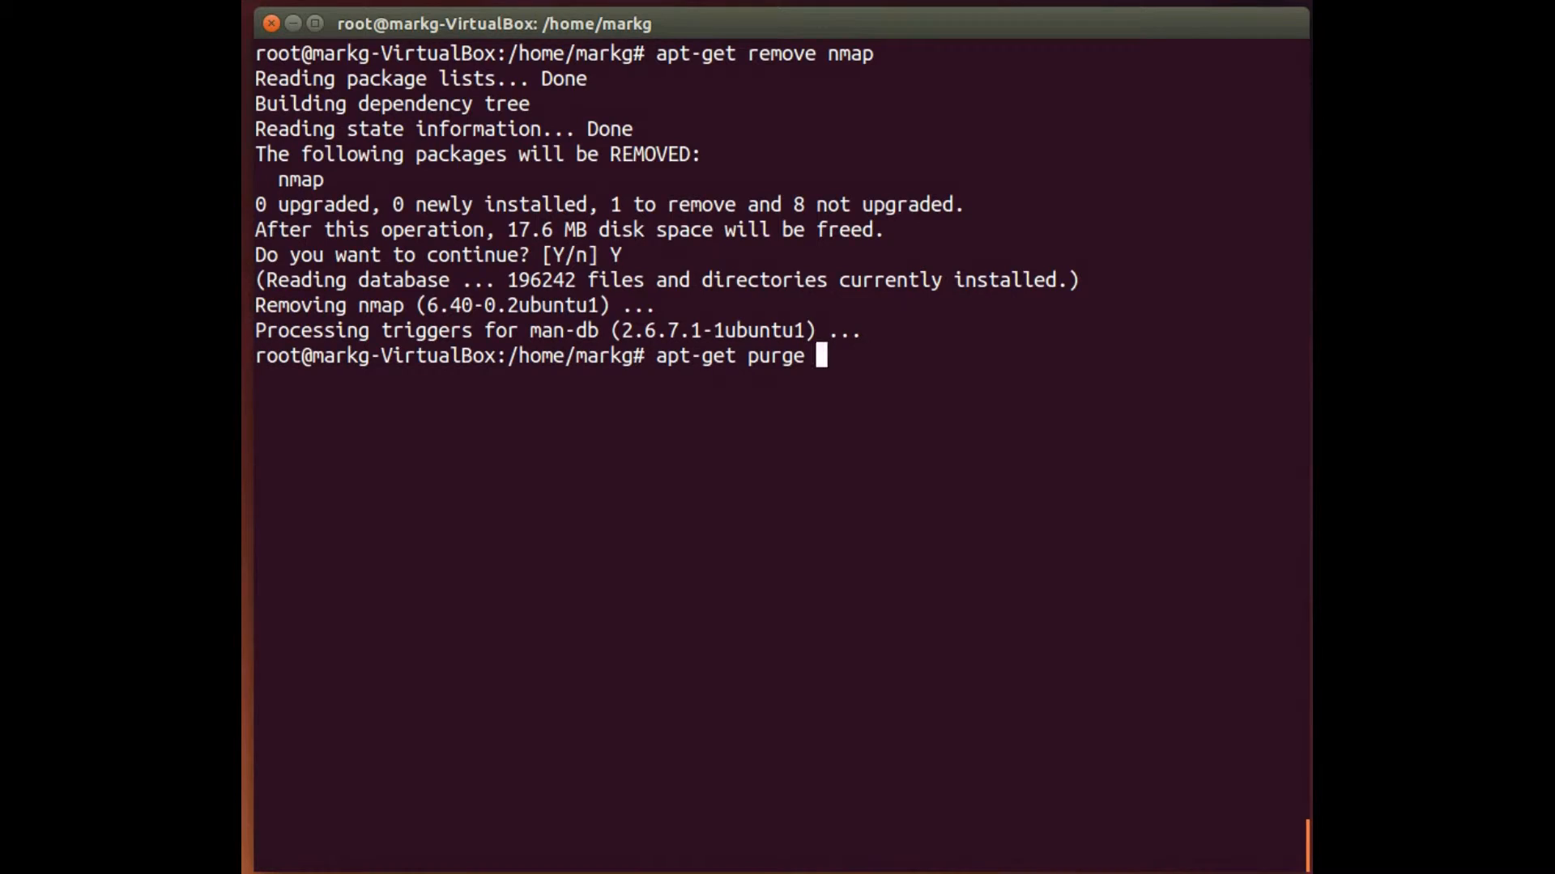
text(nmap)
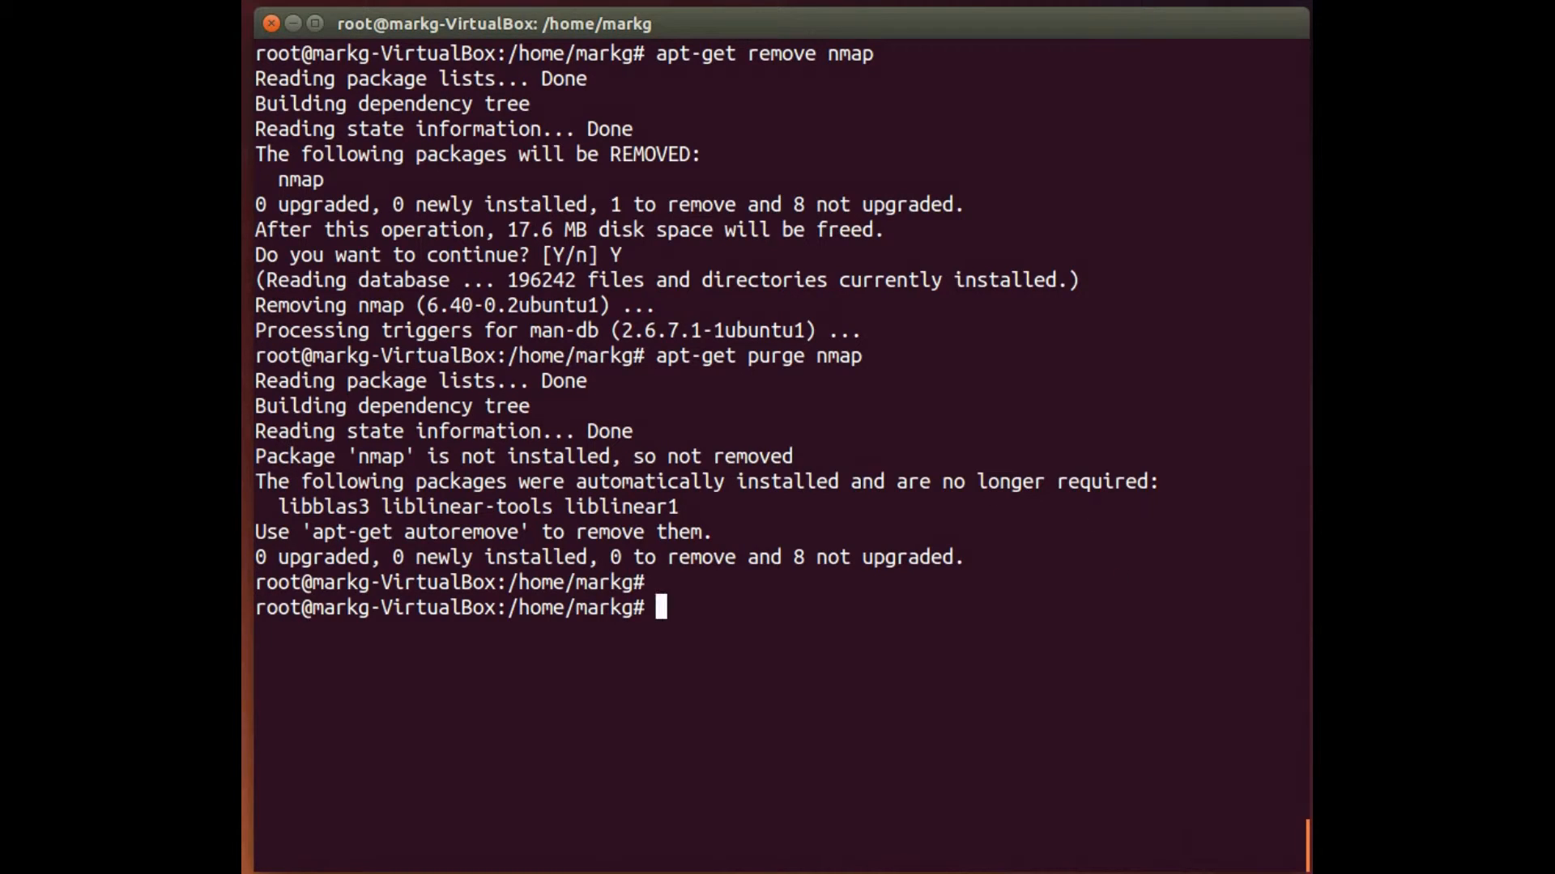
text(ap)
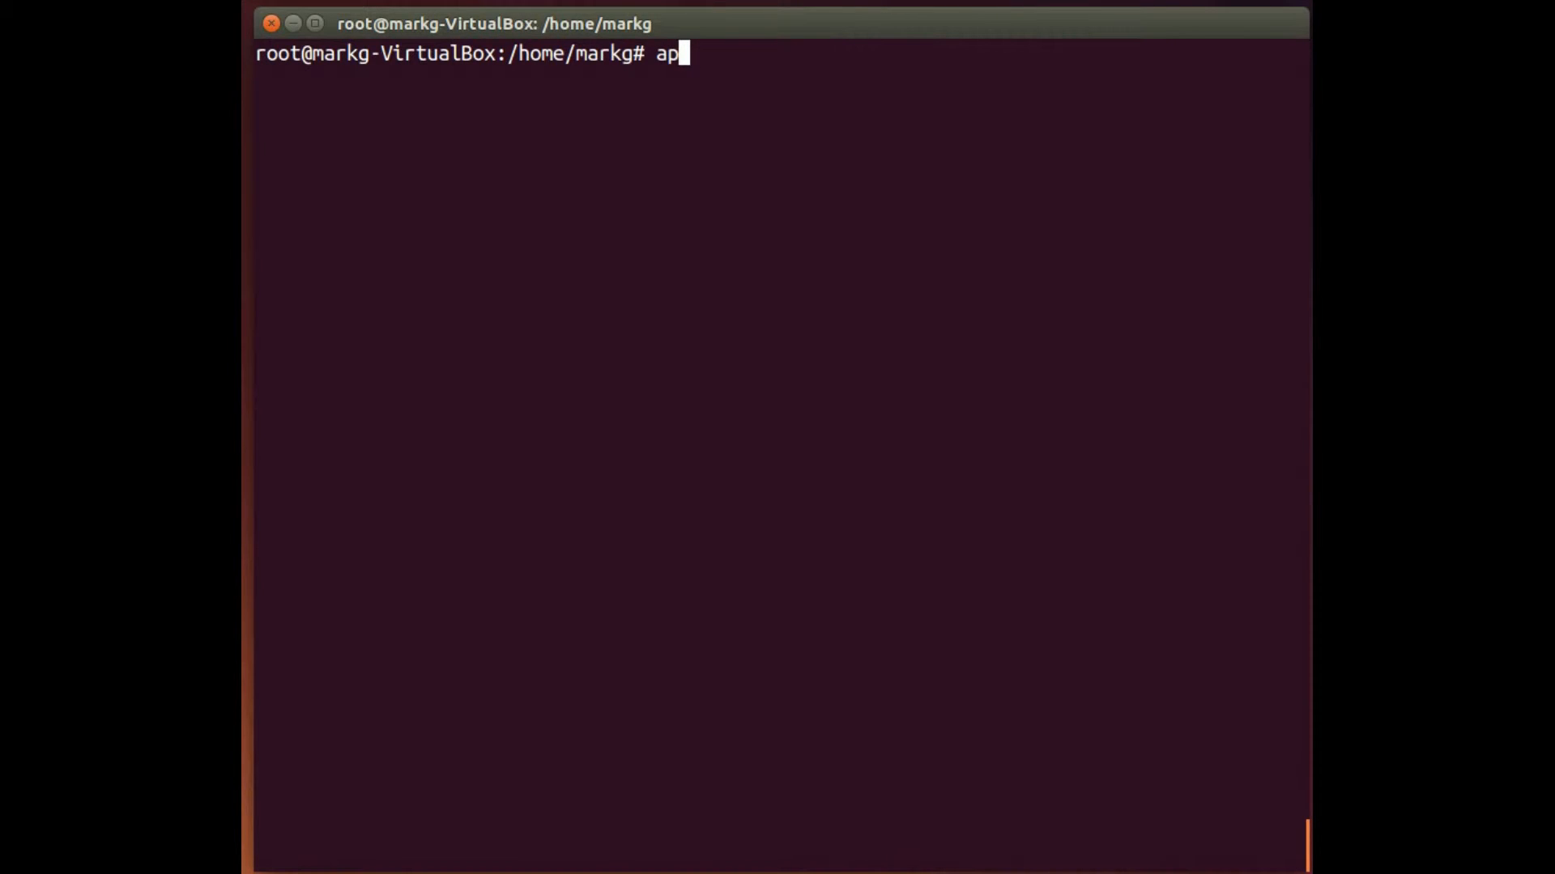
Fetch the nmap package file (3,891 kB) without installing it via apt-get download nmap
text(t-get)
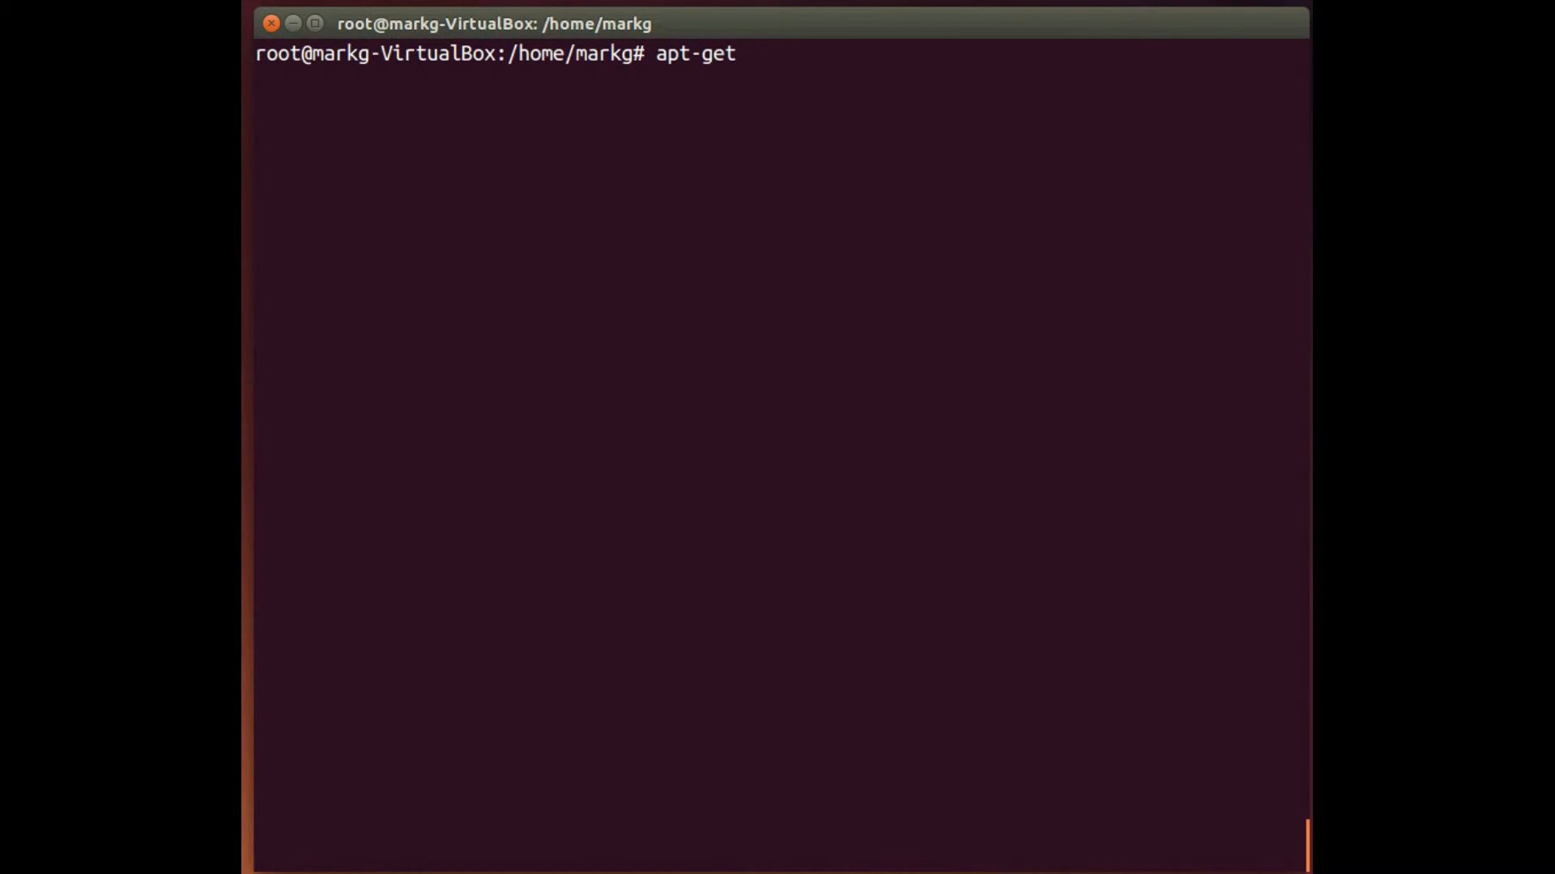
text(download nm)
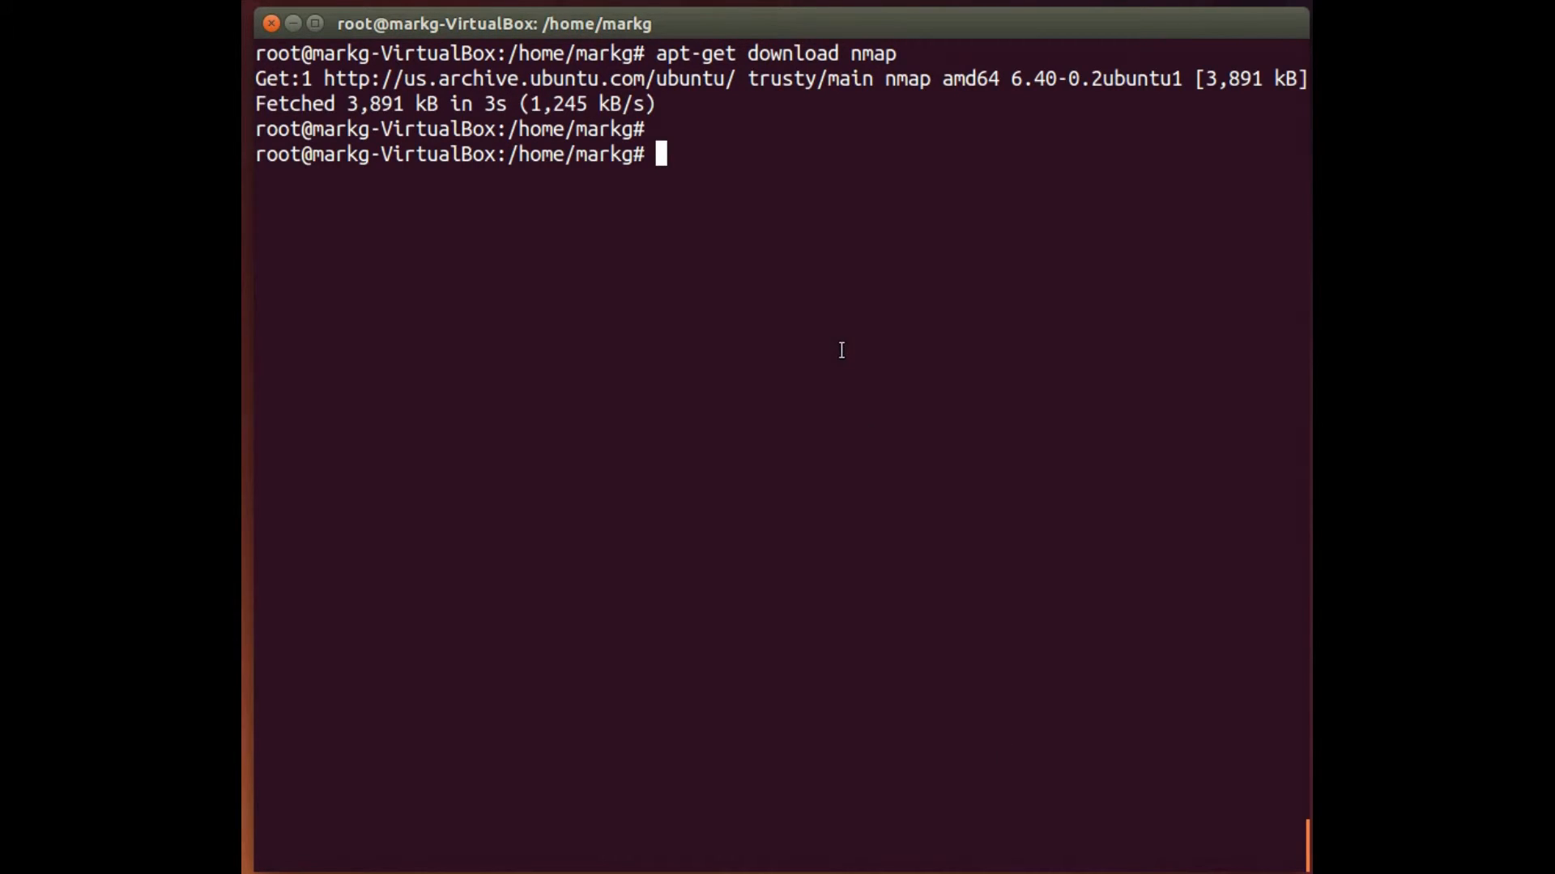
text(apt-g)
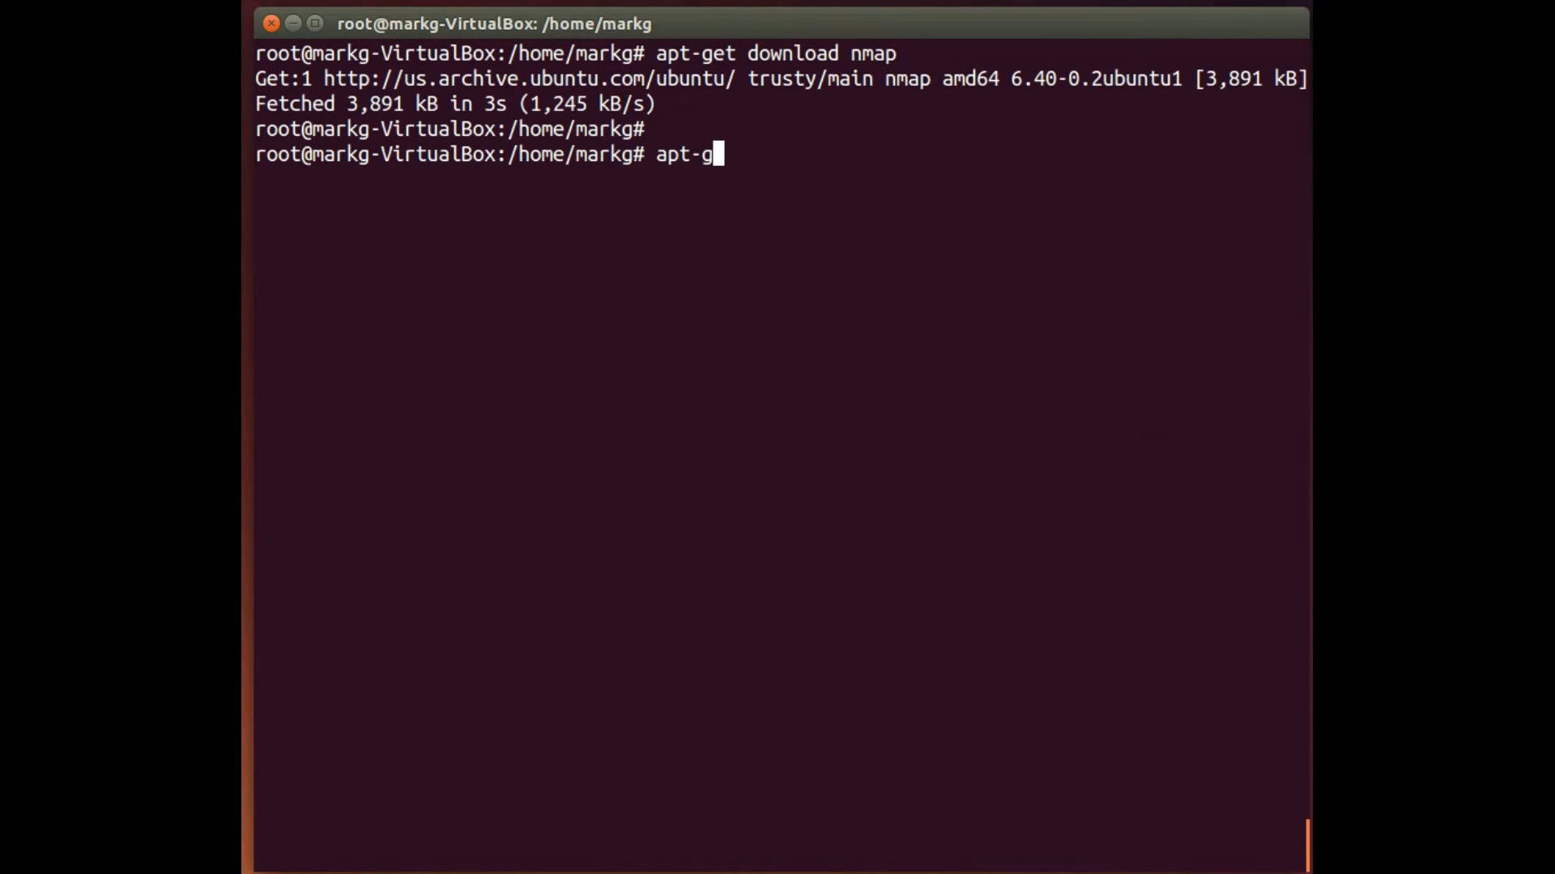
Run apt-get check to confirm package lists and dependency tree have no errors
text(et)
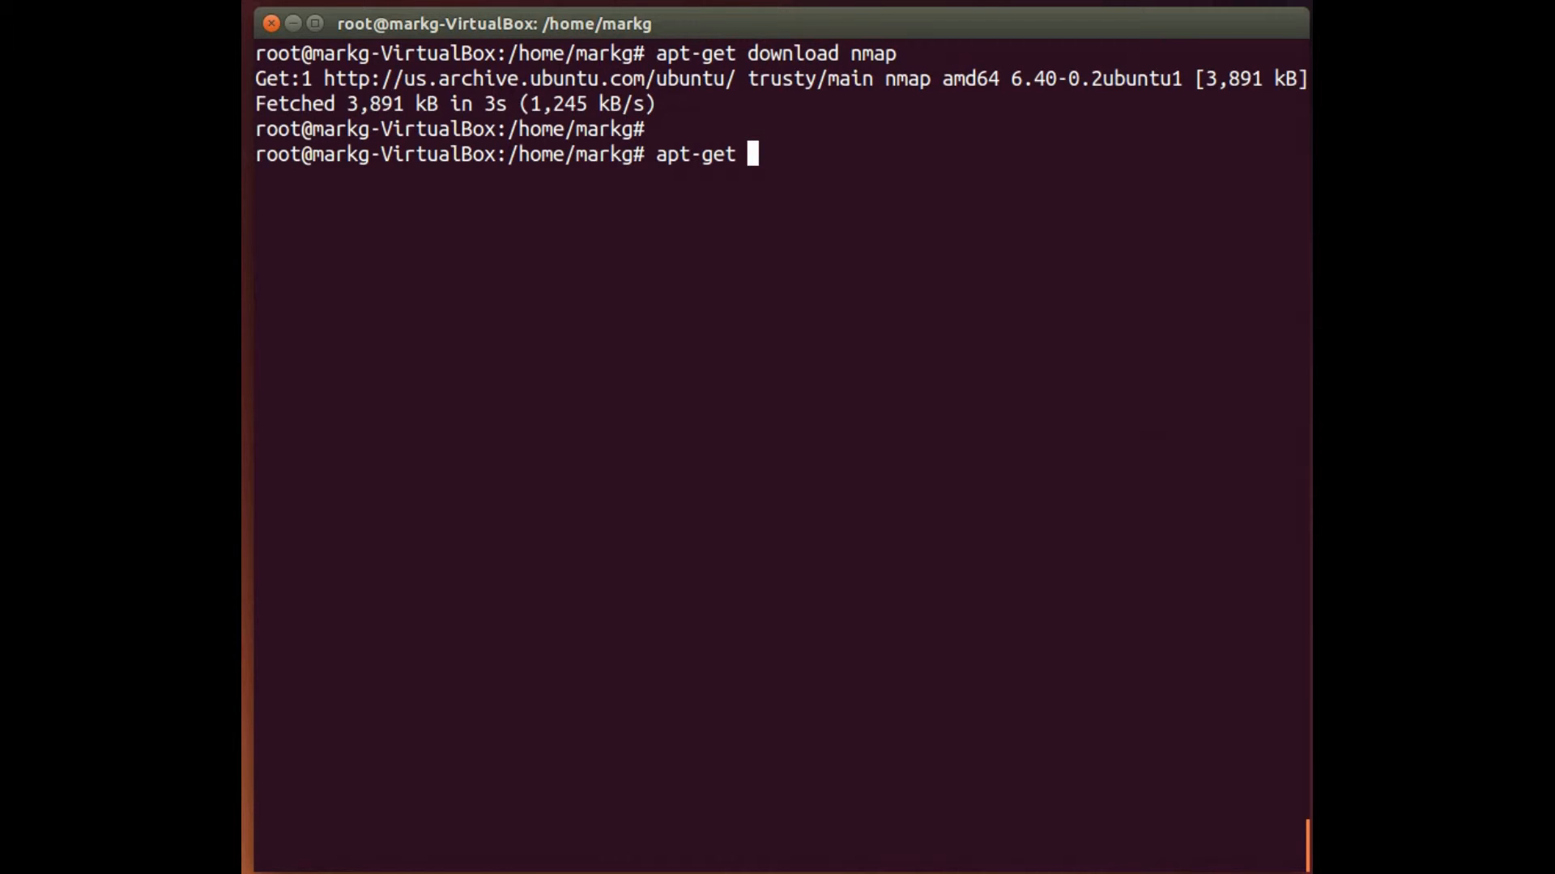
text(check)
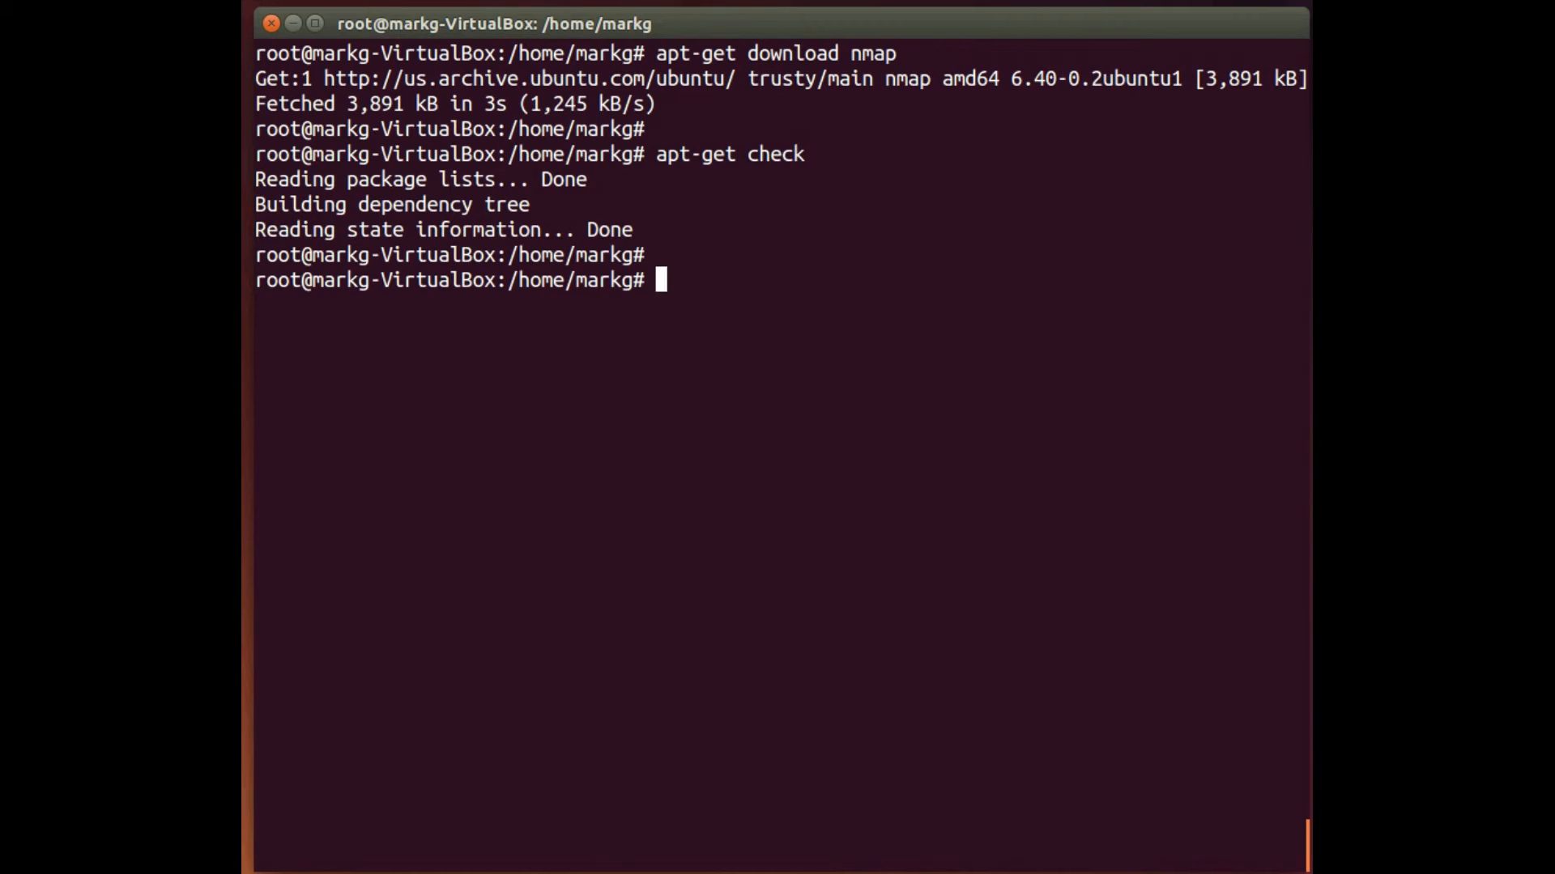
text(a)
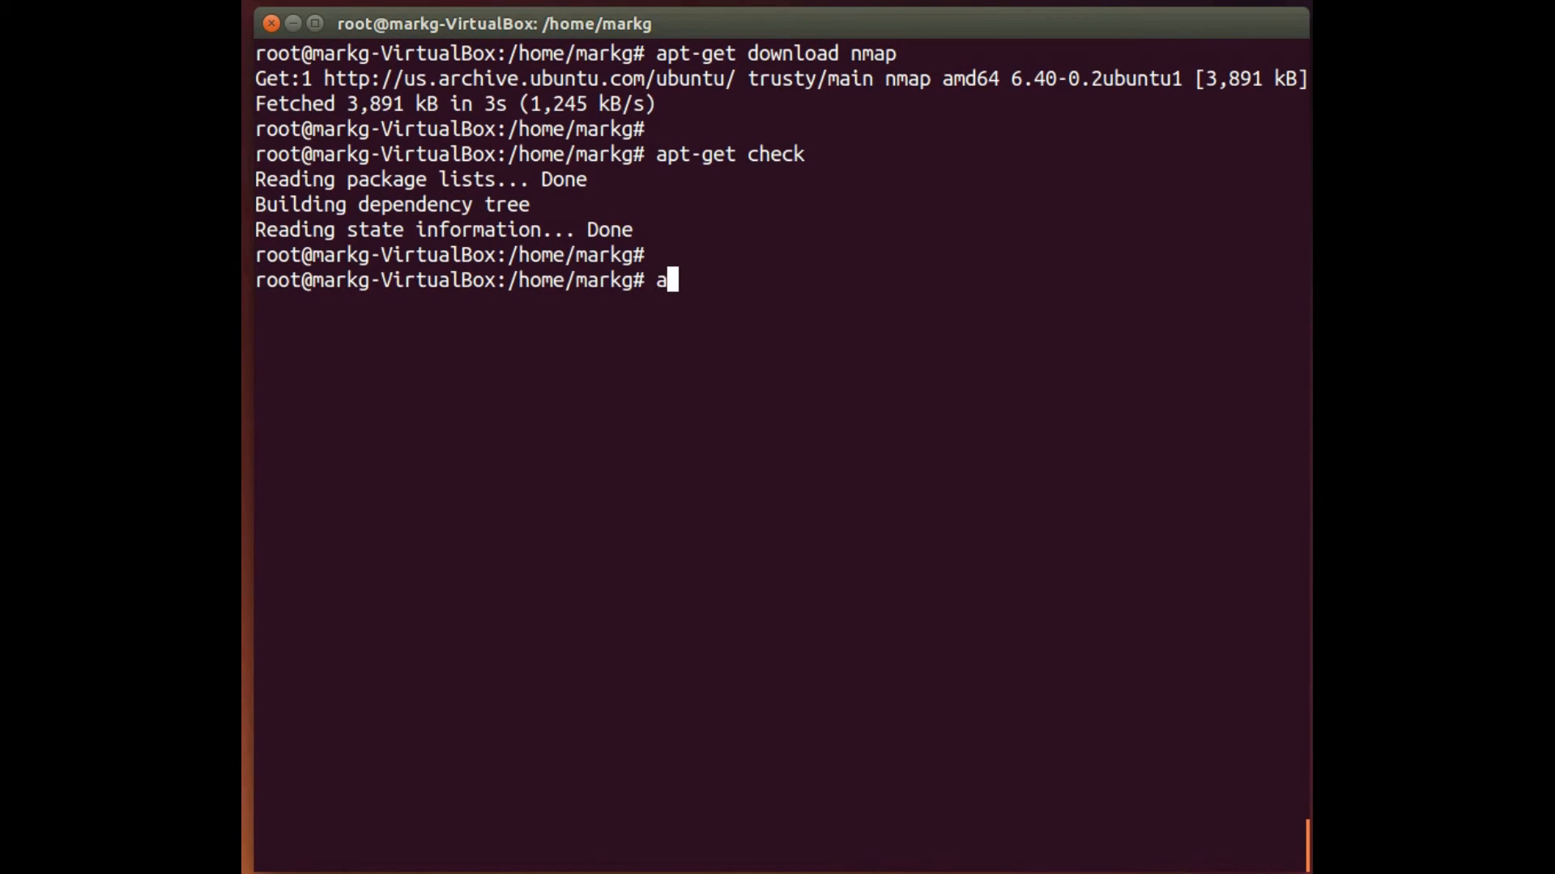
Run apt-get clean to remove downloaded package files from the local cache
text(pt-get)
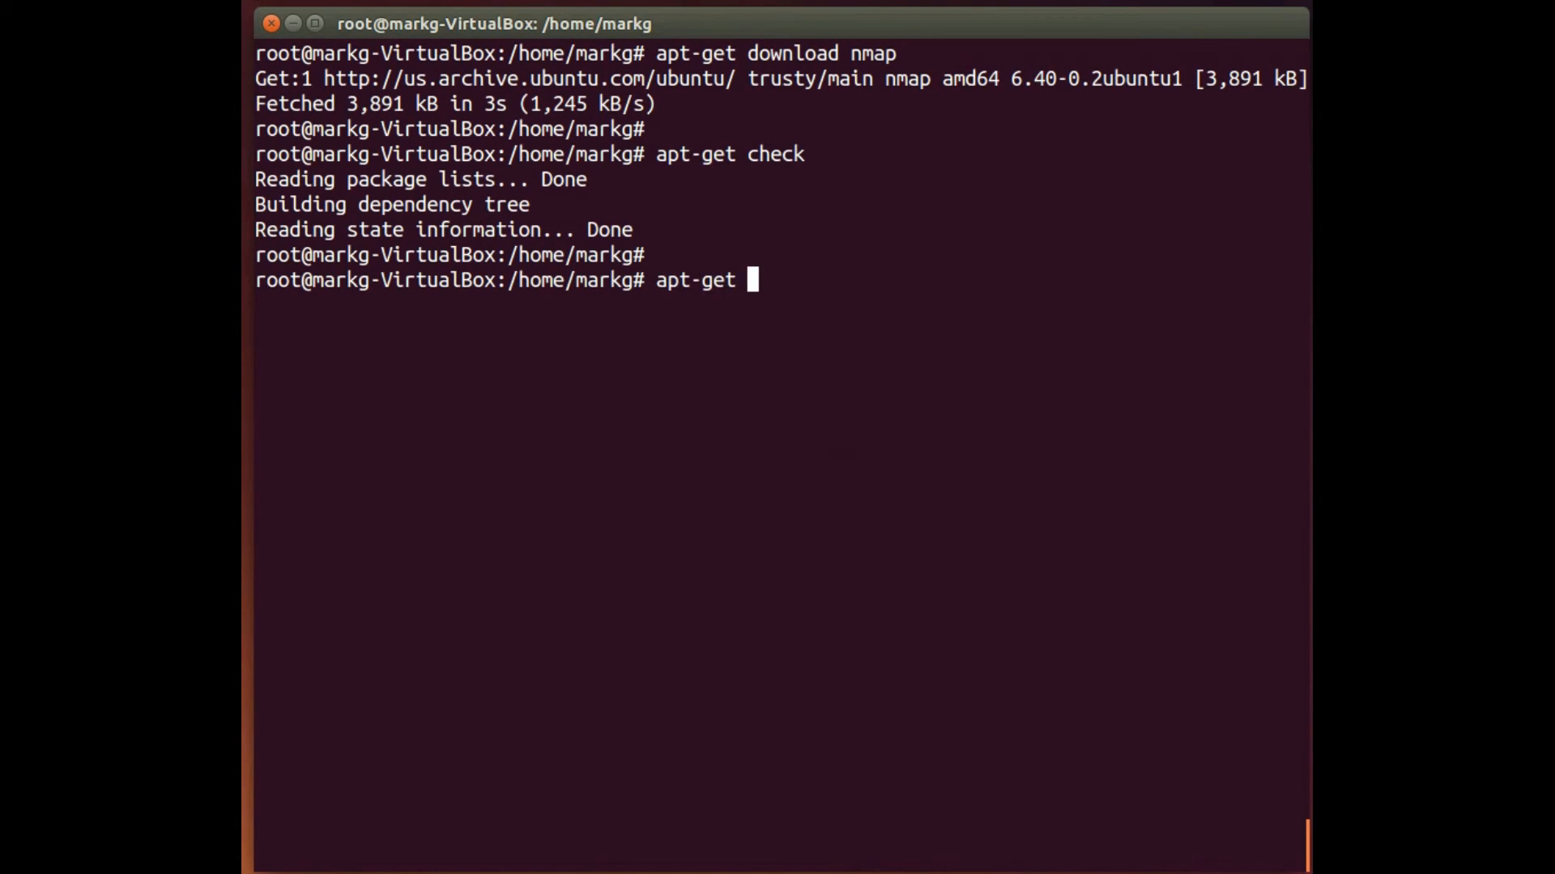
text(clean)
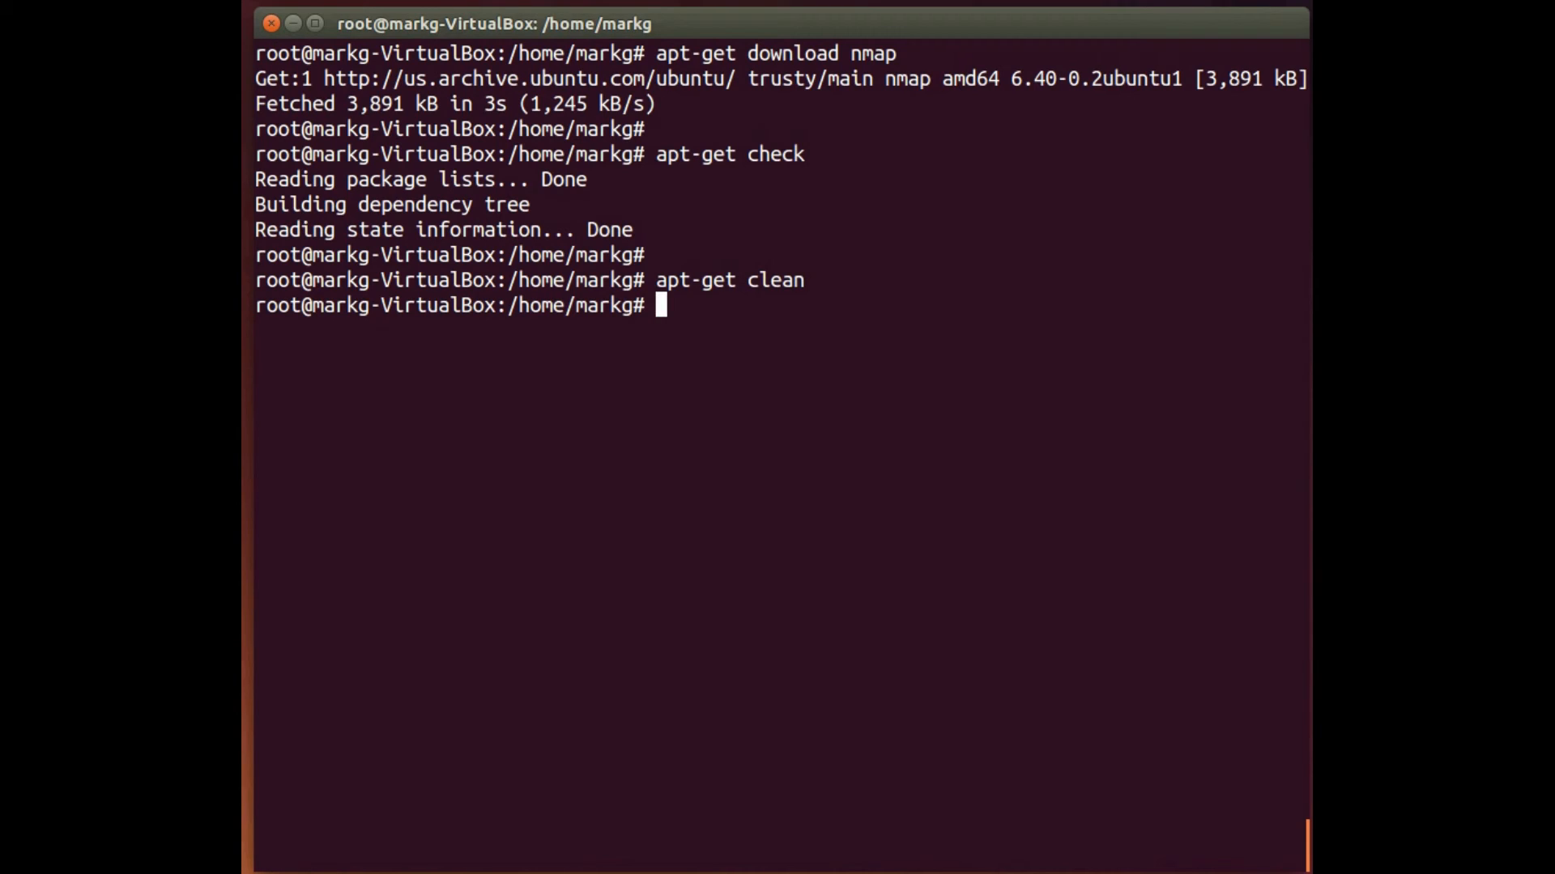
text(apt-get install)
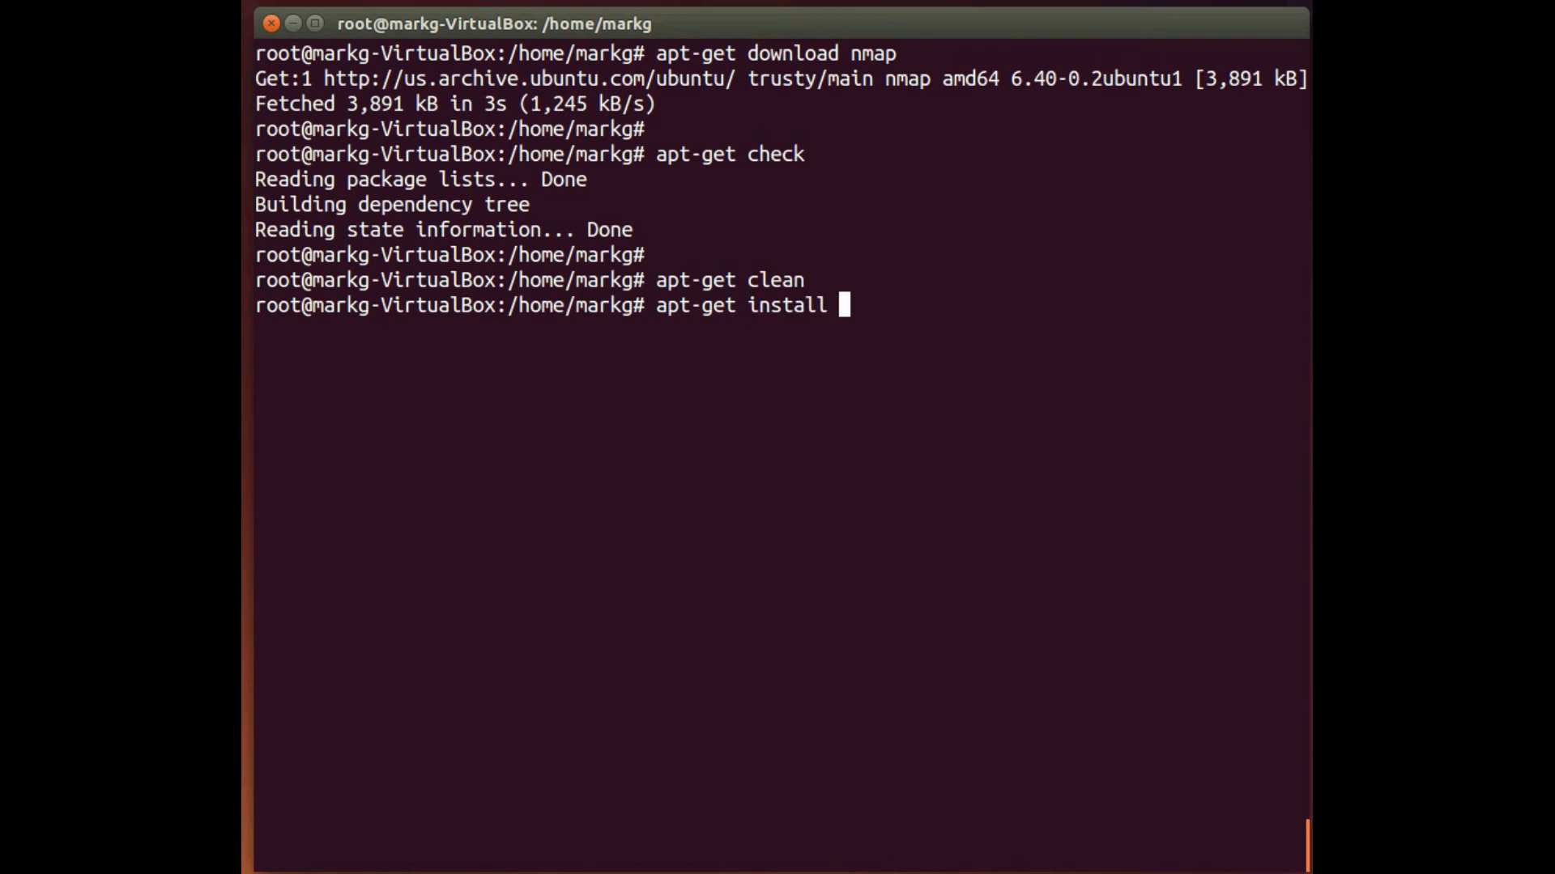
Complete the apt-get install nmap command to reinstall nmap
text(nmap)
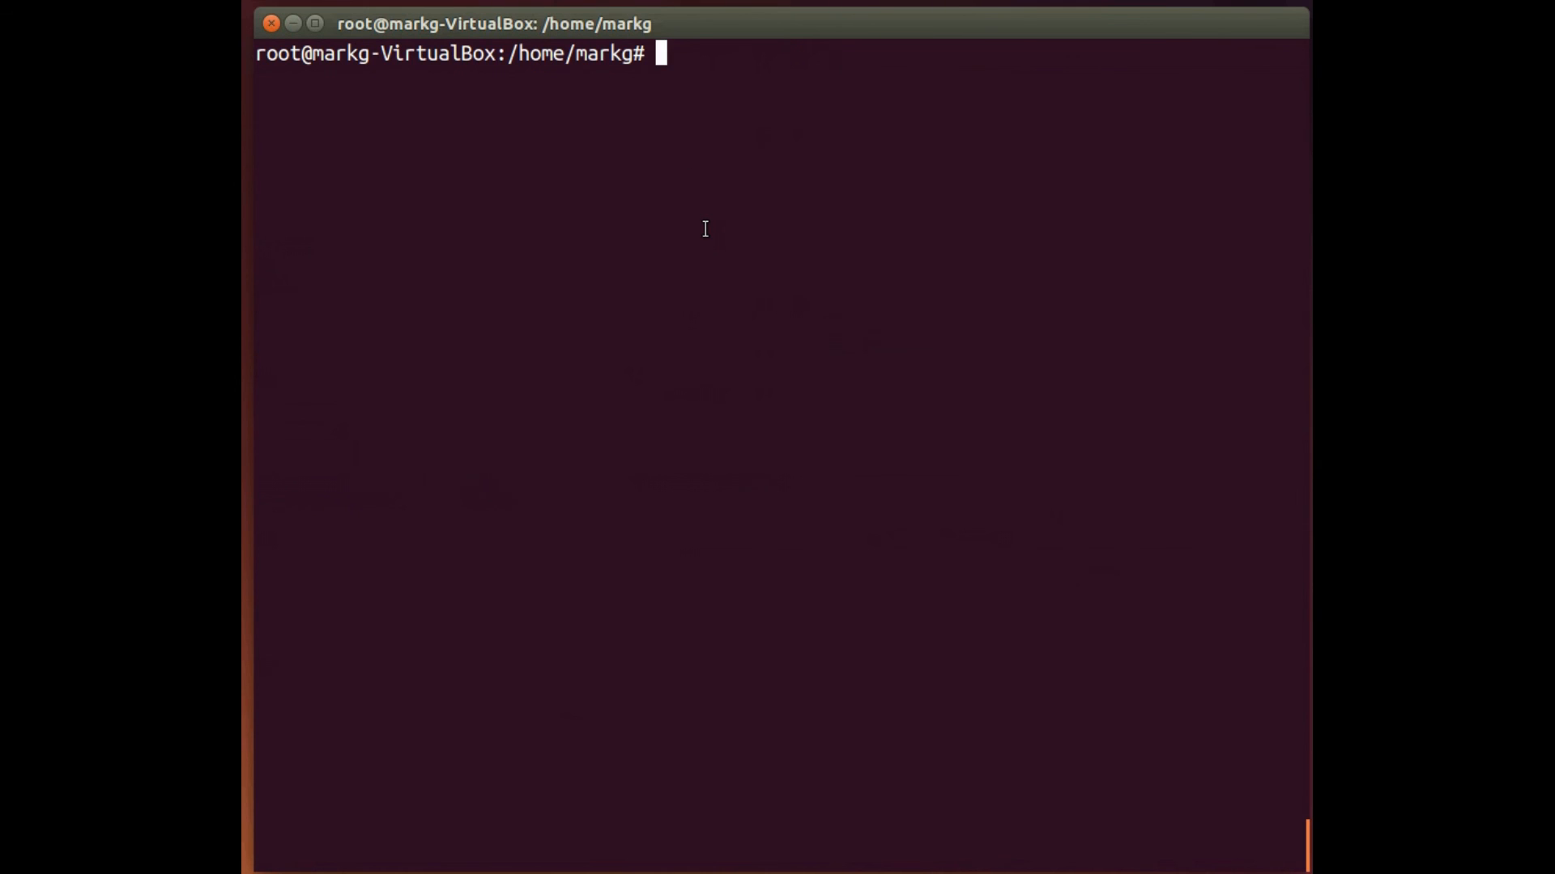
mouse_move(783, 251)
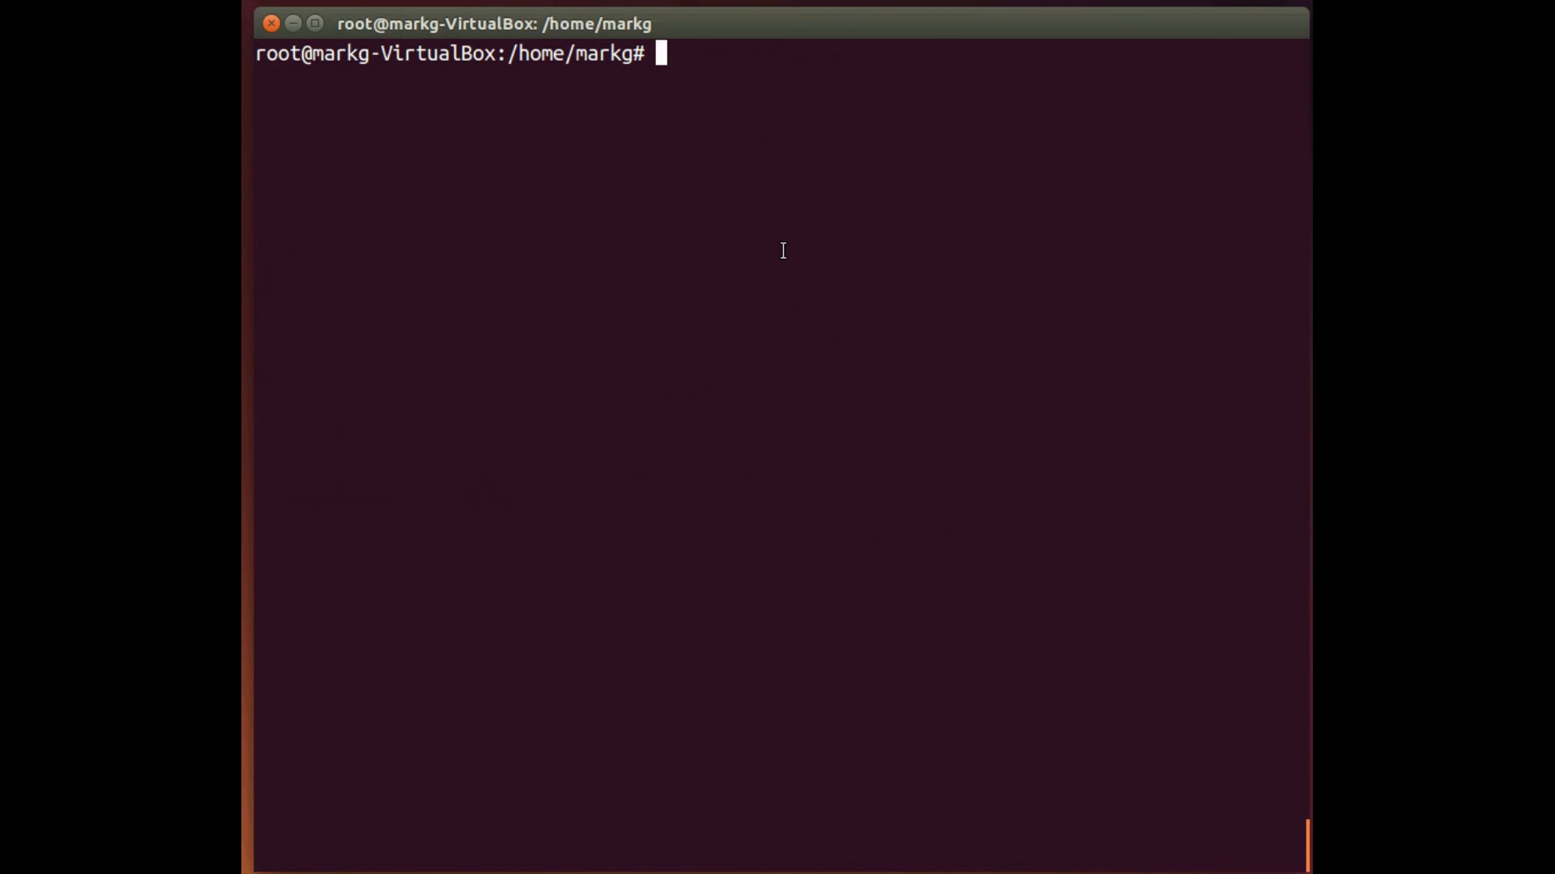